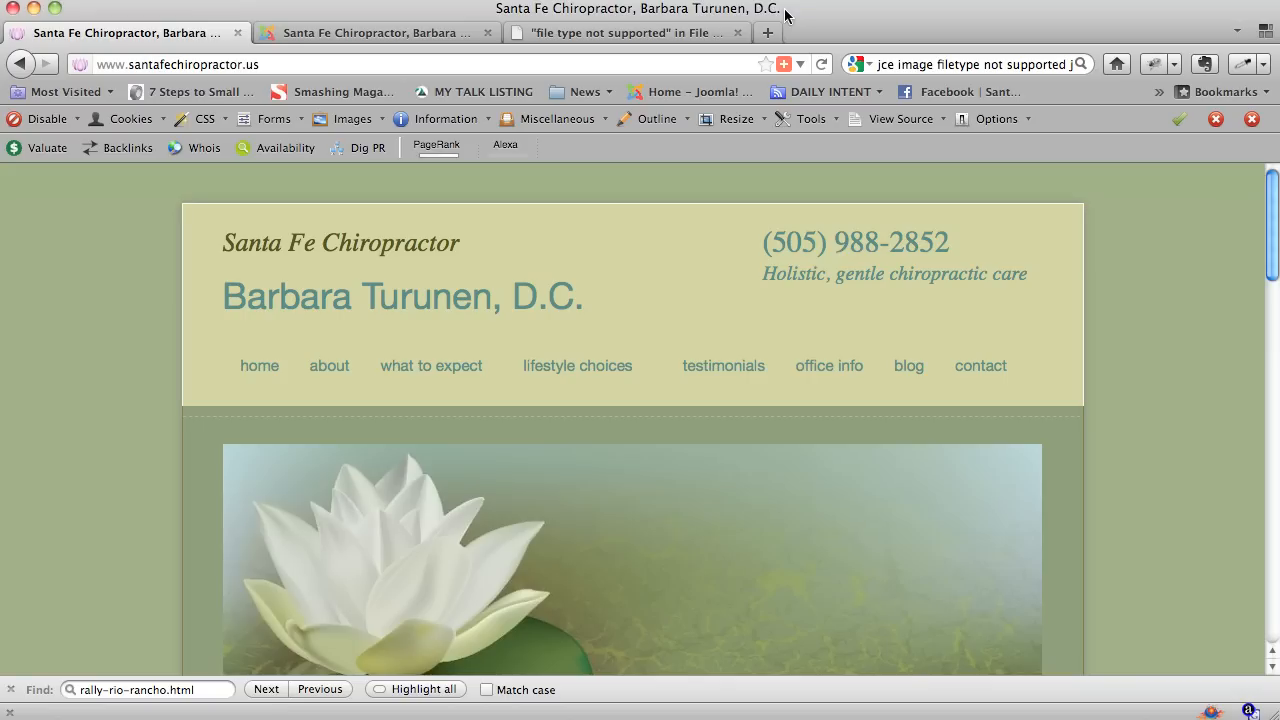
mouse_move(1217, 292)
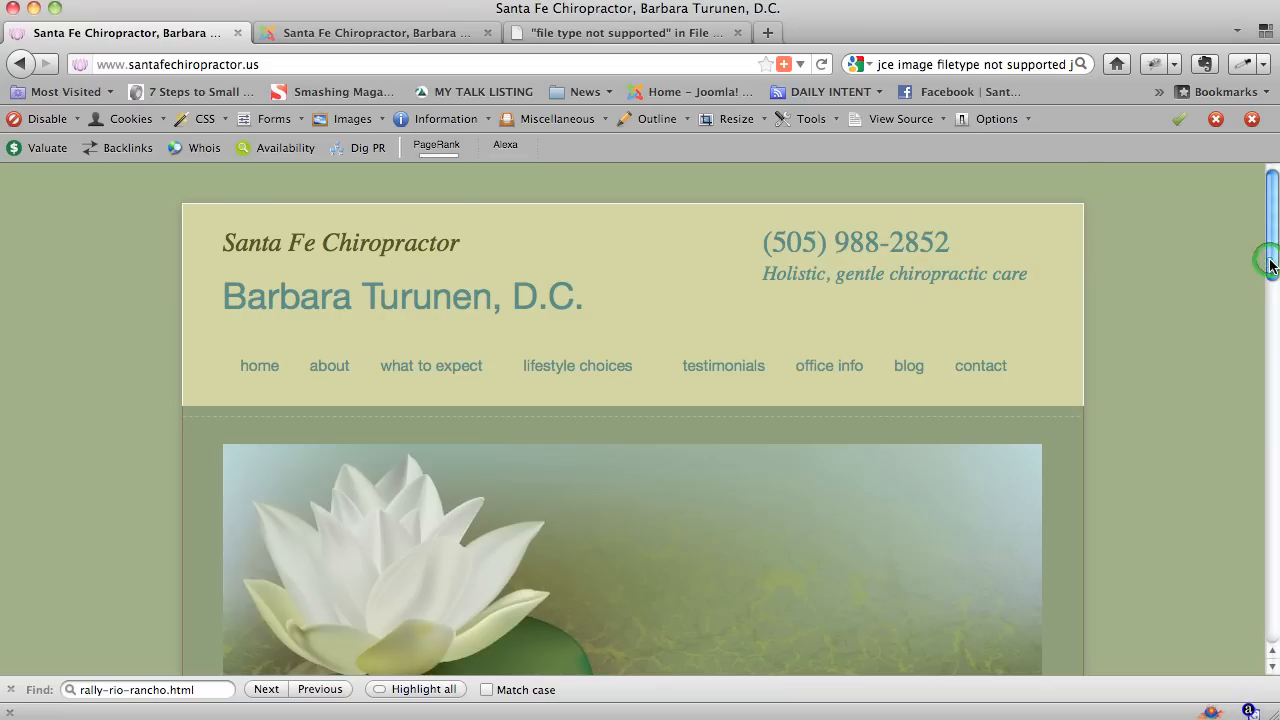
- Open the home page article in the JCE editor and place the cursor before its first word
scroll("down", 3)
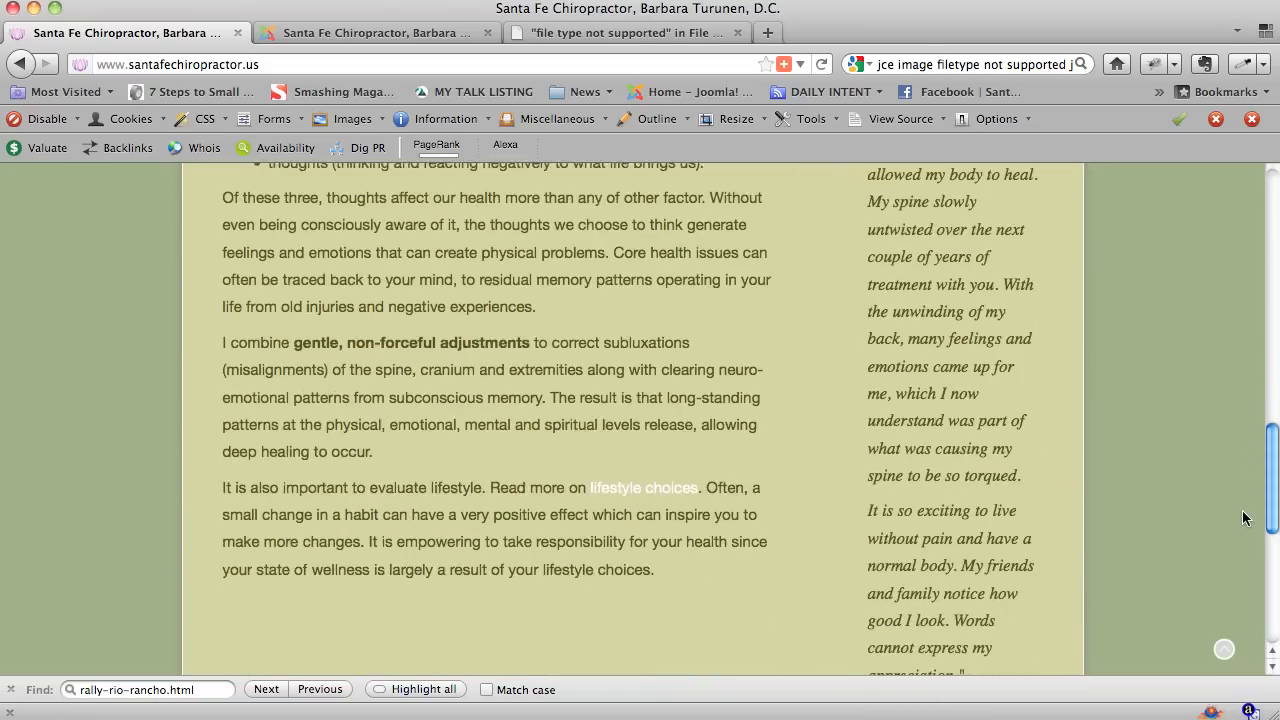
scroll("down", 3)
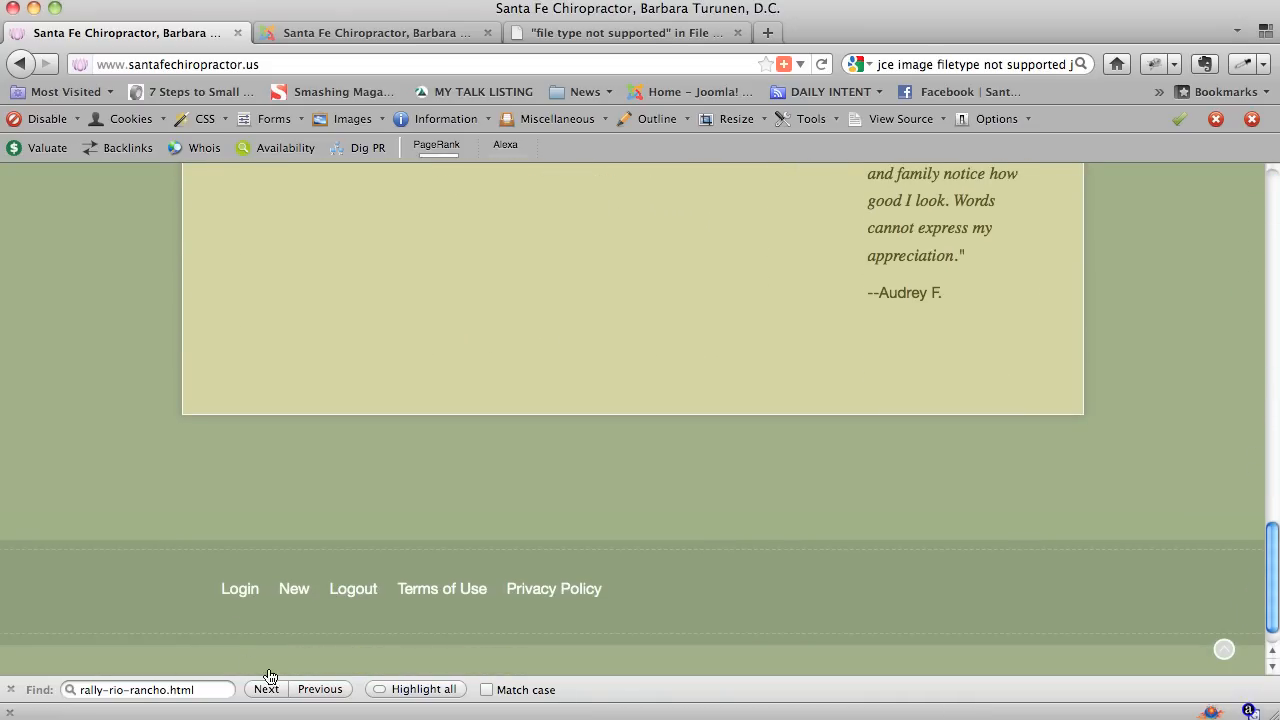
mouse_move(238, 598)
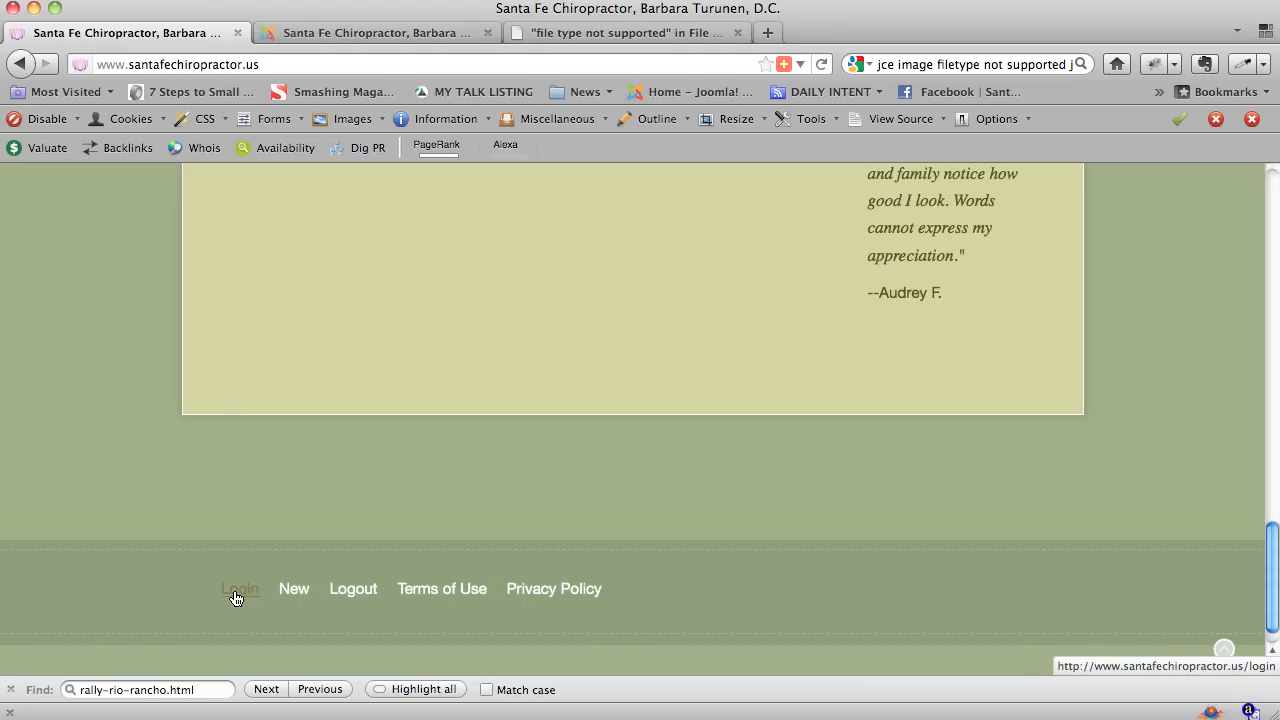
mouse_move(402, 516)
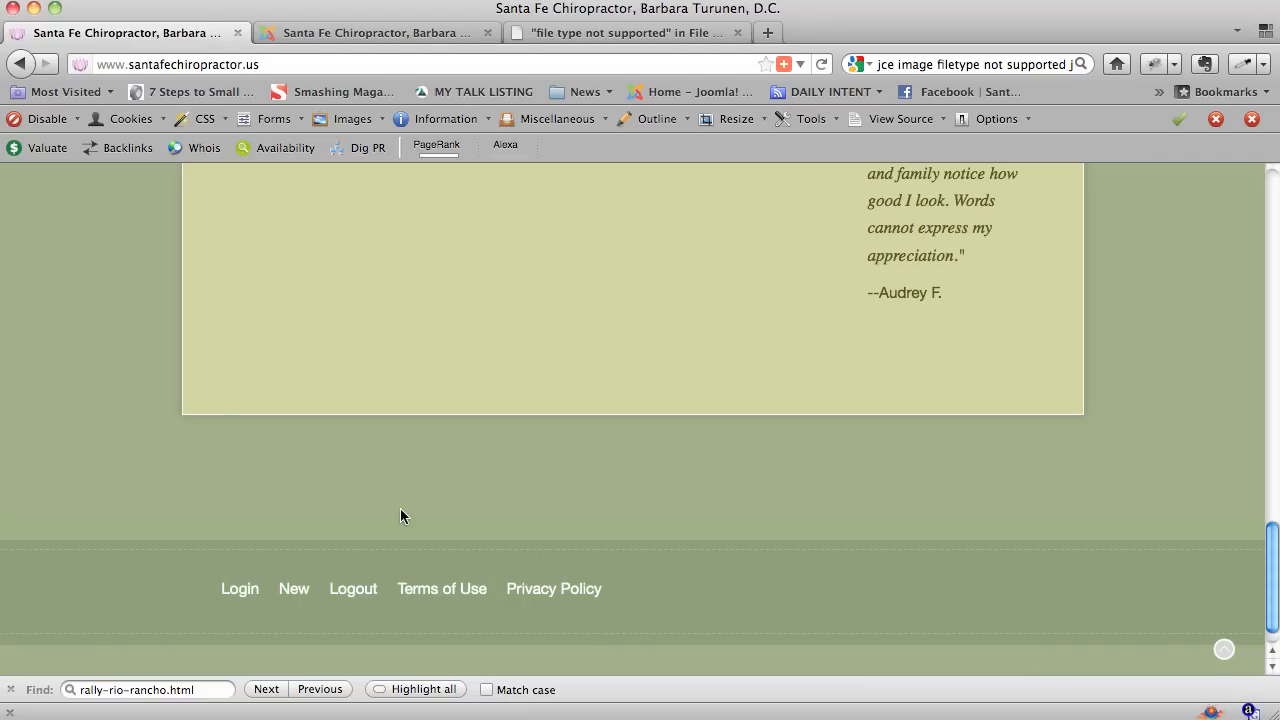
mouse_move(239, 600)
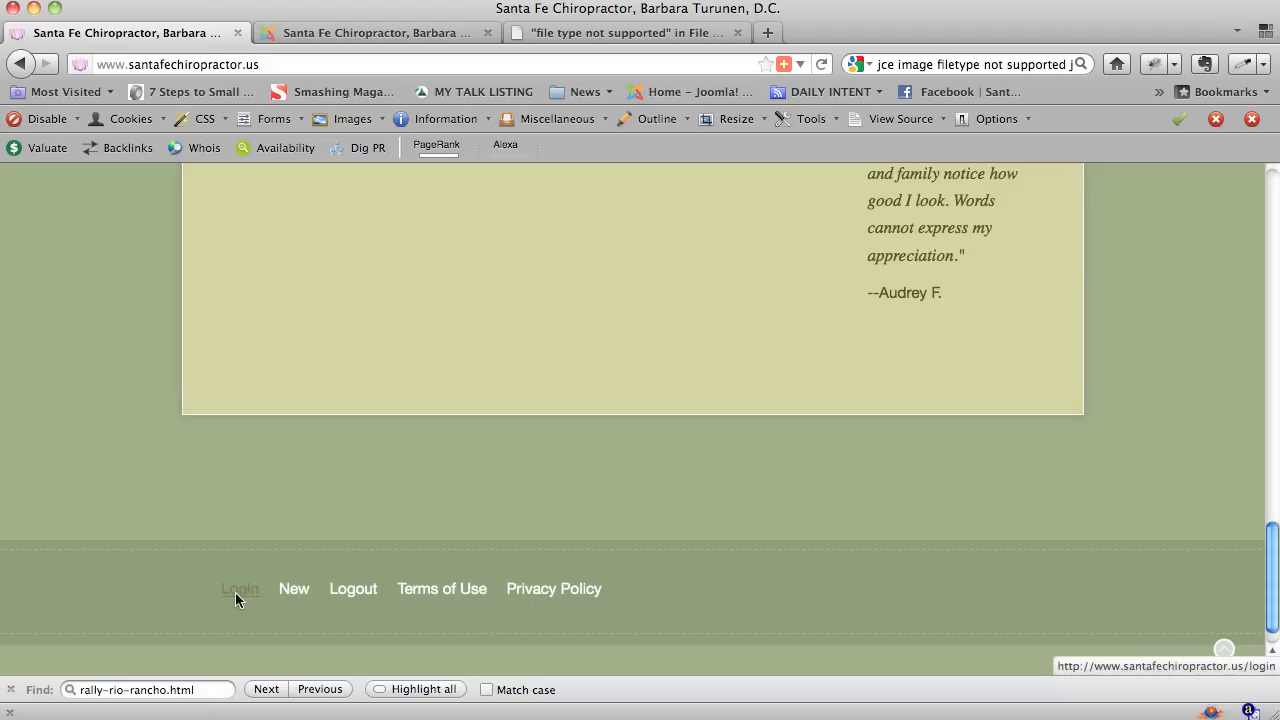
mouse_move(1271, 594)
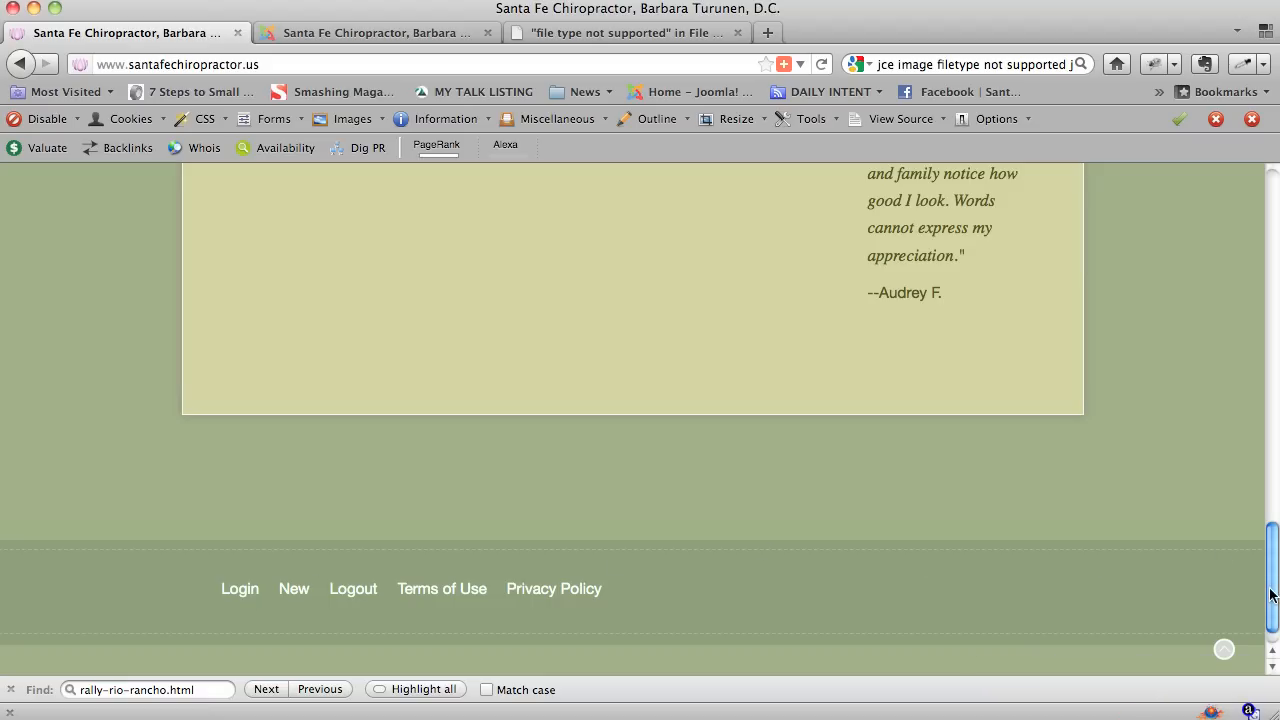
scroll("up", 3)
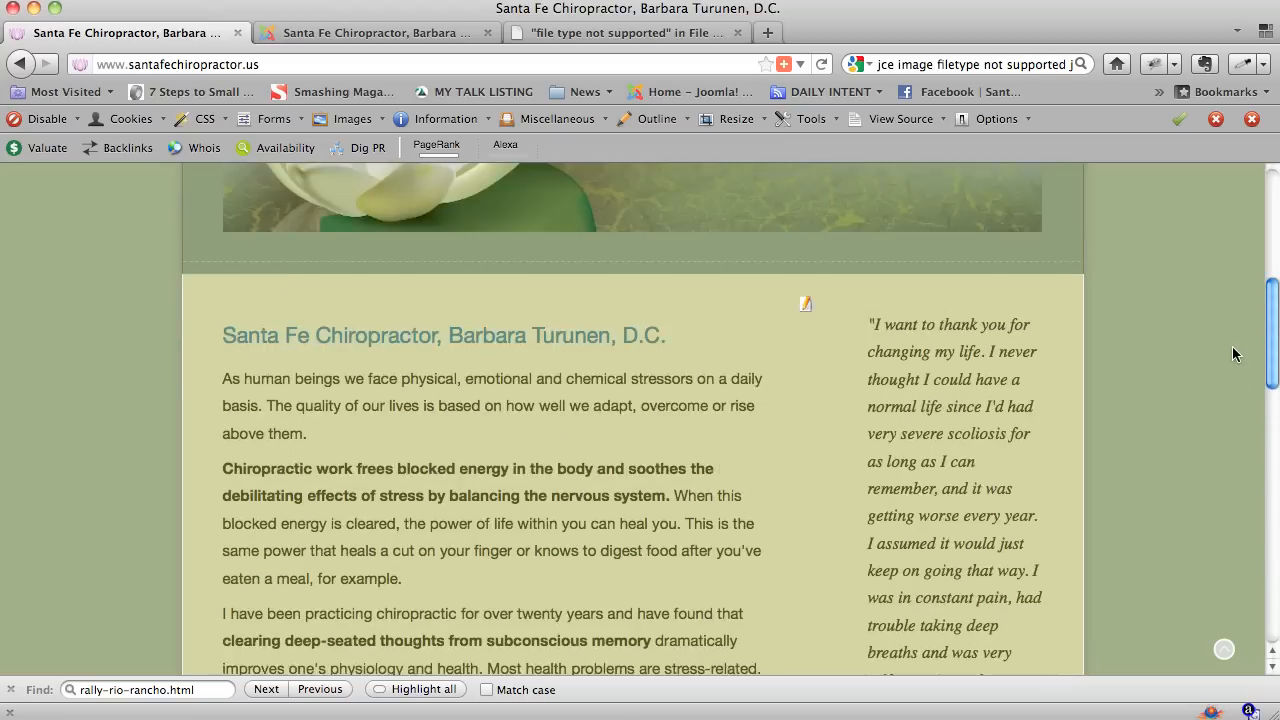
scroll("up", 3)
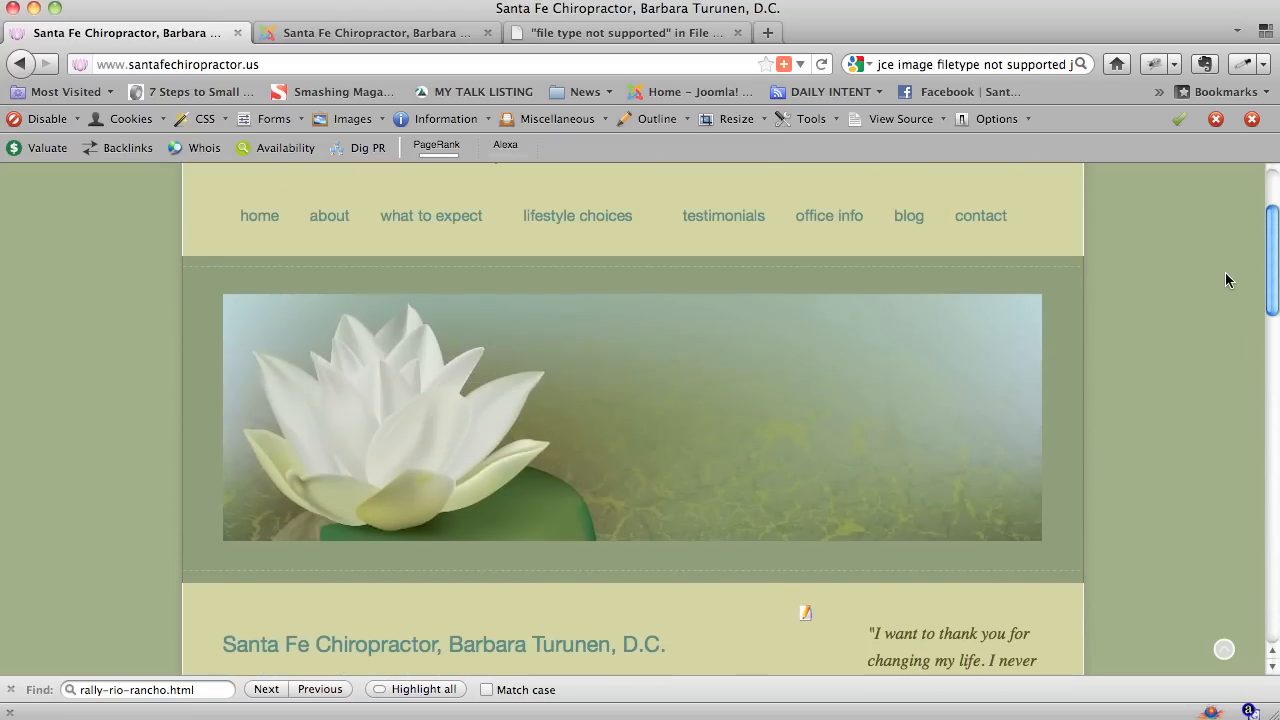
mouse_move(814, 643)
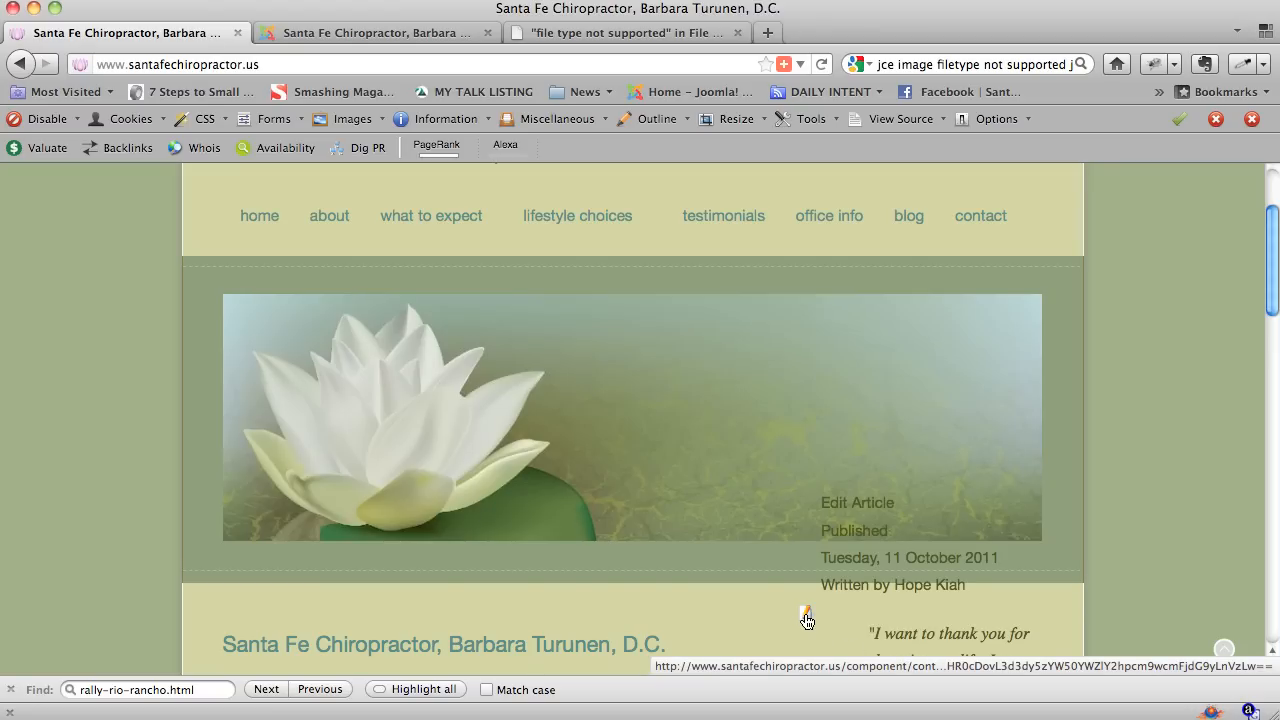
scroll("down", 3)
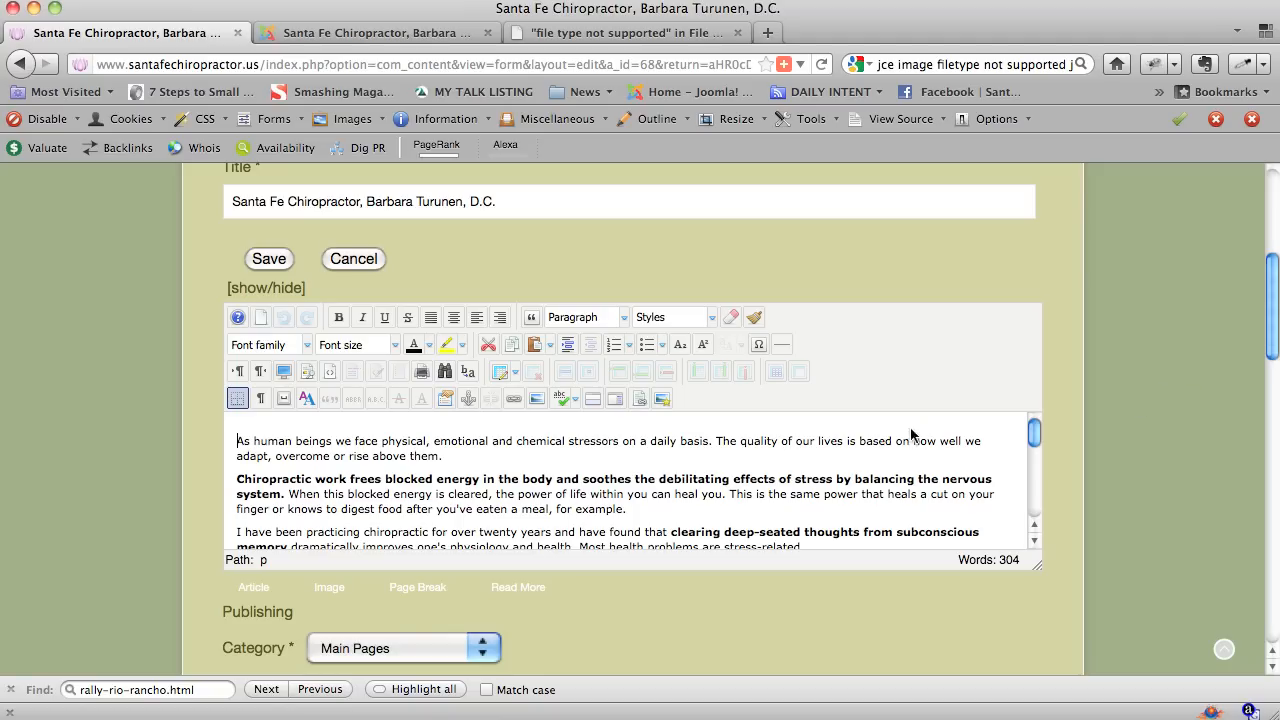
mouse_move(742, 405)
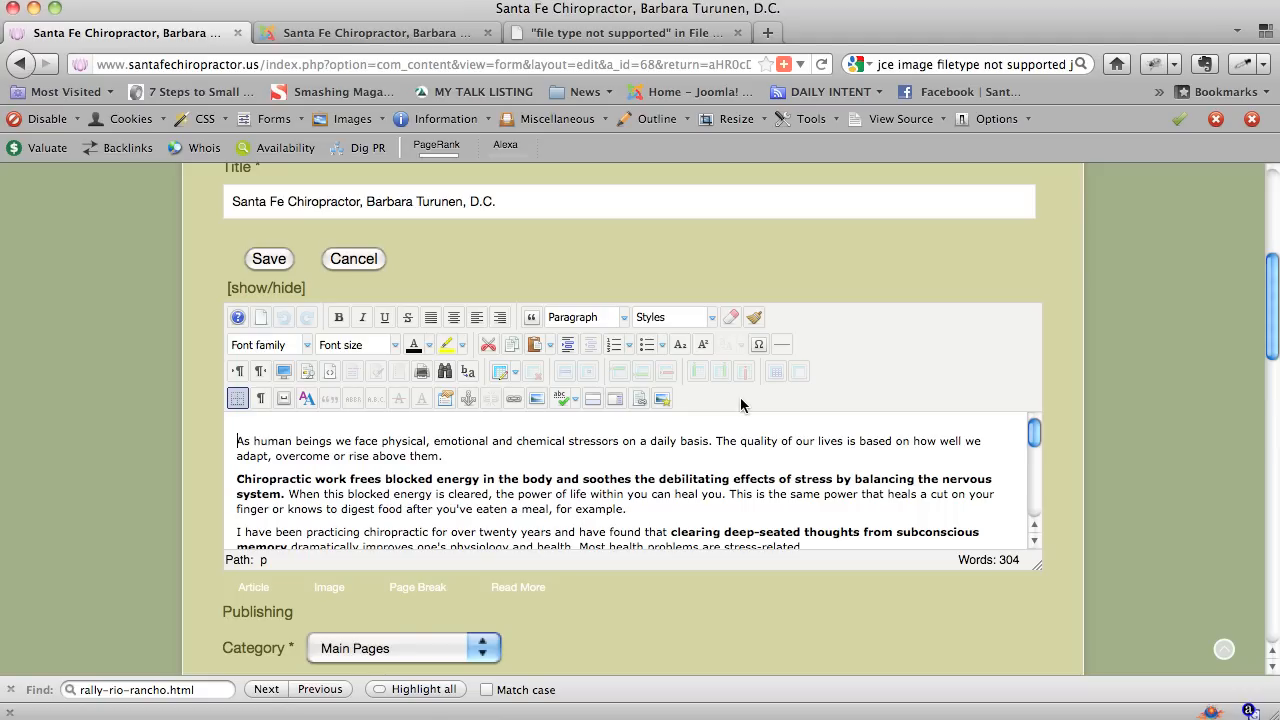
mouse_move(688, 405)
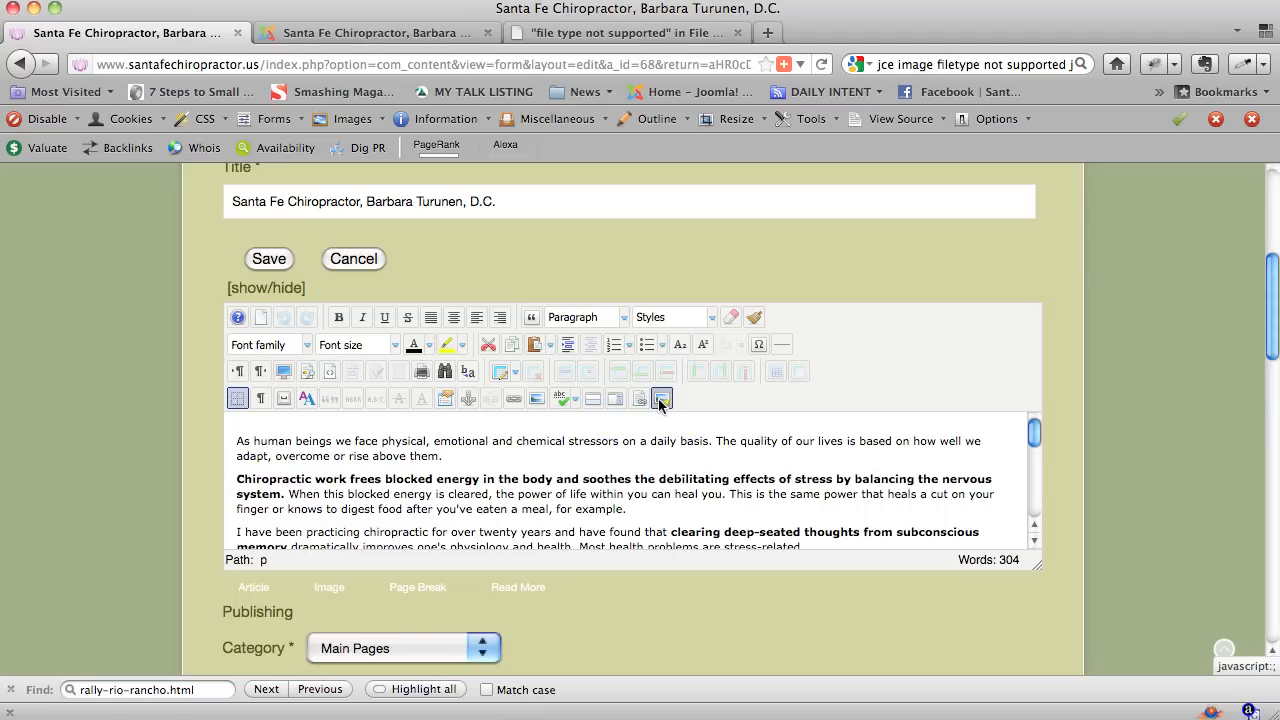
mouse_move(660, 398)
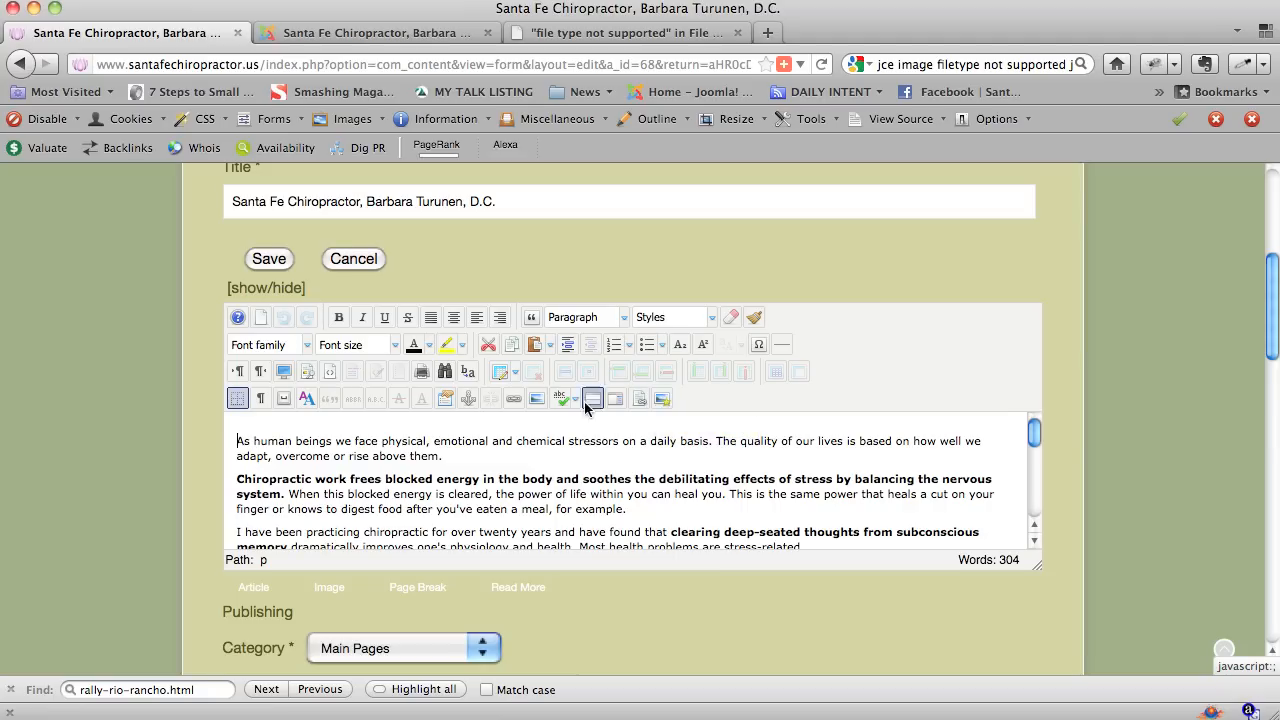
mouse_move(536, 398)
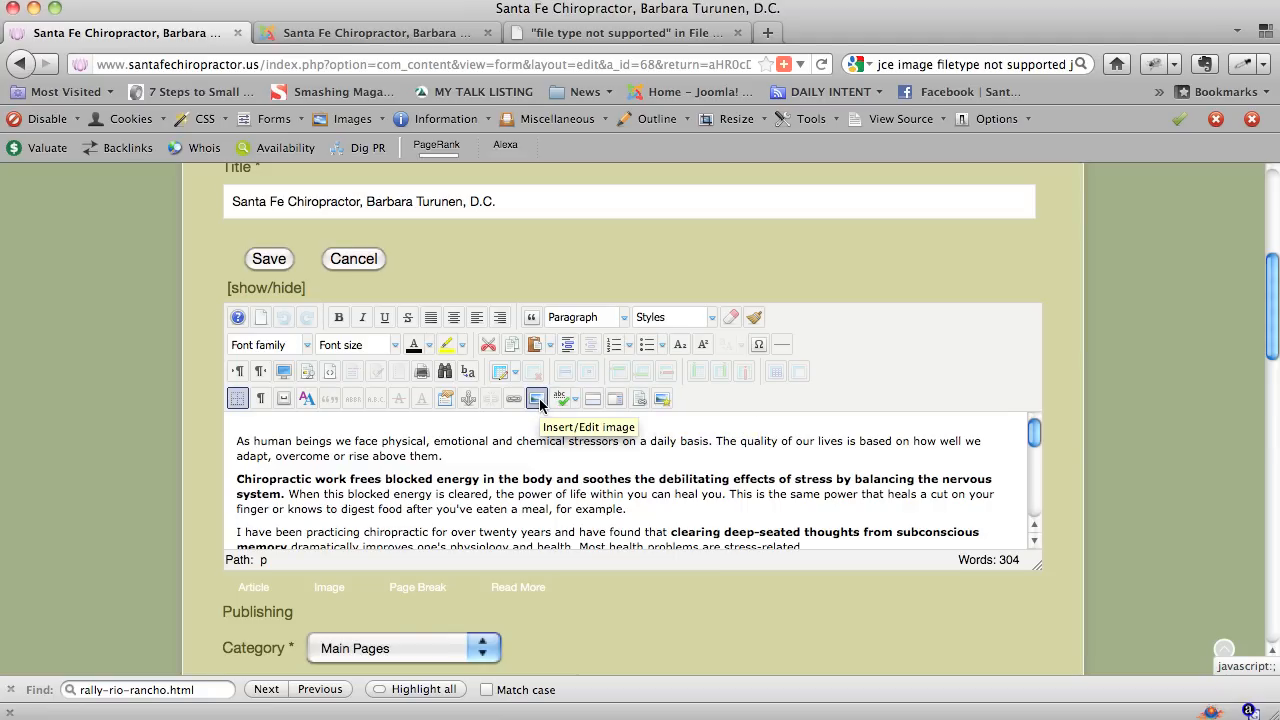
mouse_move(662, 398)
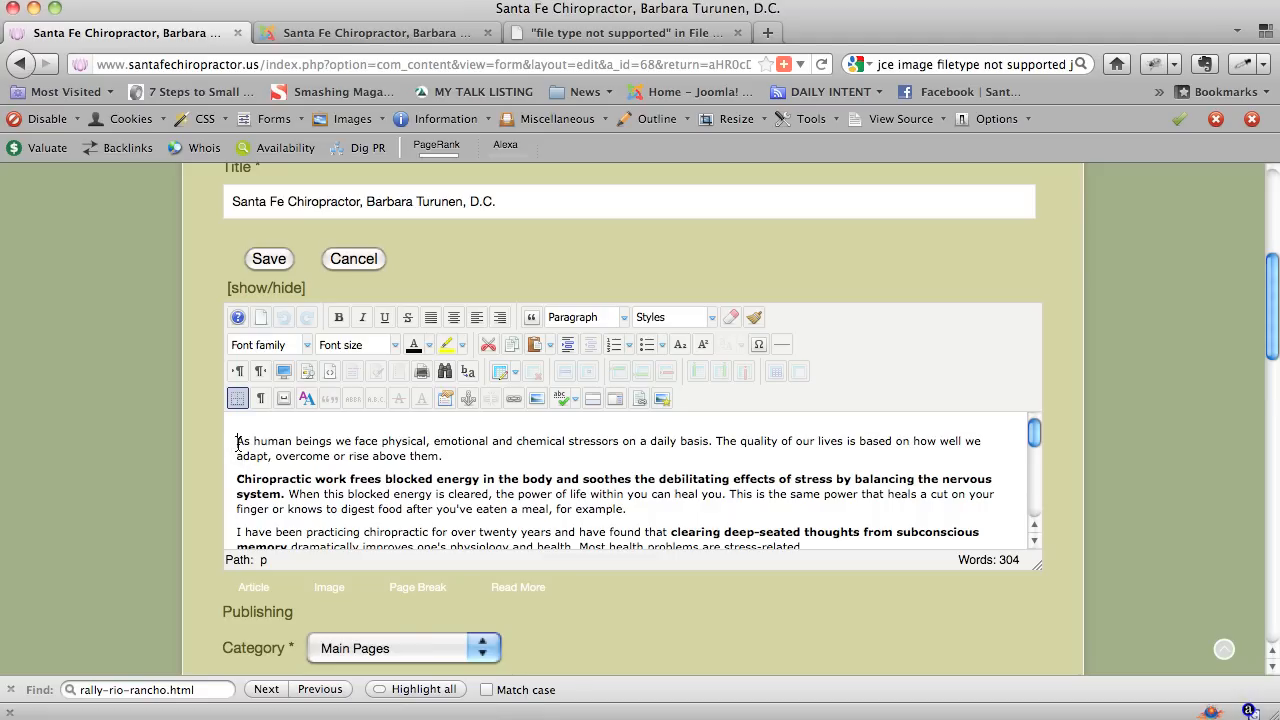
left_click(239, 440)
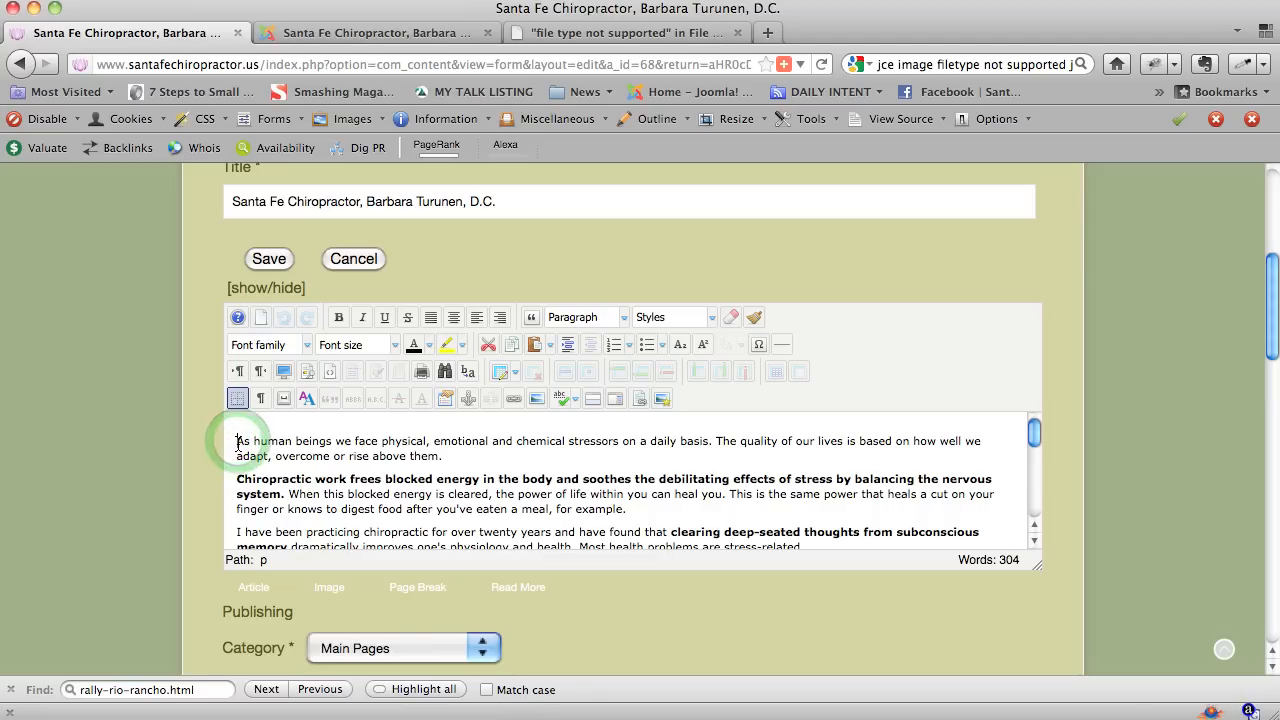
left_click(239, 442)
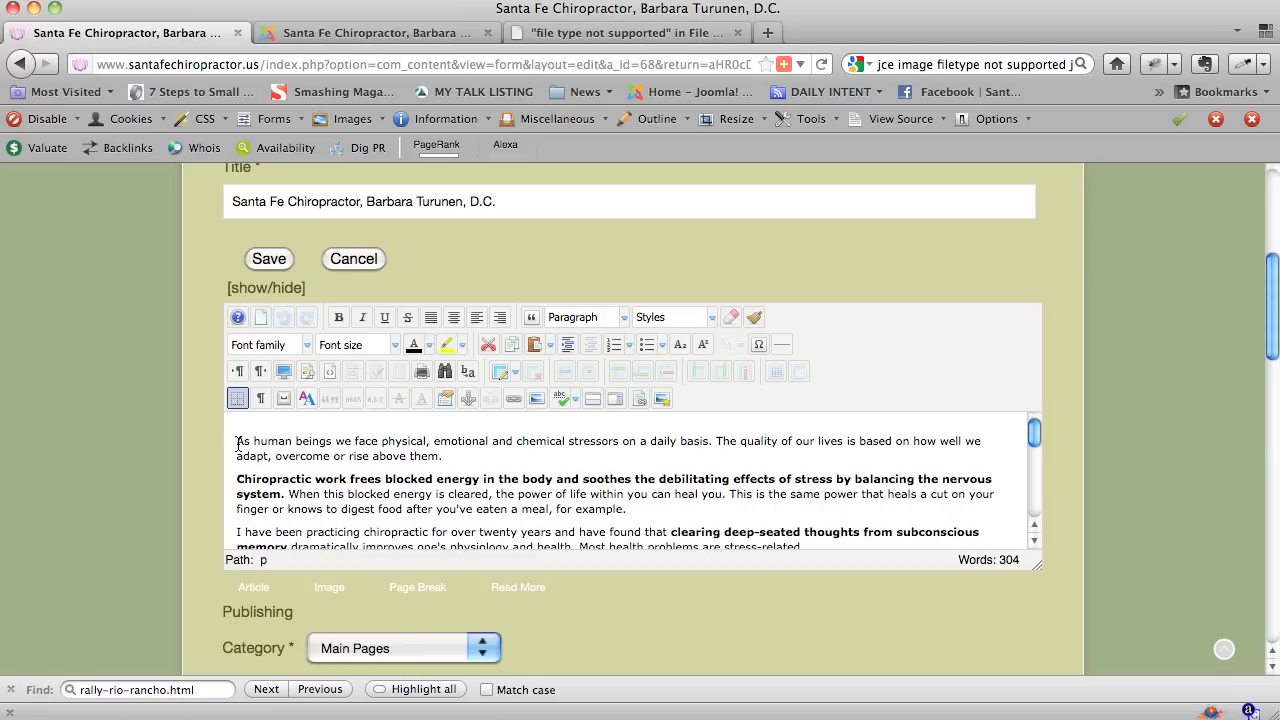
mouse_move(992, 446)
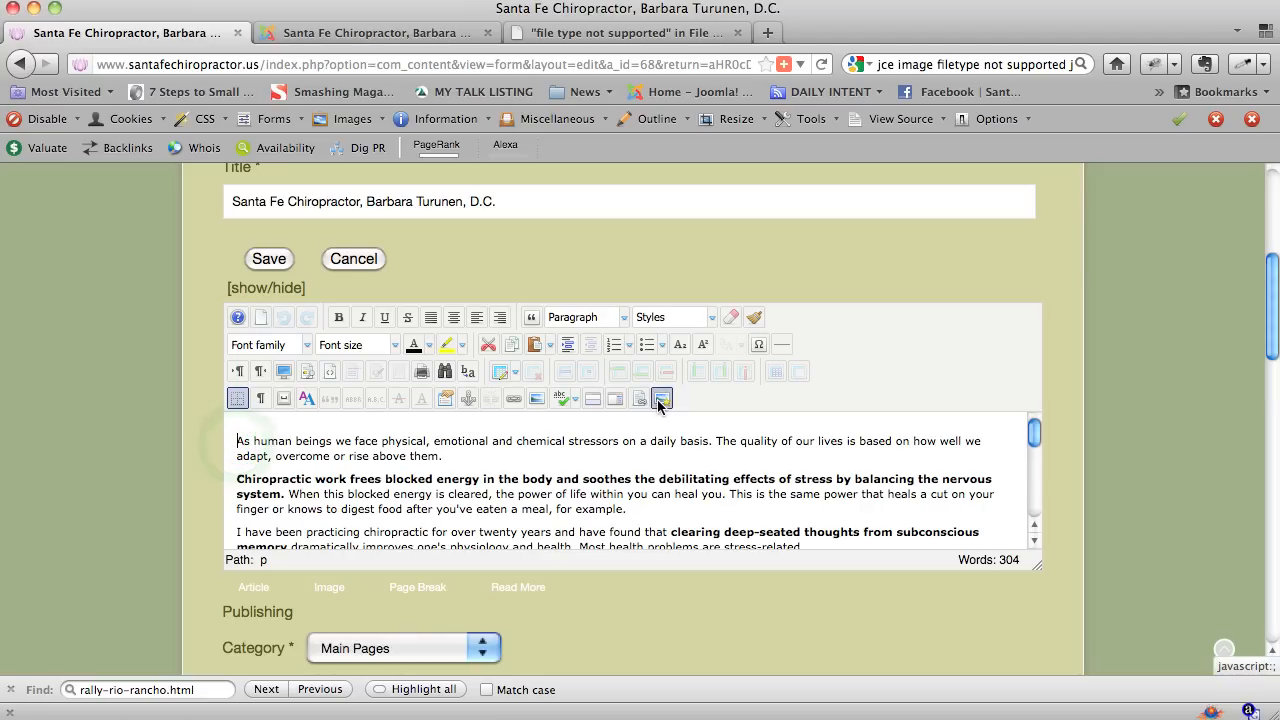
mouse_move(660, 399)
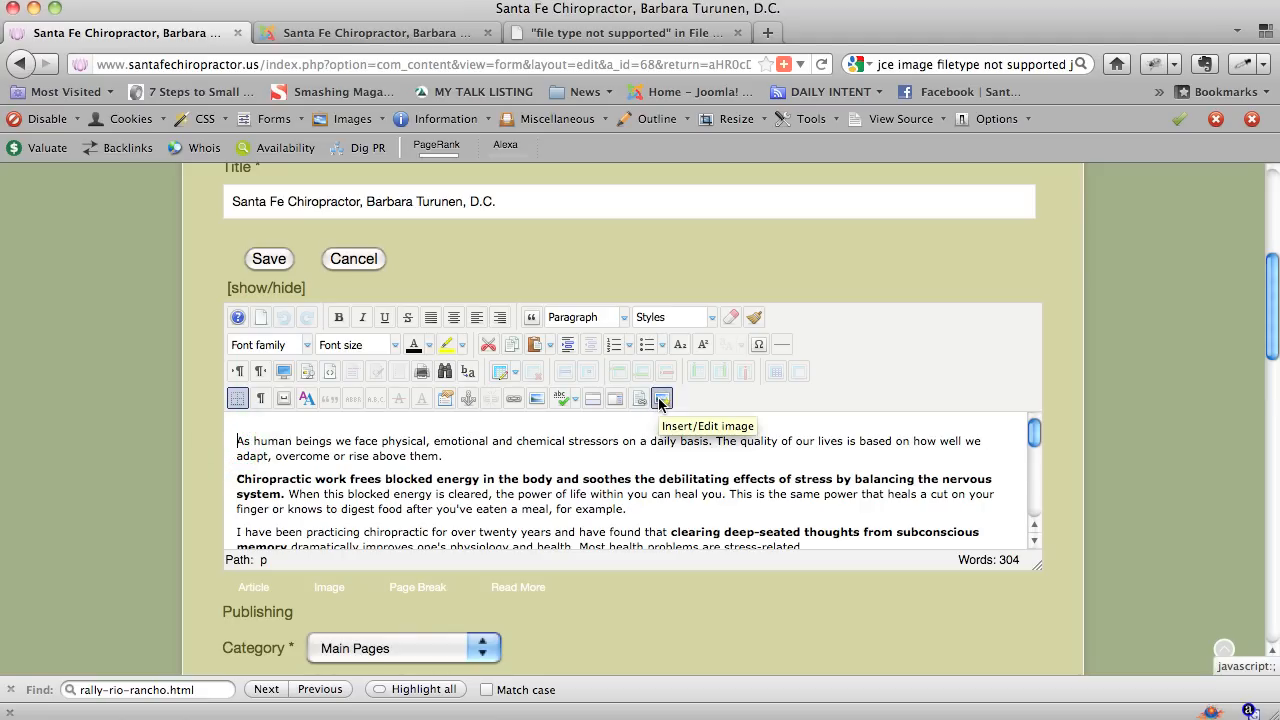
- Open the JCE Image Manager and scroll to its file browser of site image folders
left_click(661, 399)
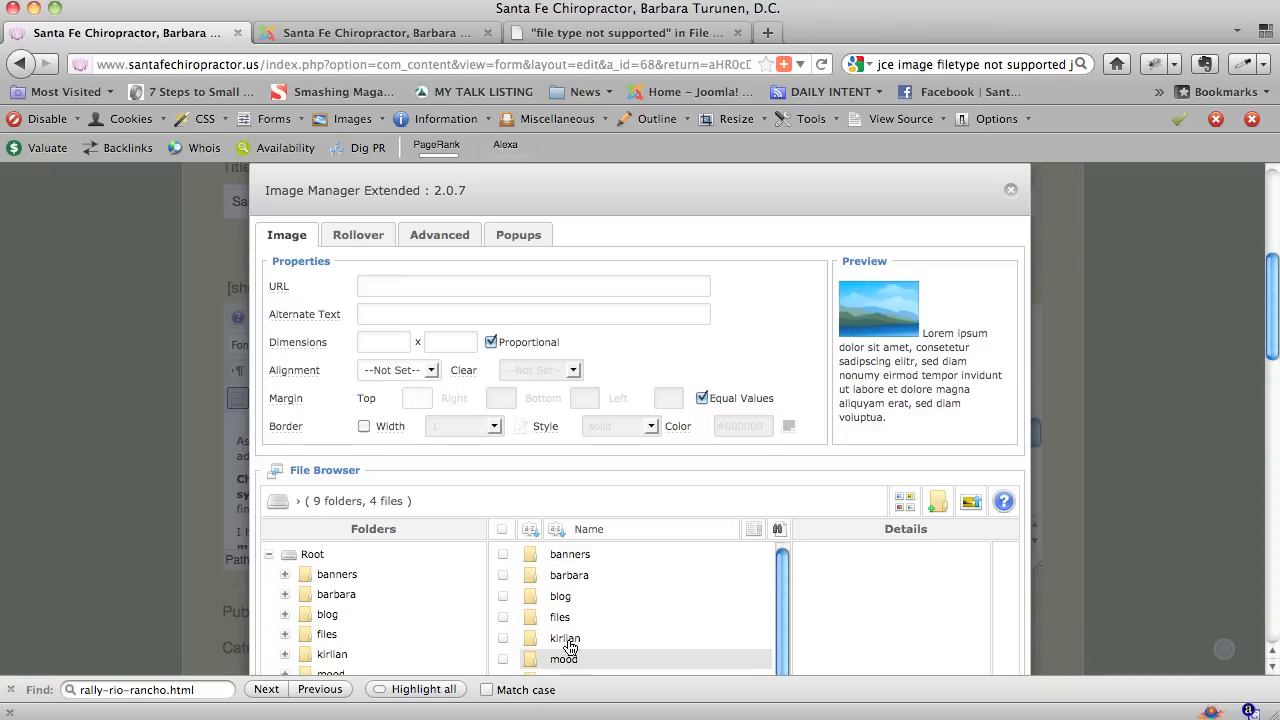
scroll("down", 3)
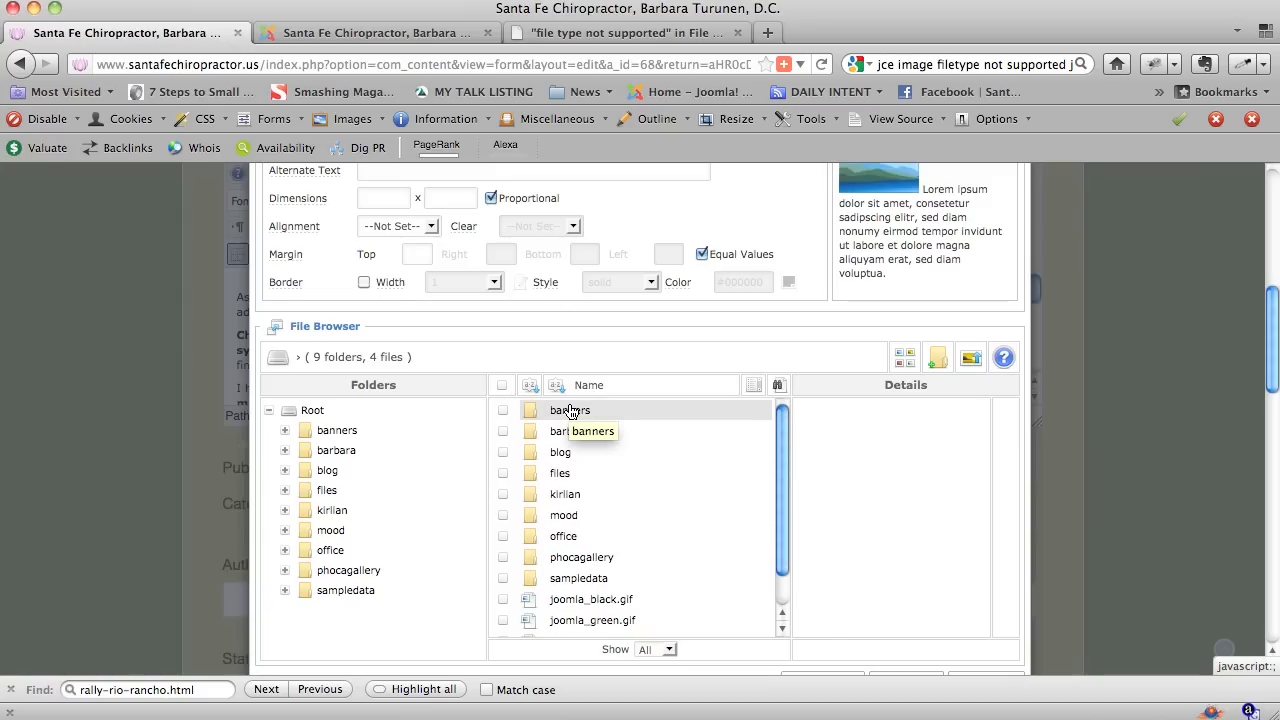
scroll("down", 3)
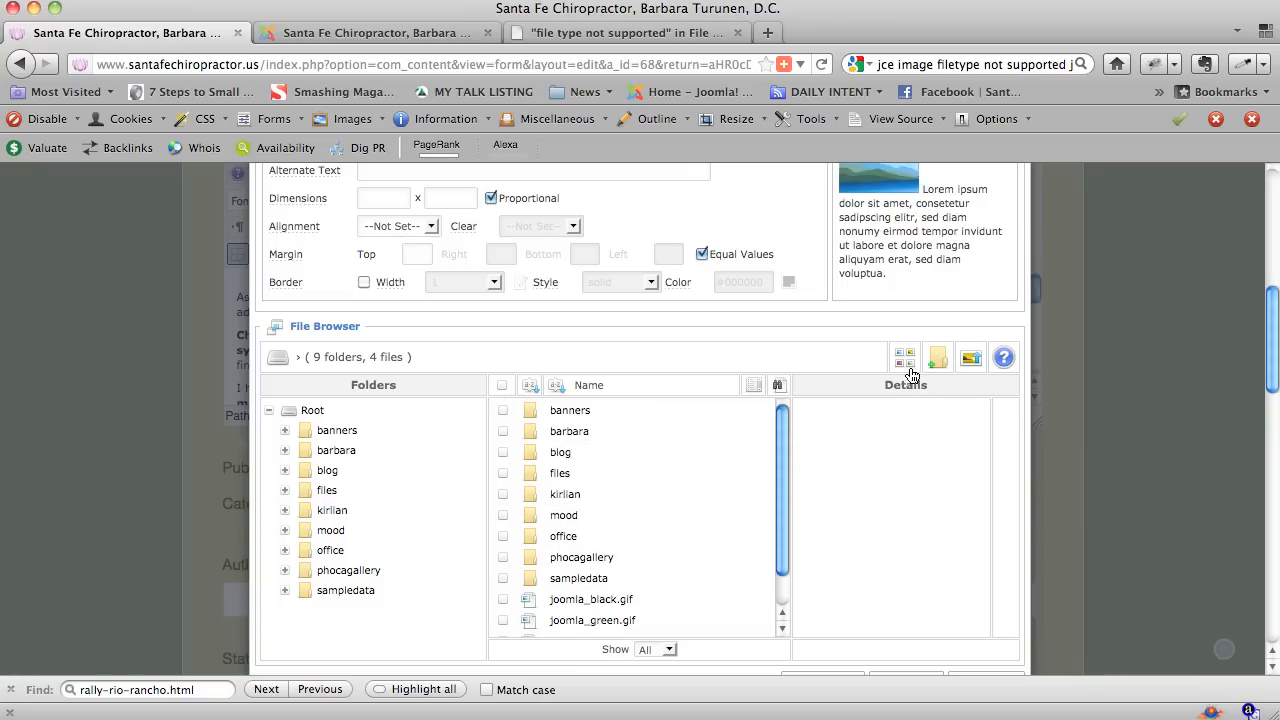
left_click(970, 357)
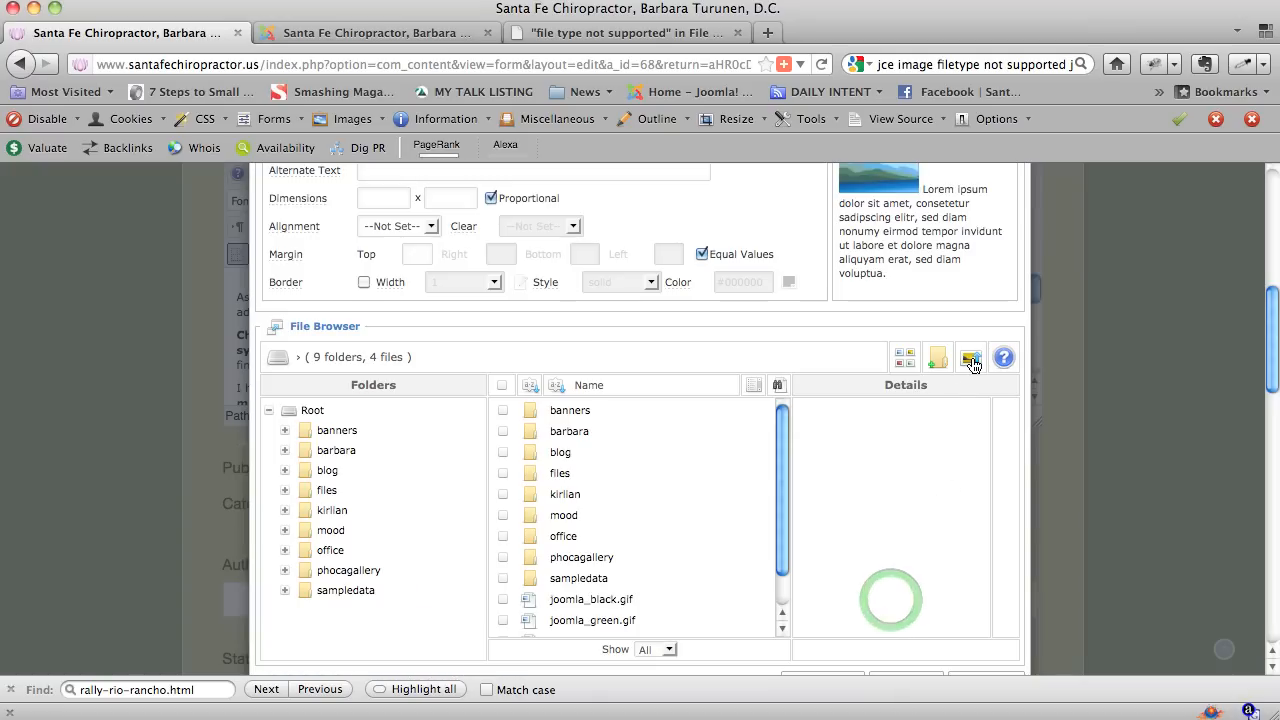
mouse_move(970, 357)
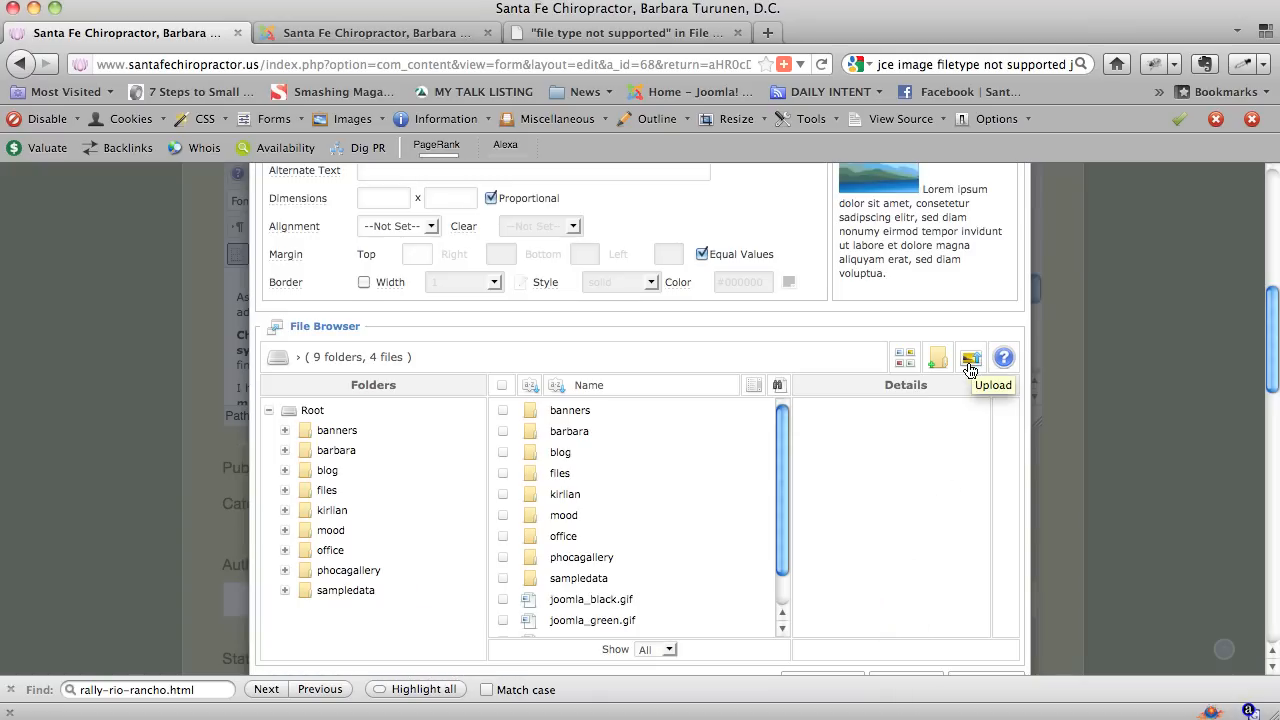
mouse_move(628, 500)
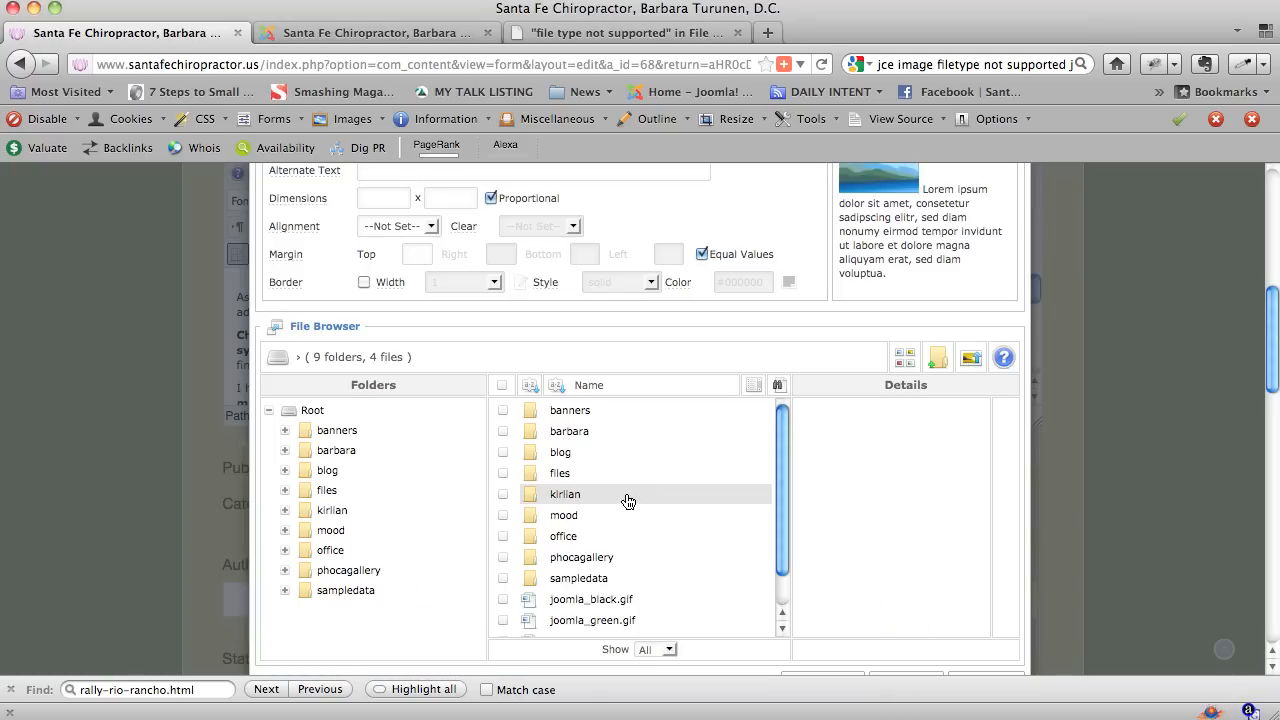
mouse_move(532, 516)
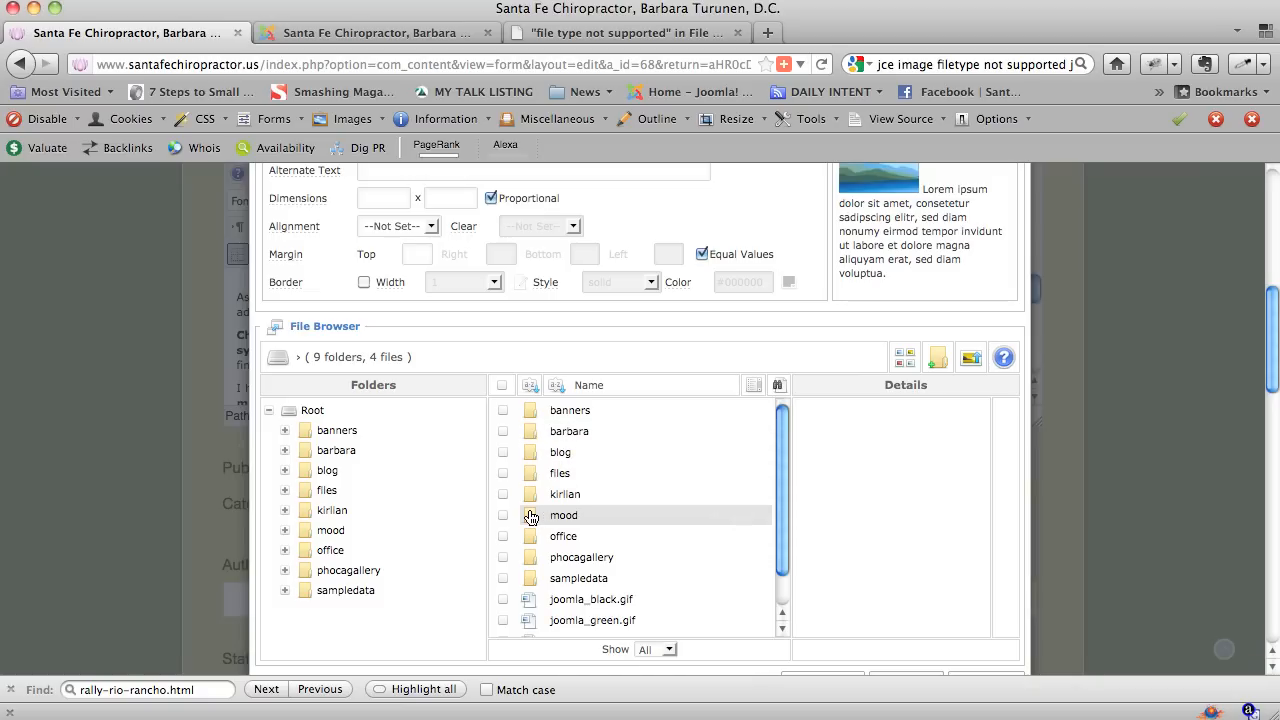
mouse_move(532, 516)
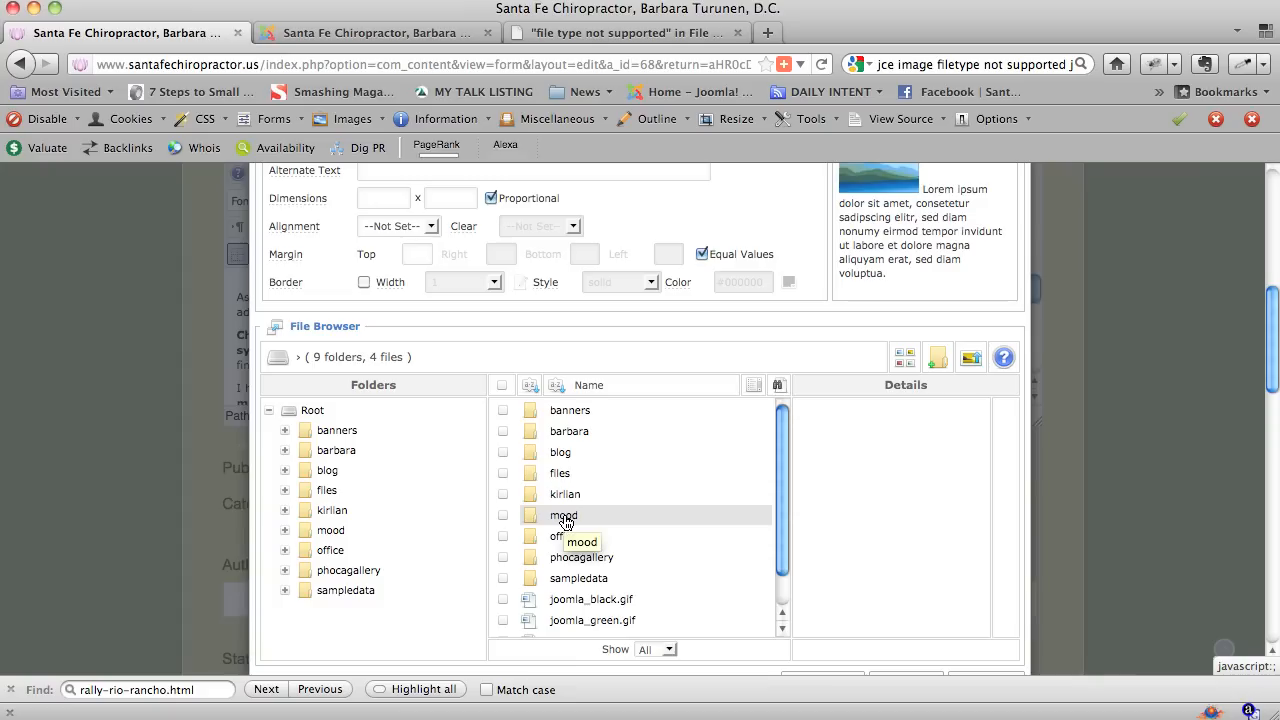
double_click(564, 515)
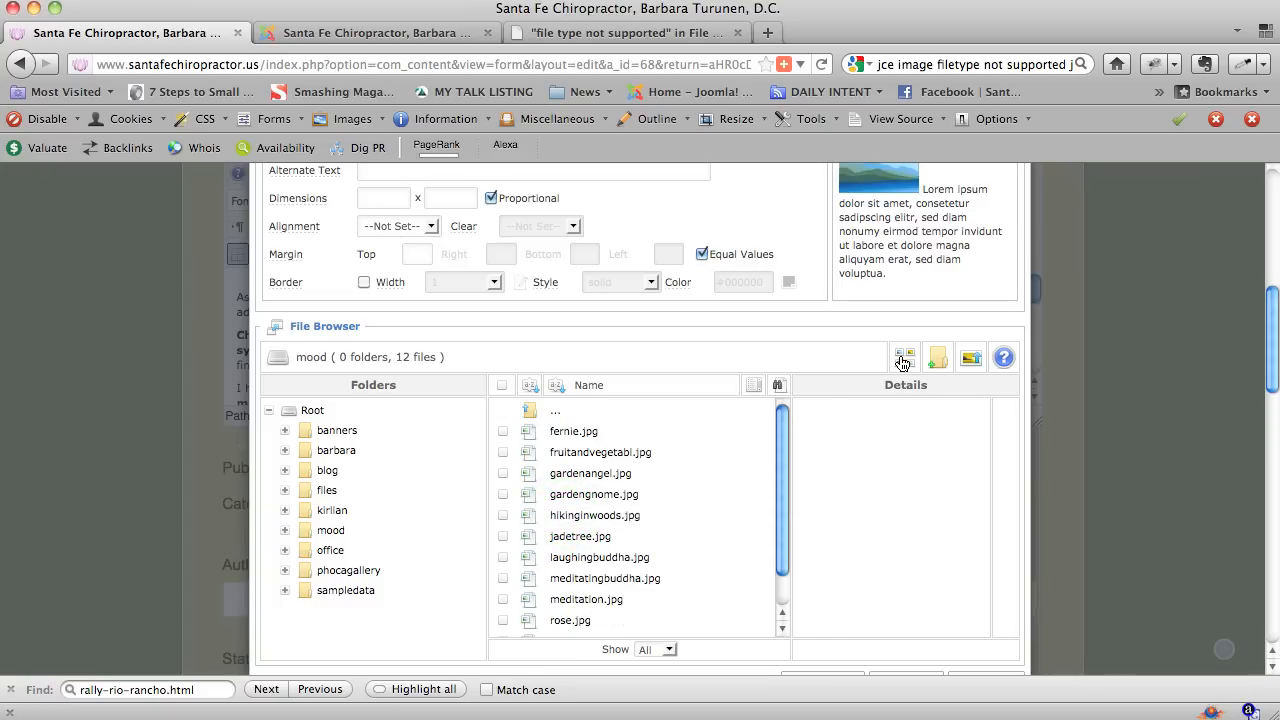
mouse_move(904, 357)
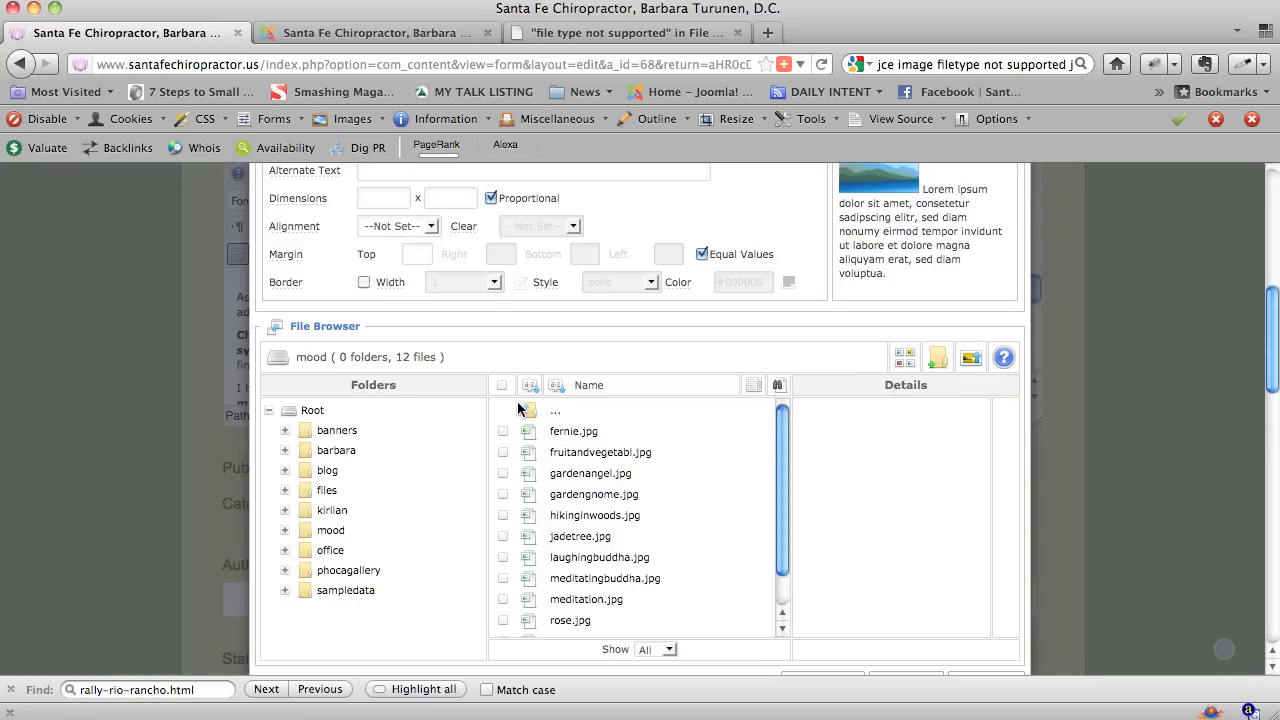
left_click(555, 409)
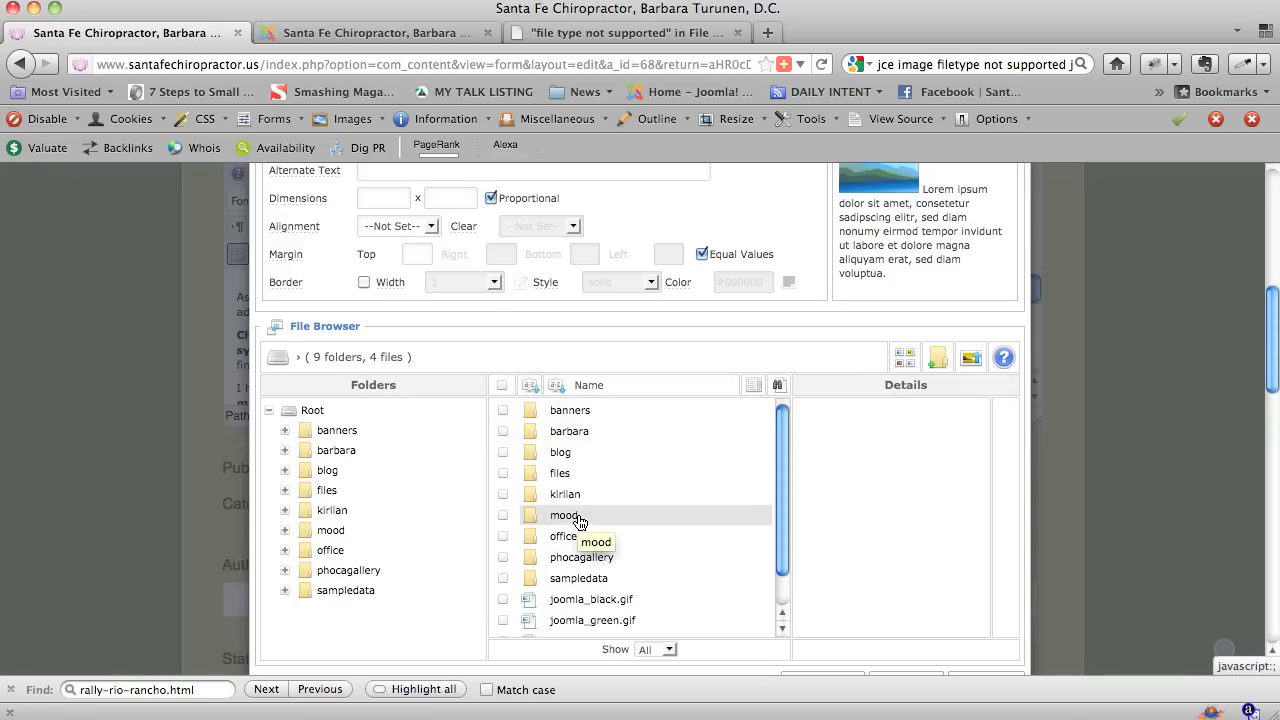
double_click(565, 515)
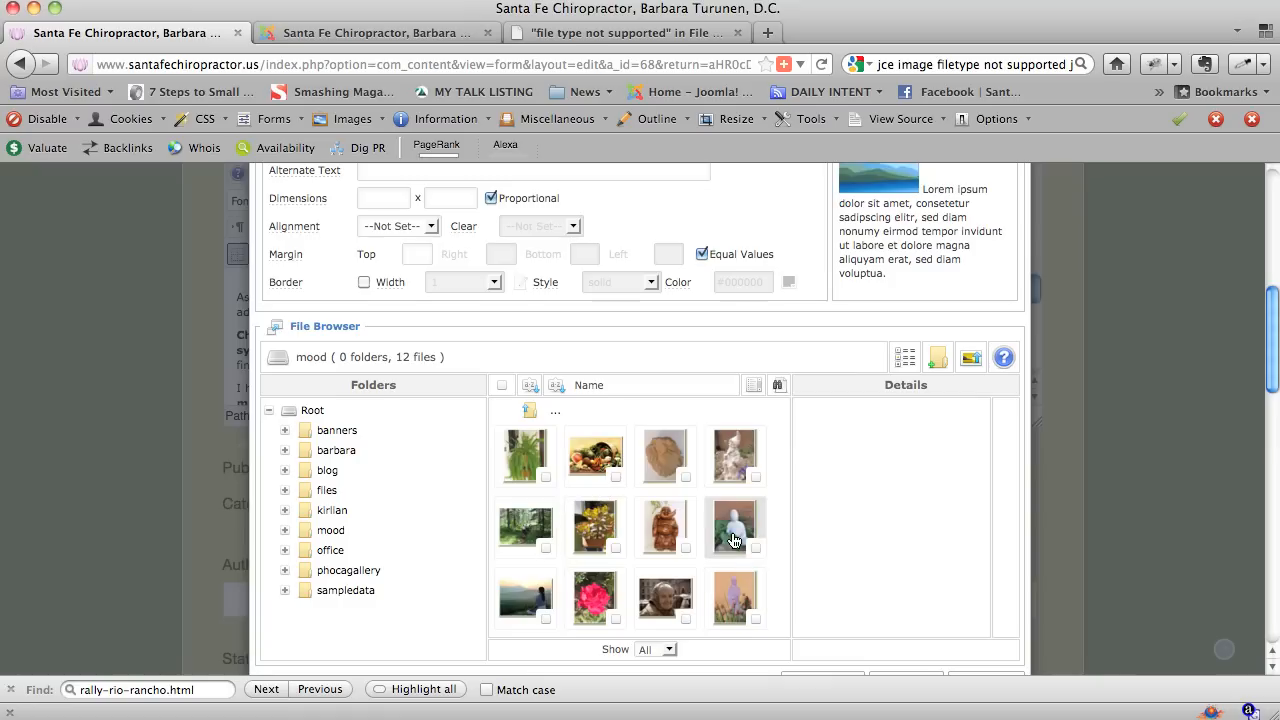
mouse_move(512, 529)
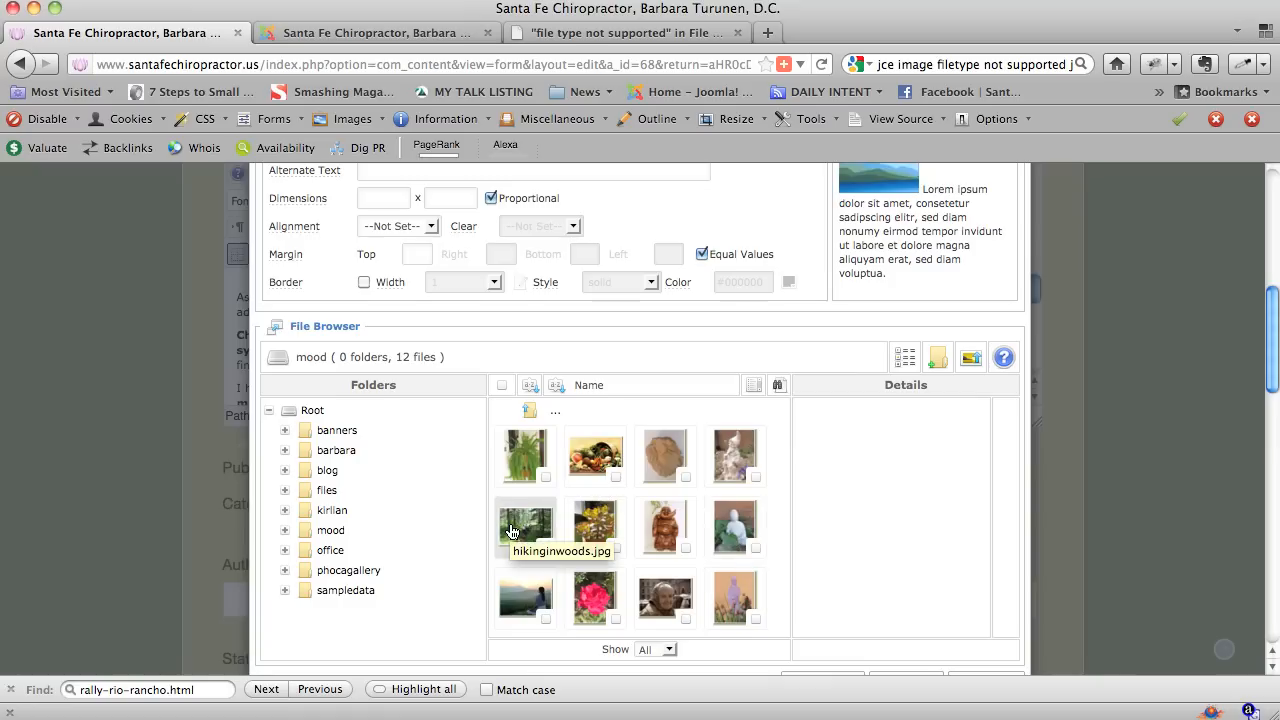
mouse_move(684, 596)
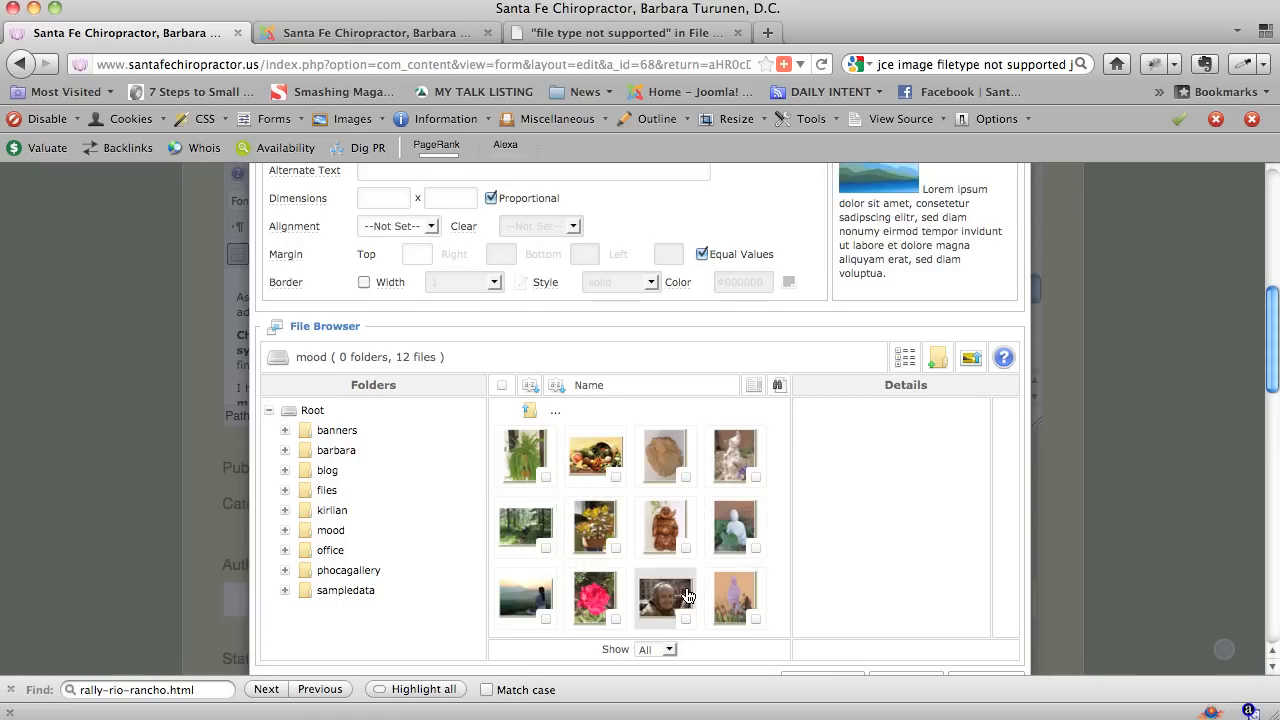
mouse_move(683, 596)
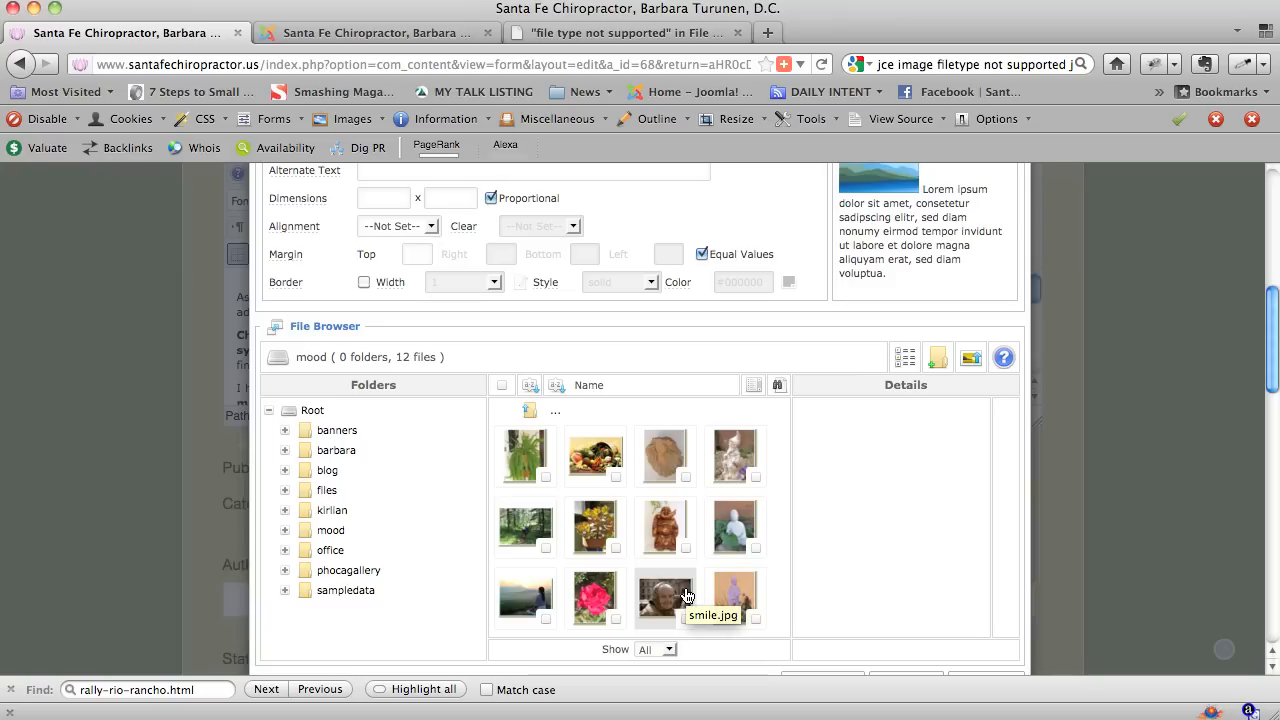
mouse_move(770, 590)
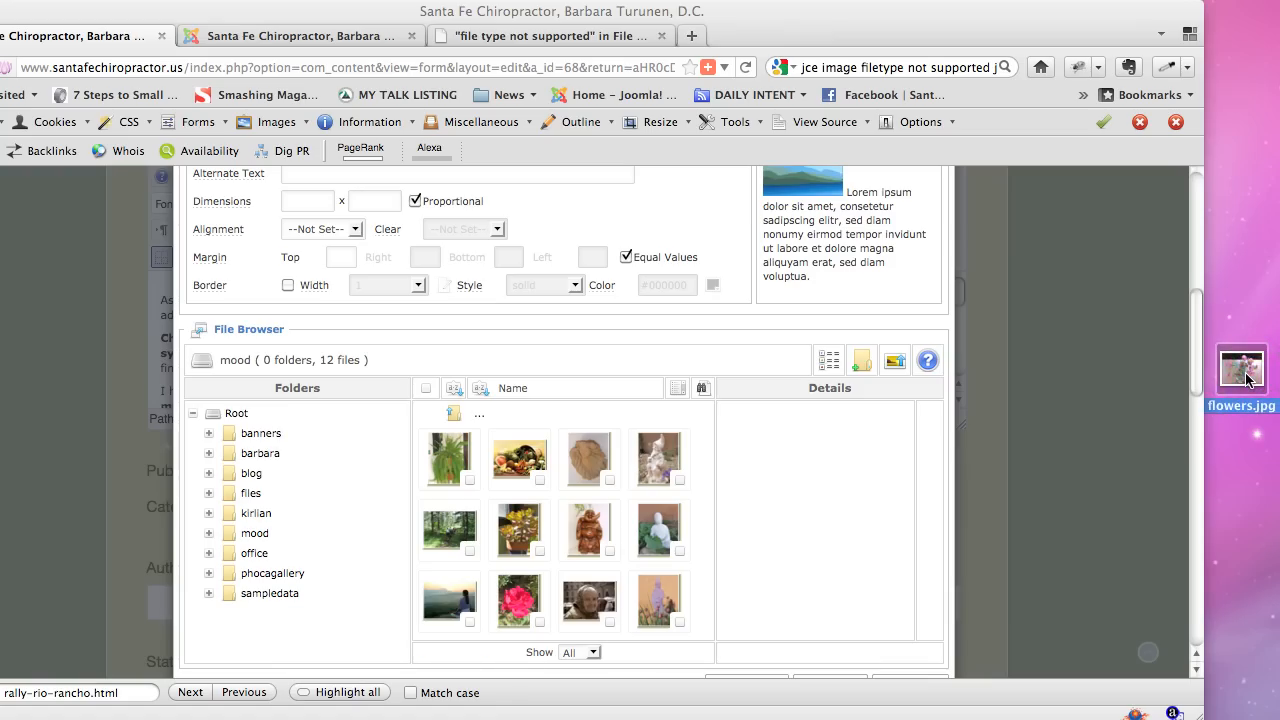
mouse_move(559, 424)
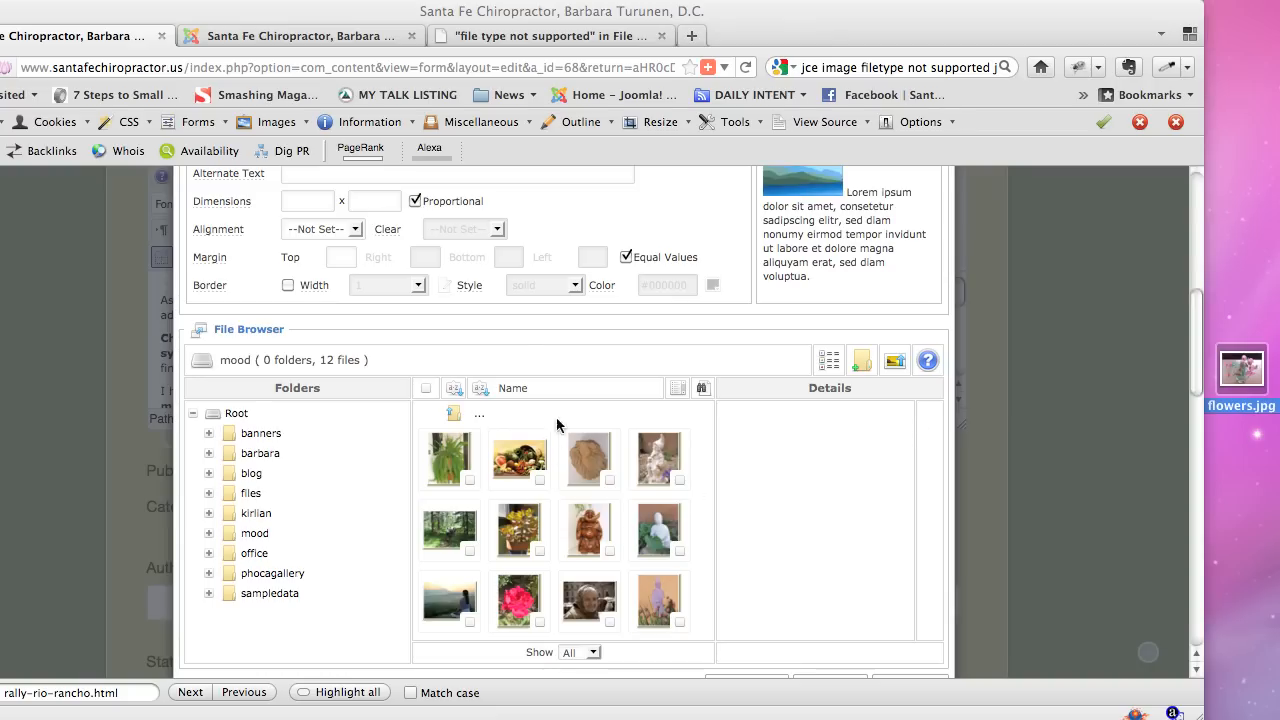
mouse_move(894, 360)
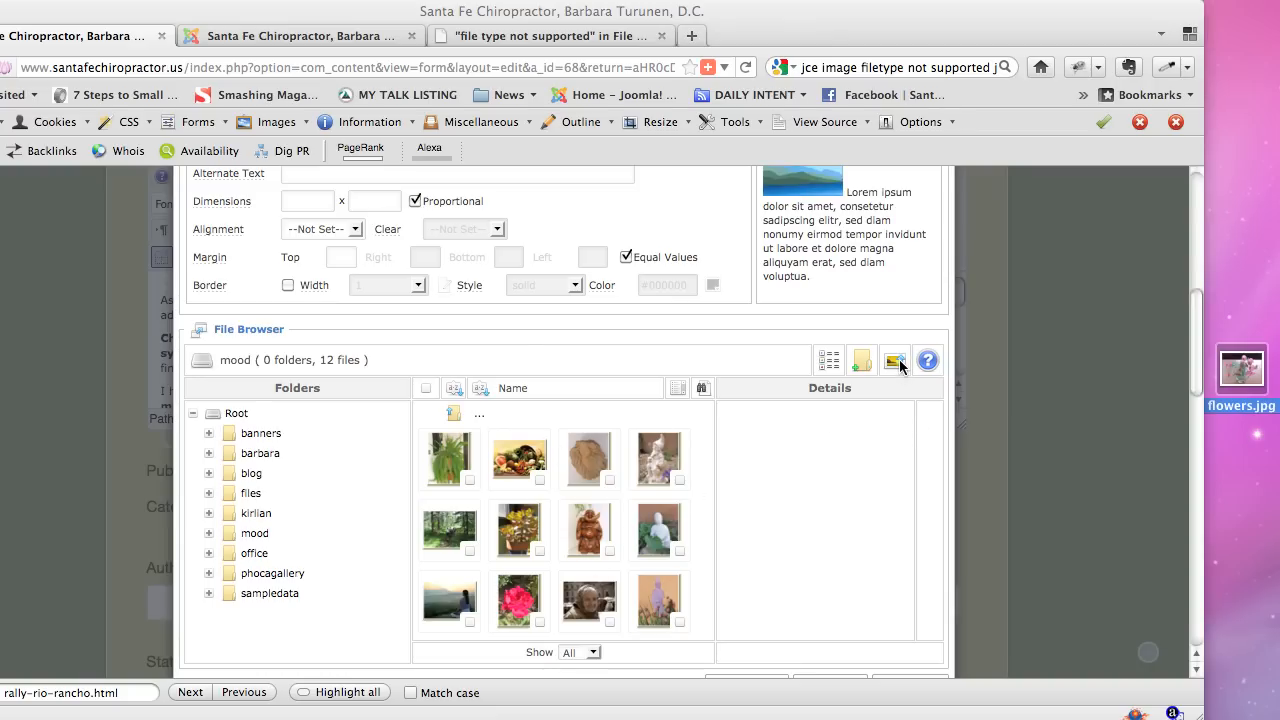
- Upload flowers.jpg into the mood folder, resized to 300 pixels wide
left_click(894, 360)
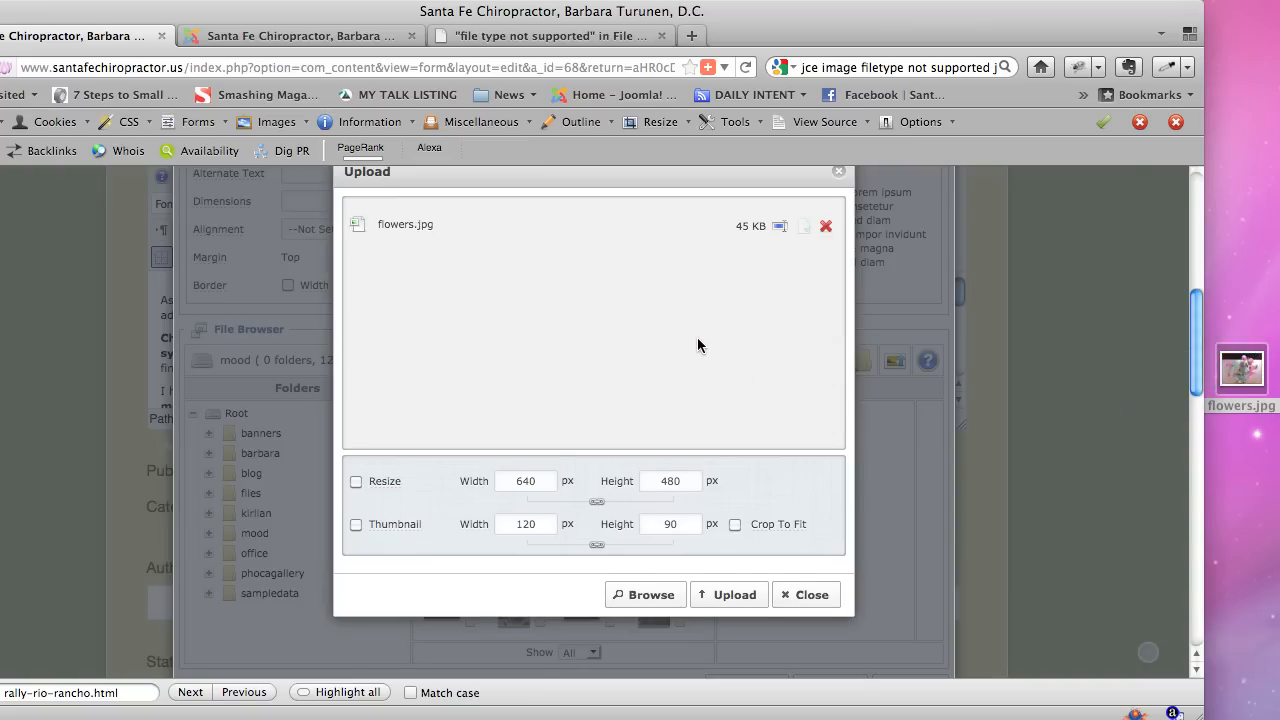
mouse_move(388, 233)
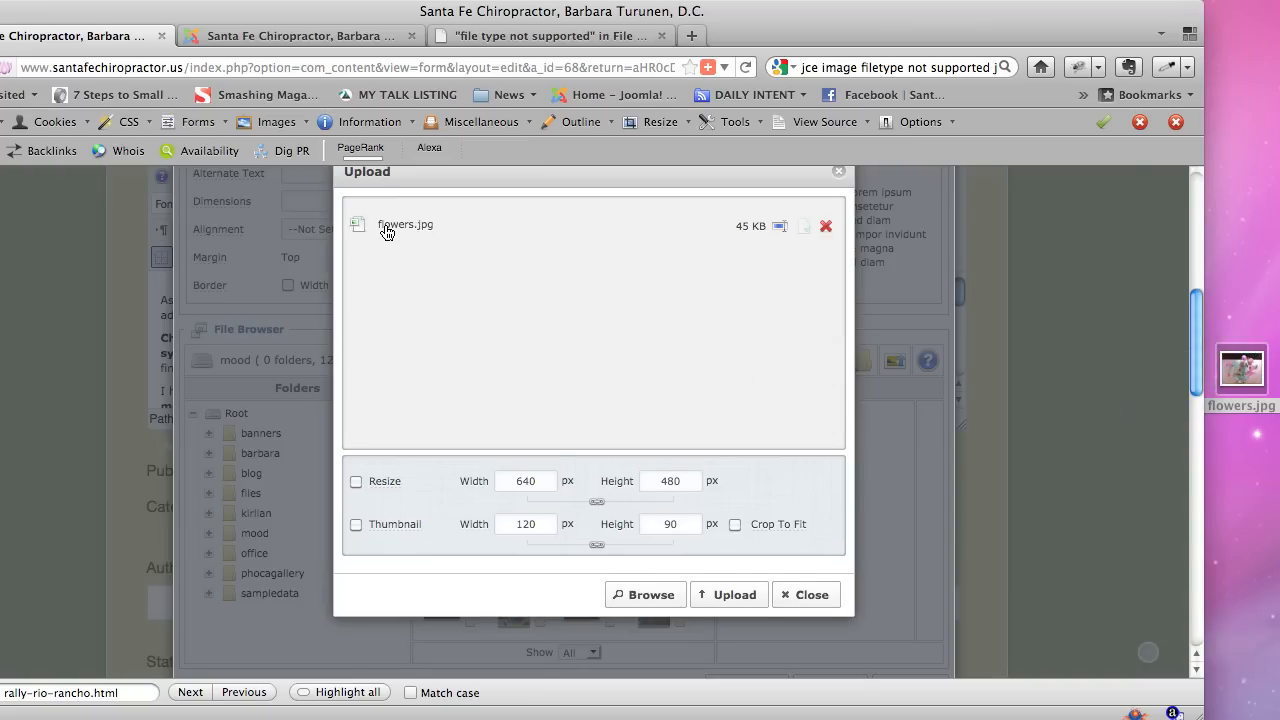
mouse_move(366, 474)
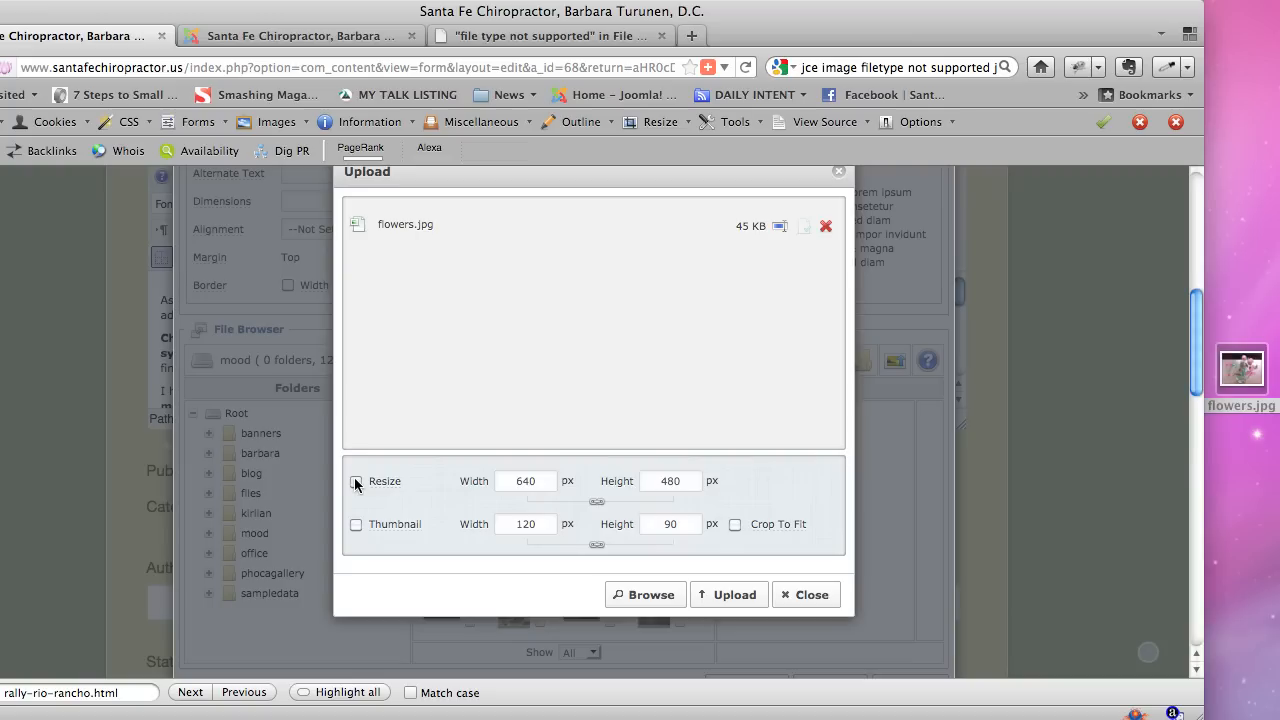
left_click(356, 481)
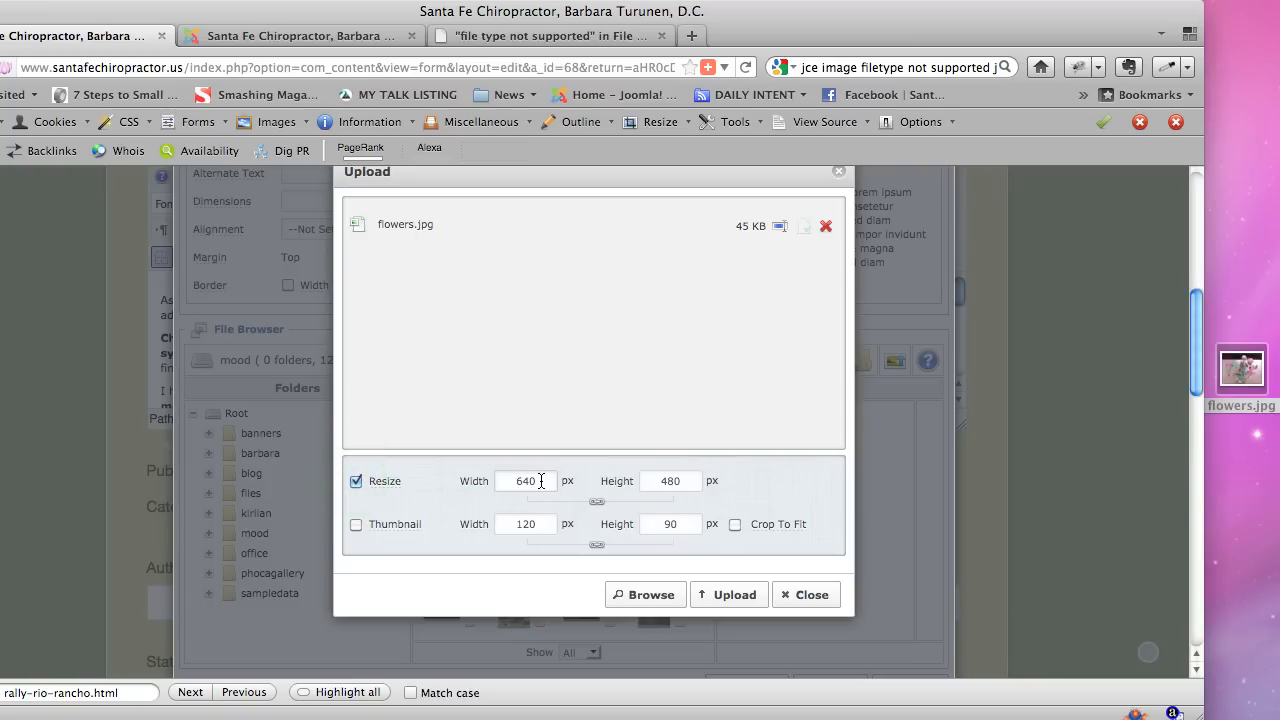
double_click(527, 481)
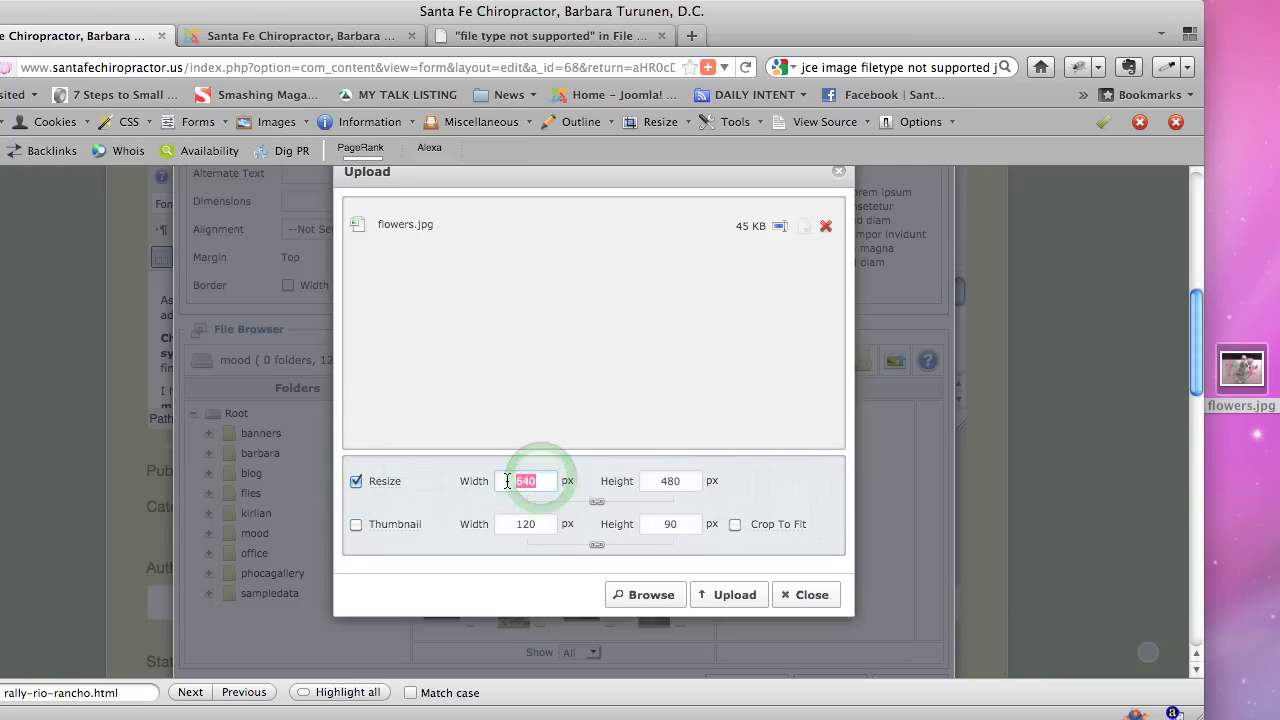
type("300")
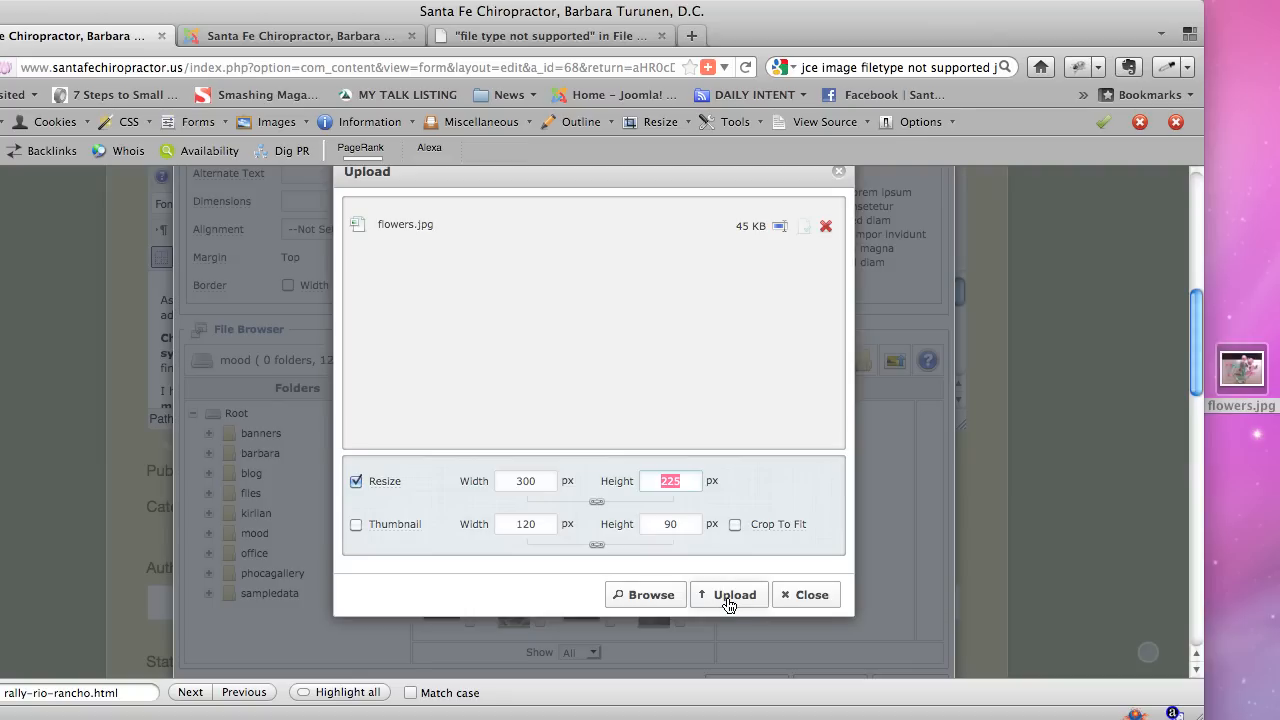
left_click(729, 594)
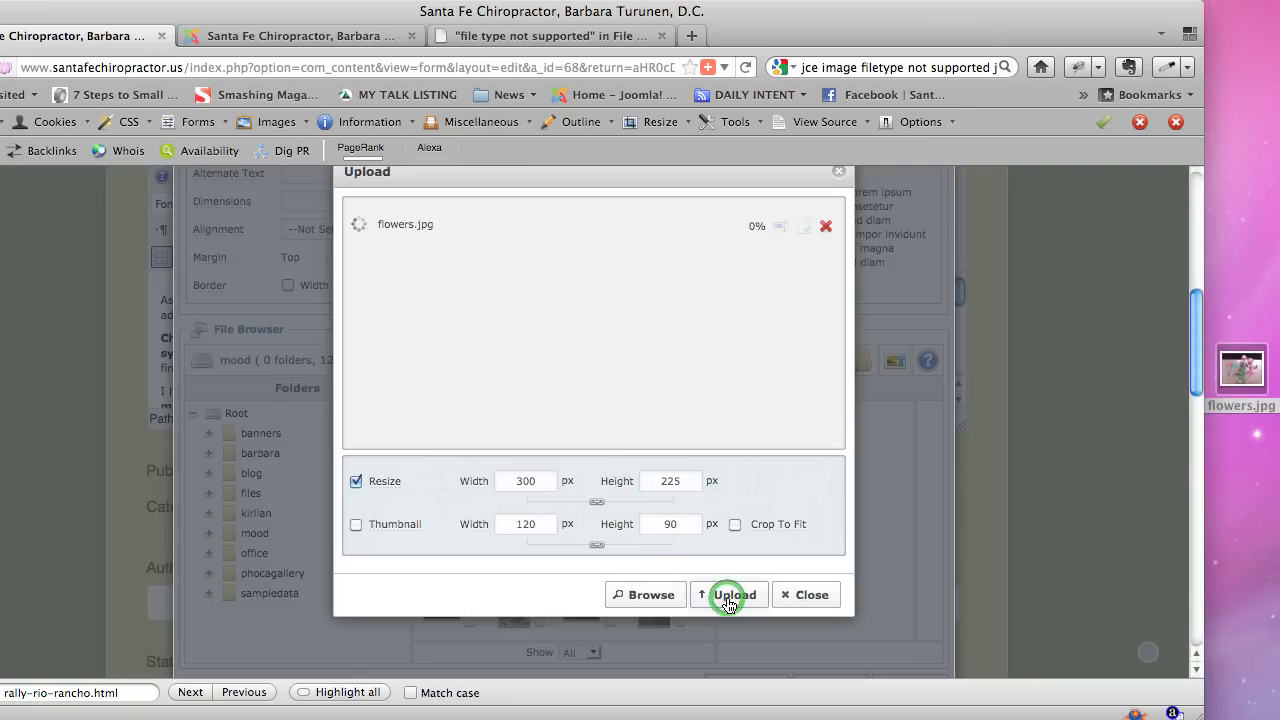
left_click(729, 594)
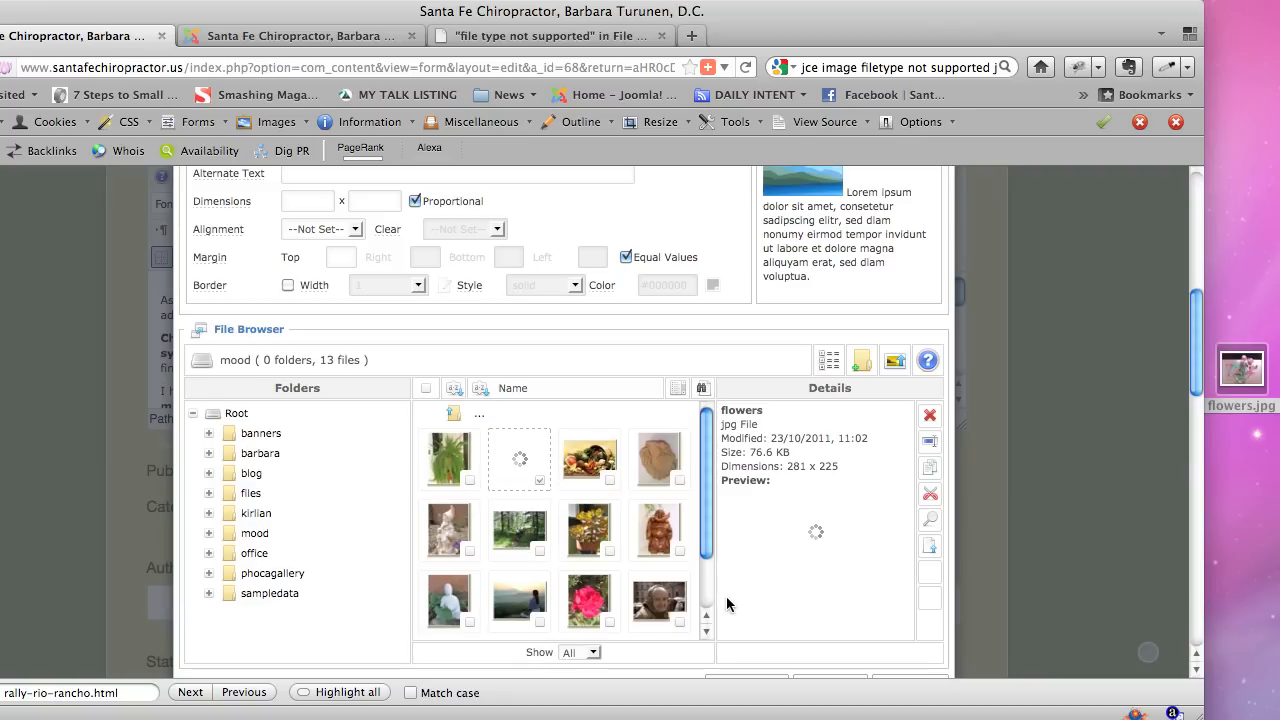
- Load flowers.jpg into the image properties with alt text 'Flowers for chiropractic office decor'
left_click(519, 435)
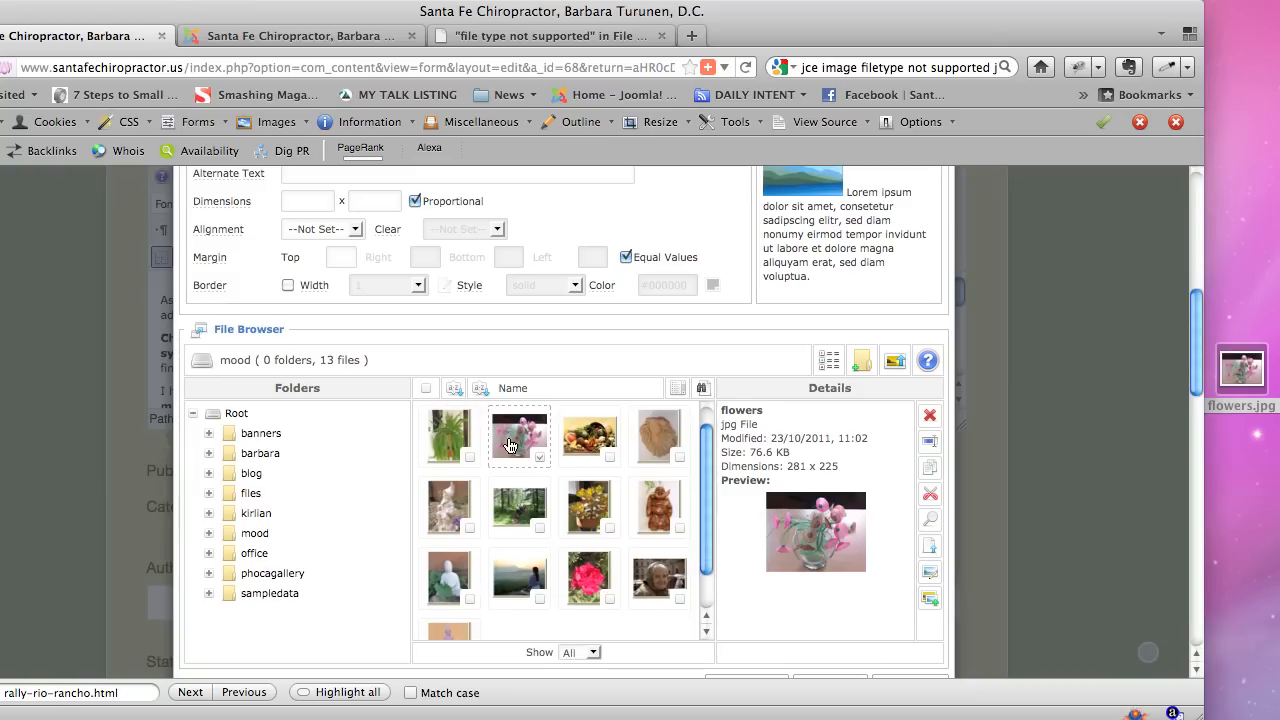
mouse_move(510, 445)
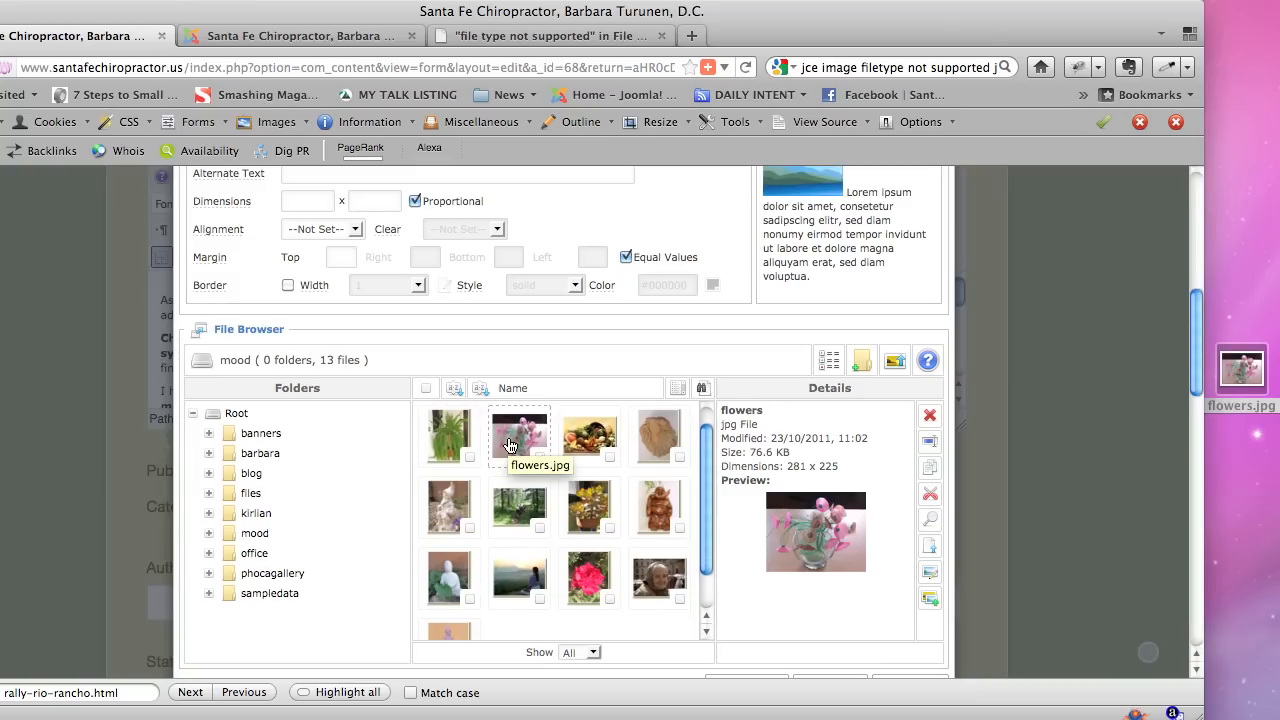
double_click(518, 435)
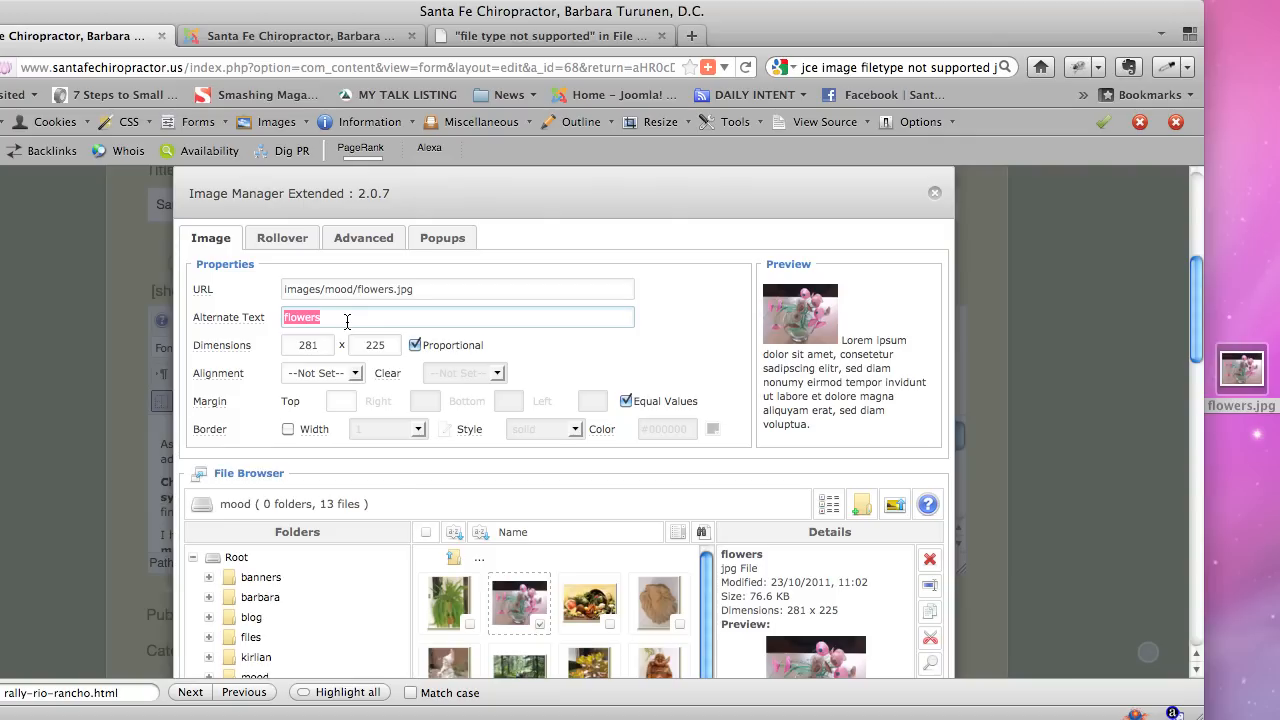
type("L")
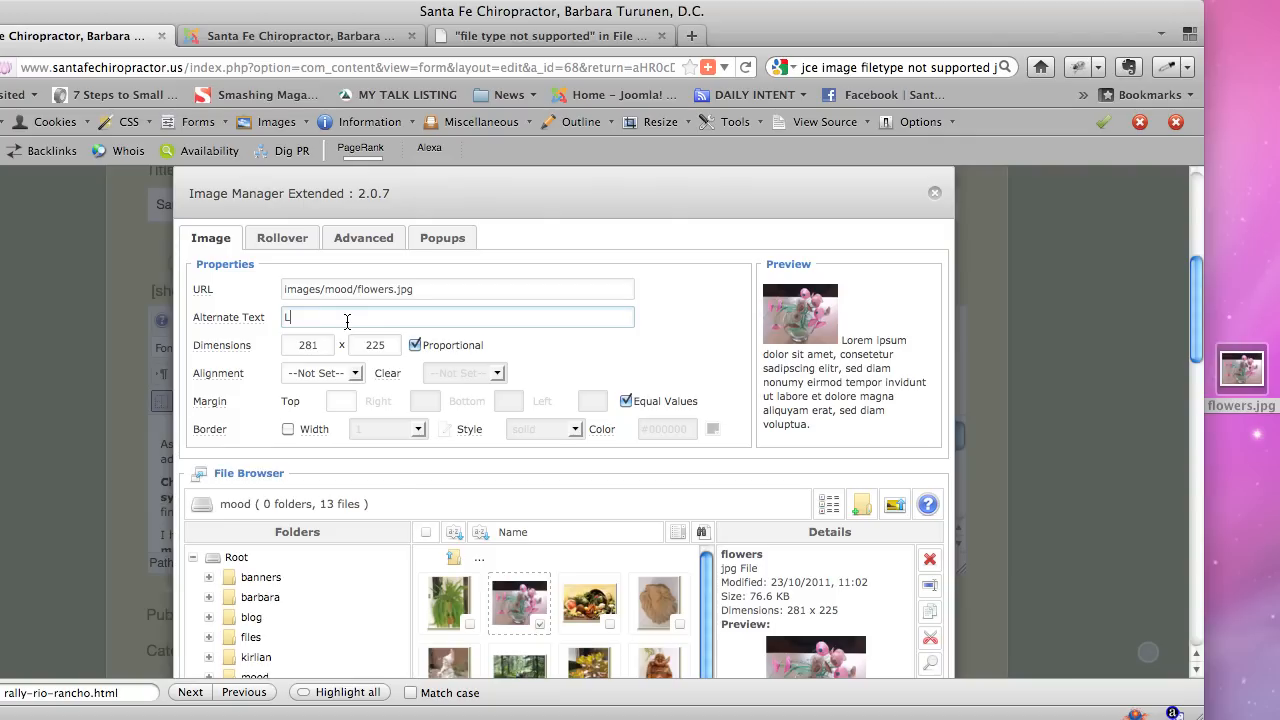
type("lowers for a chiropractic office")
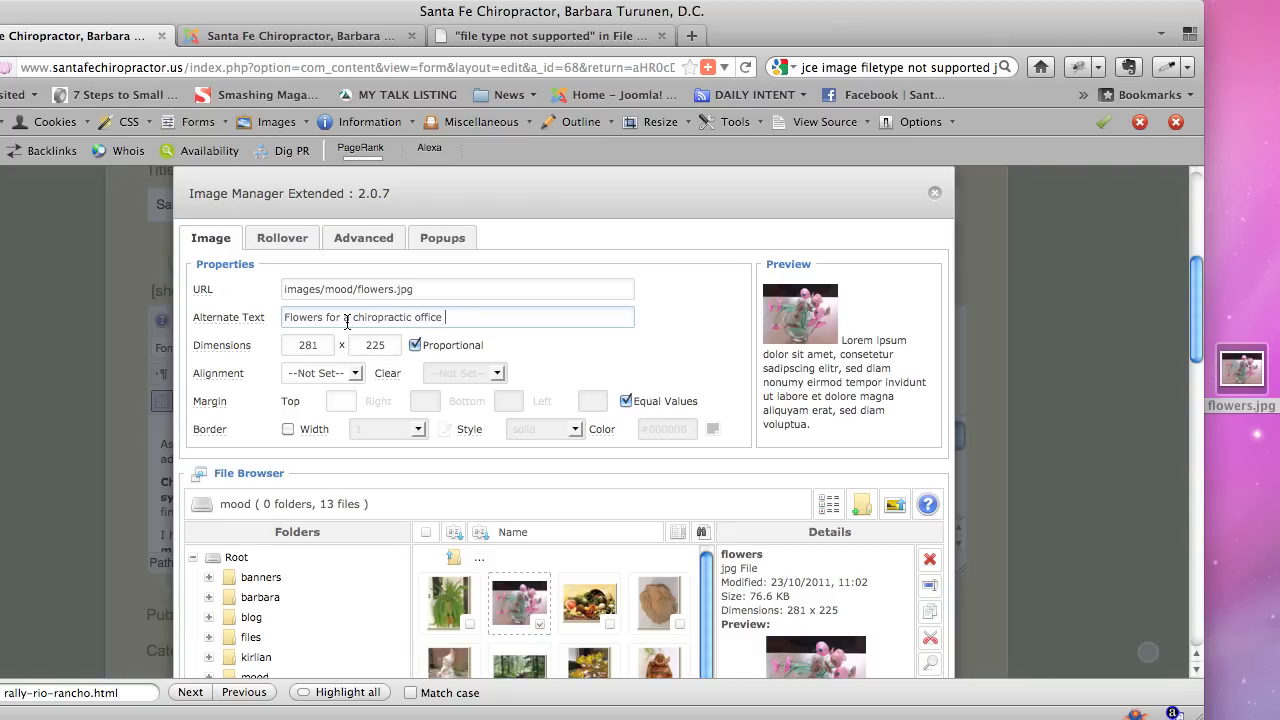
type("decor")
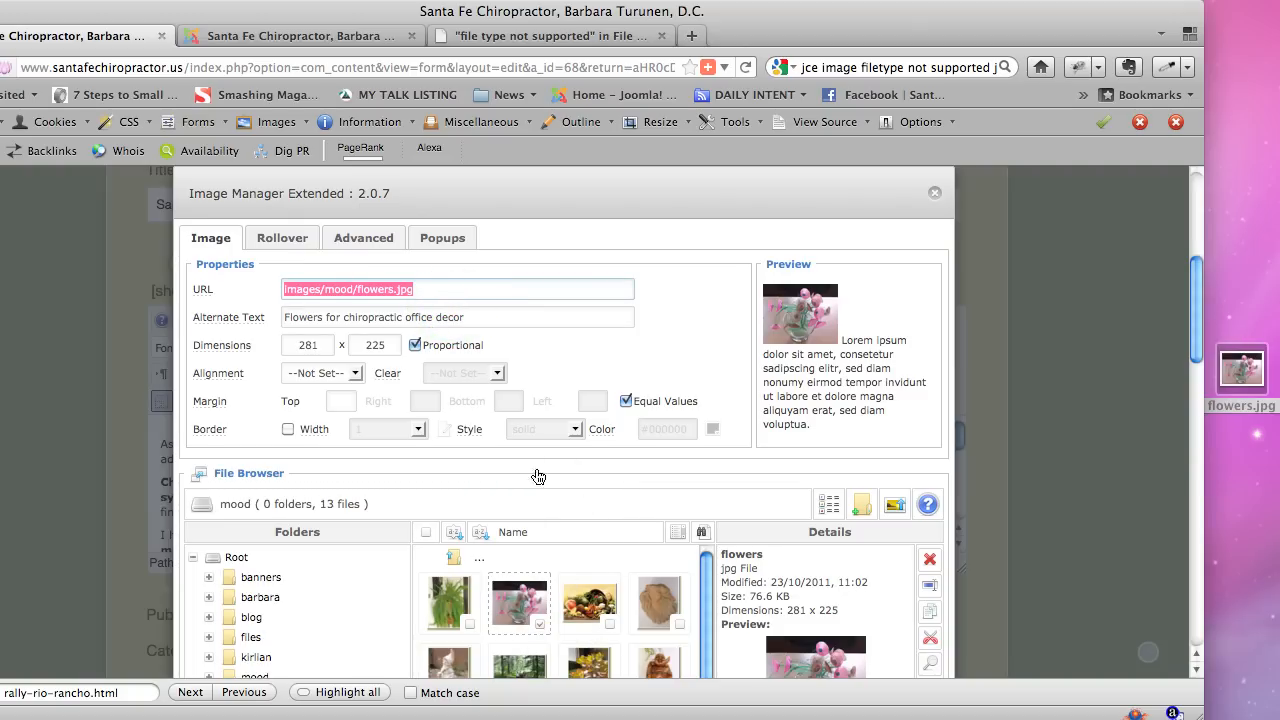
- Close the image manager from the Alignment dropdown and reopen it with blank properties
left_click(354, 373)
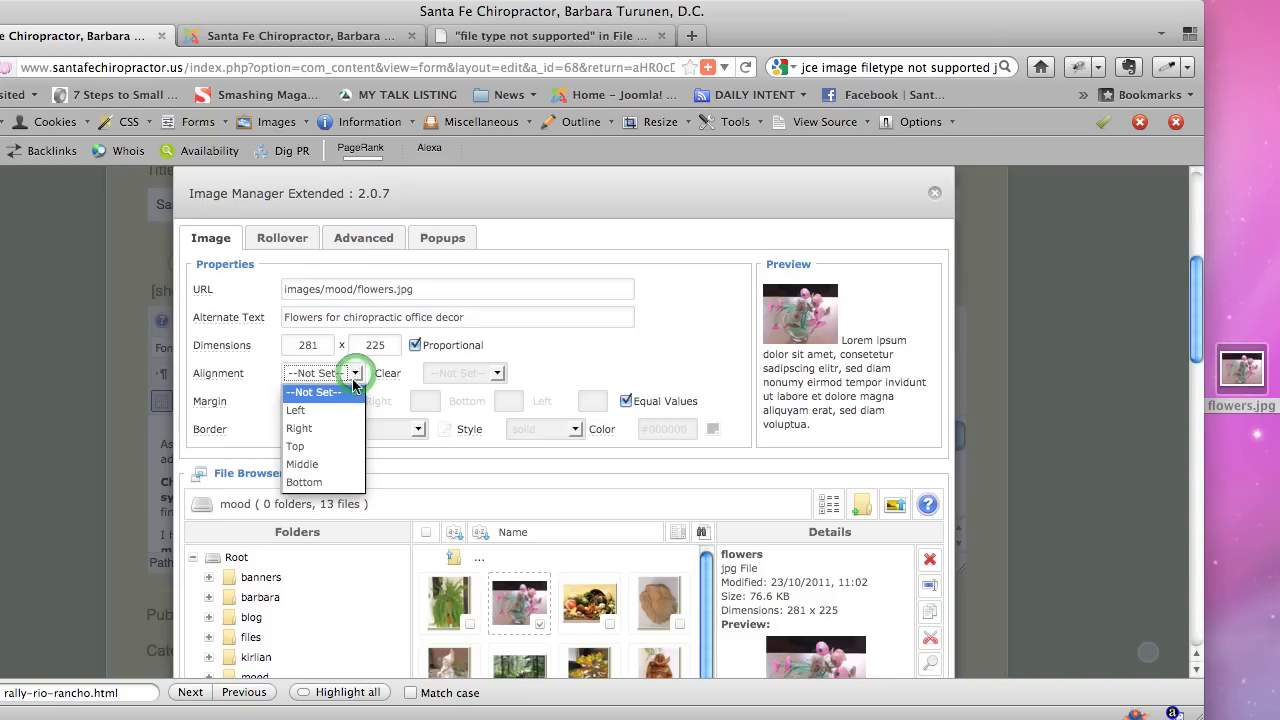
left_click(298, 428)
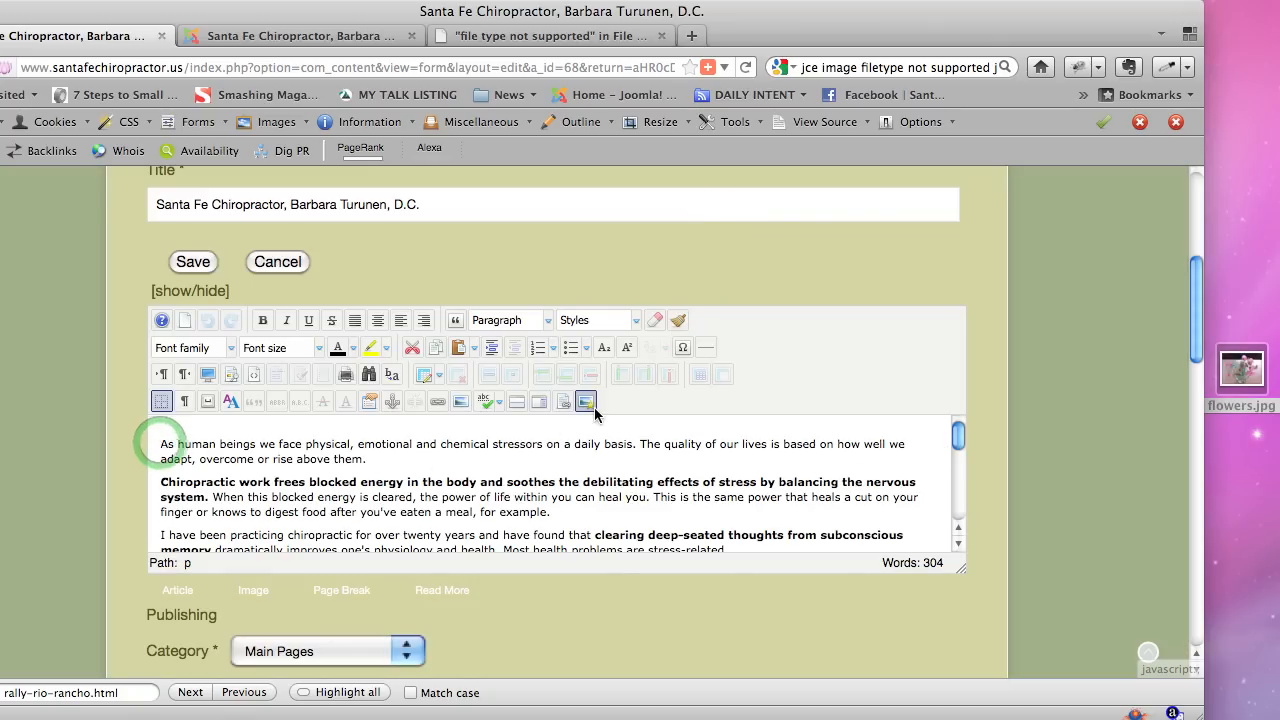
left_click(585, 401)
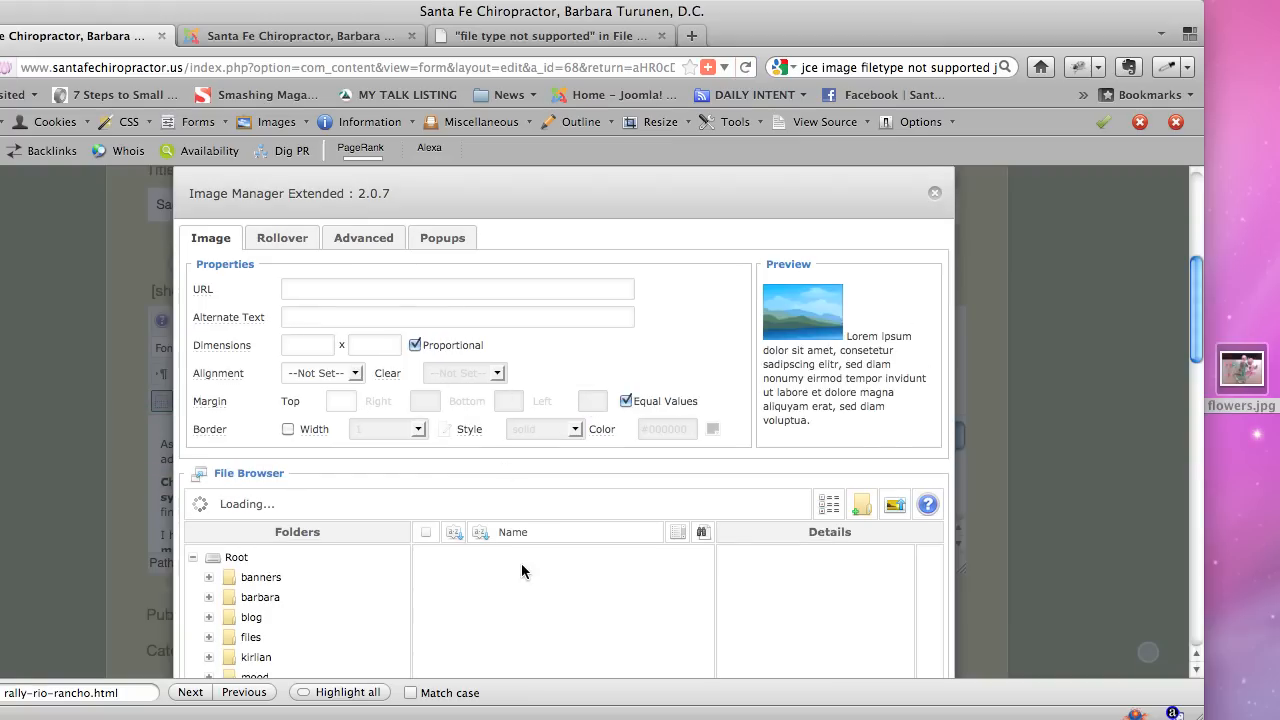
- Choose flowers.jpg, set alt text 'Flowers for a chiropractic office', and align it Right
left_click(256, 676)
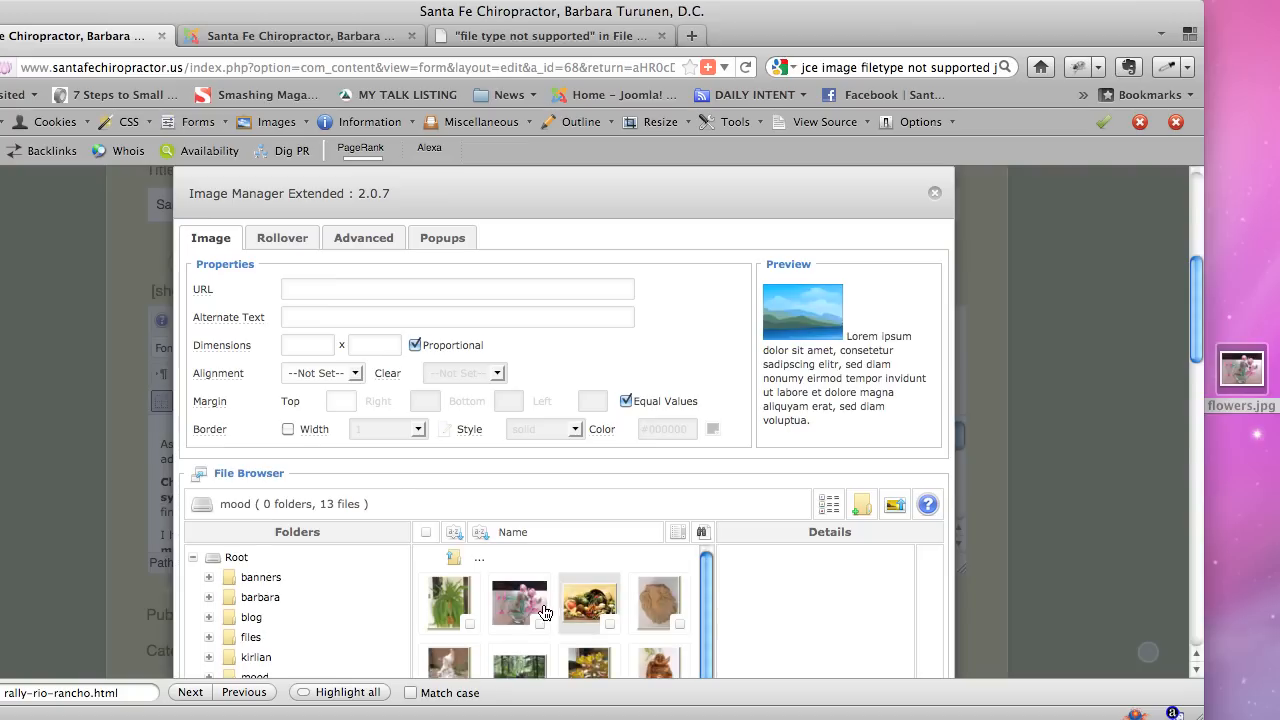
left_click(519, 602)
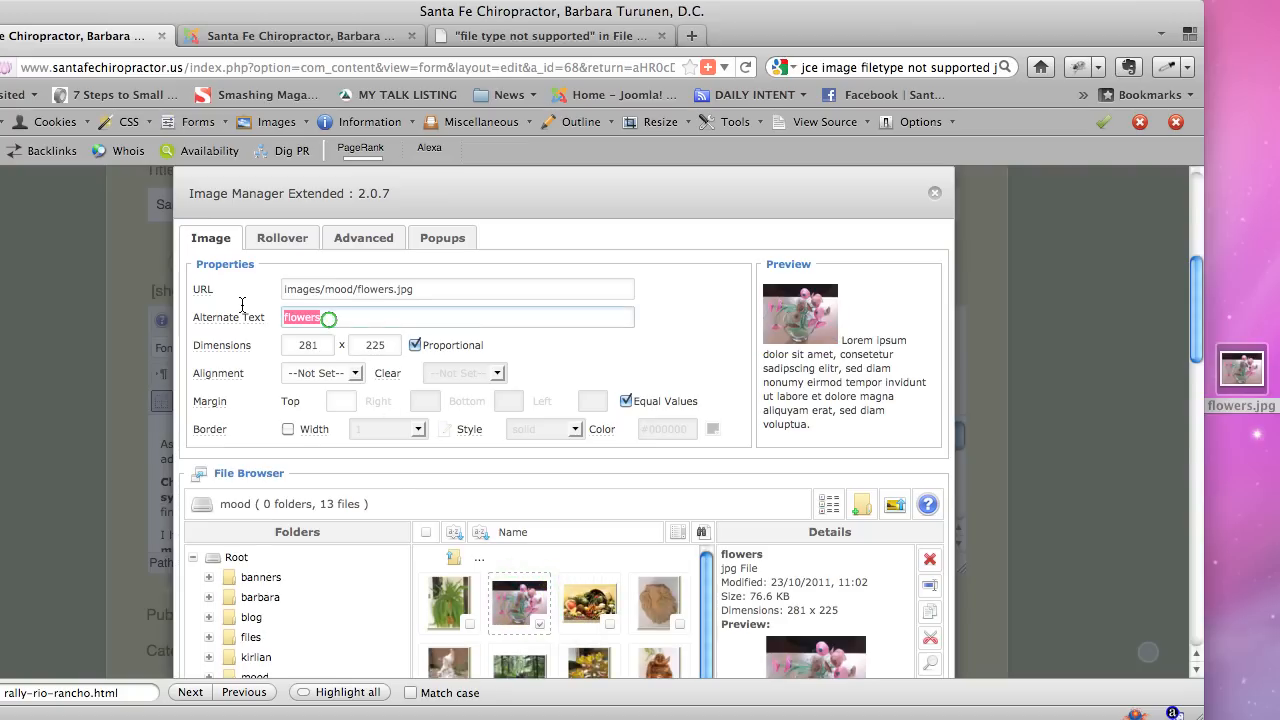
type("Flow")
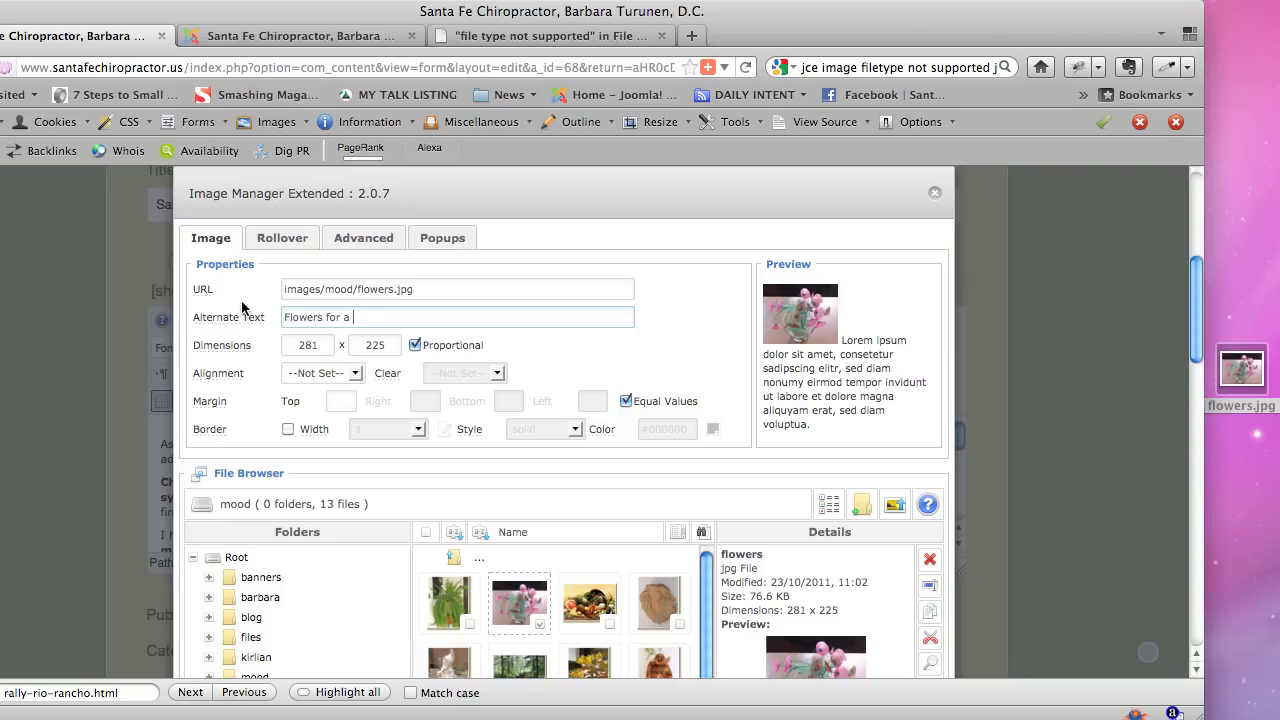
type("chiropt")
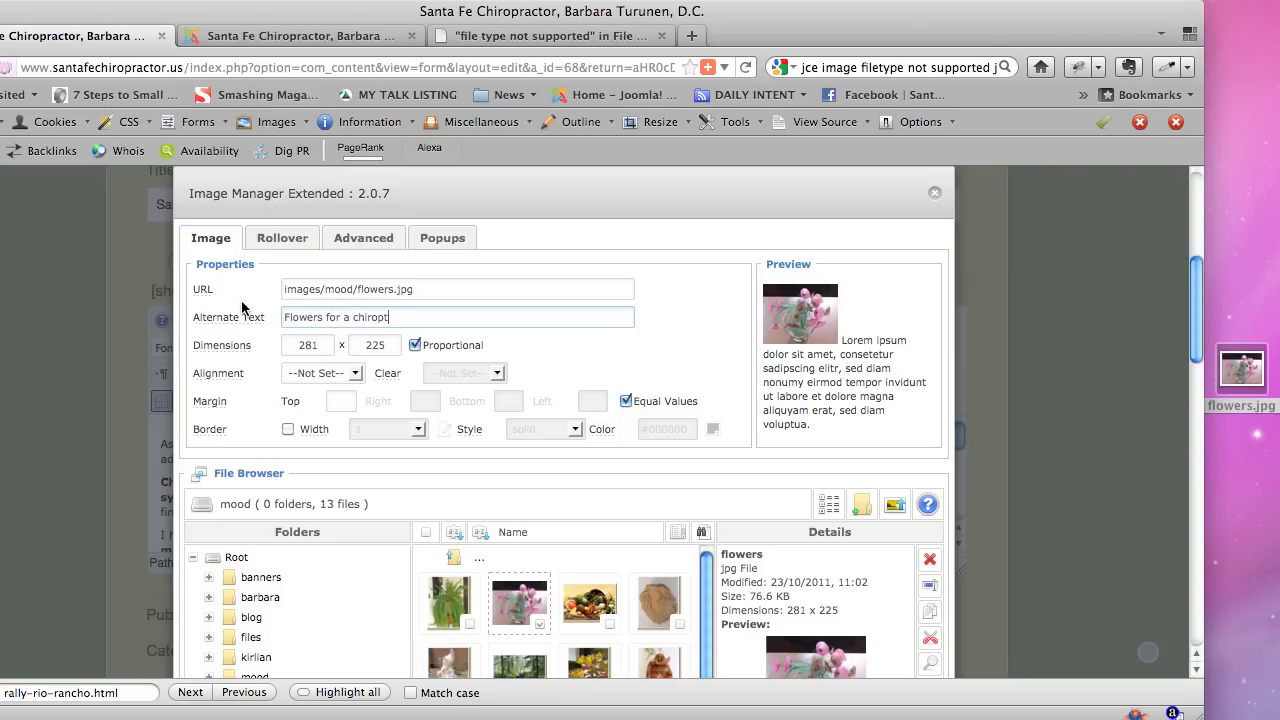
type("ractic")
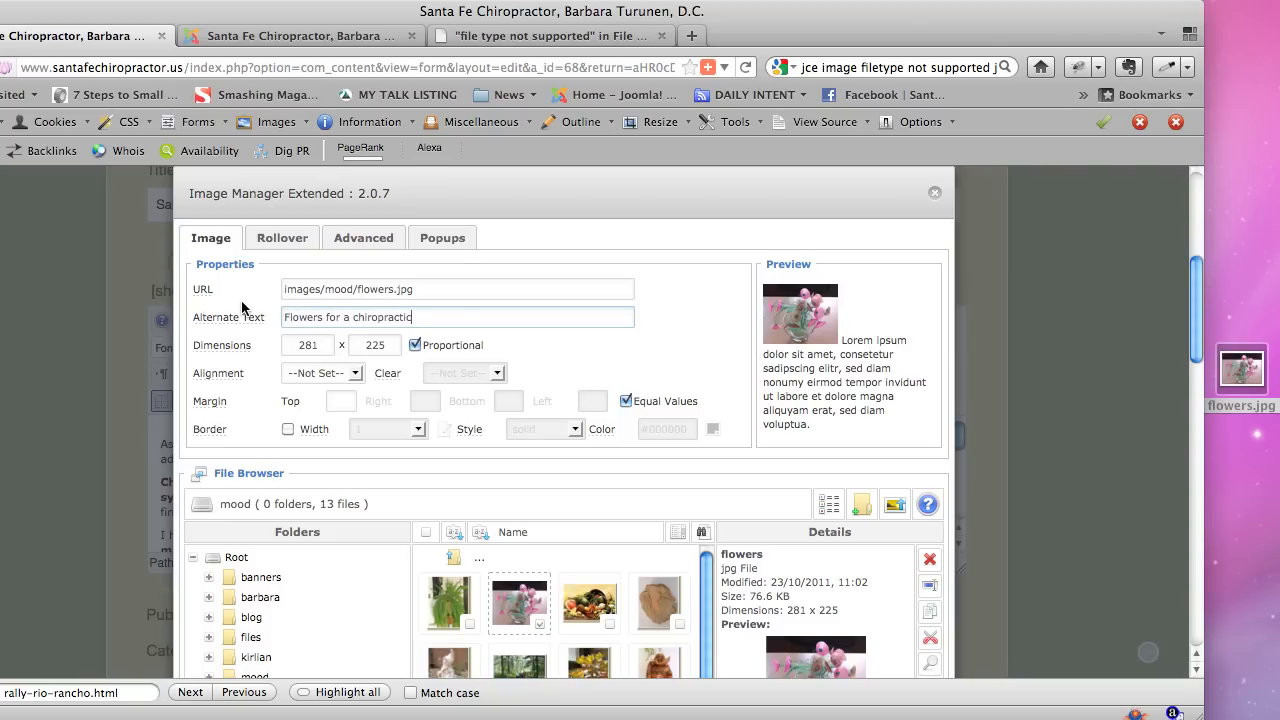
type("office")
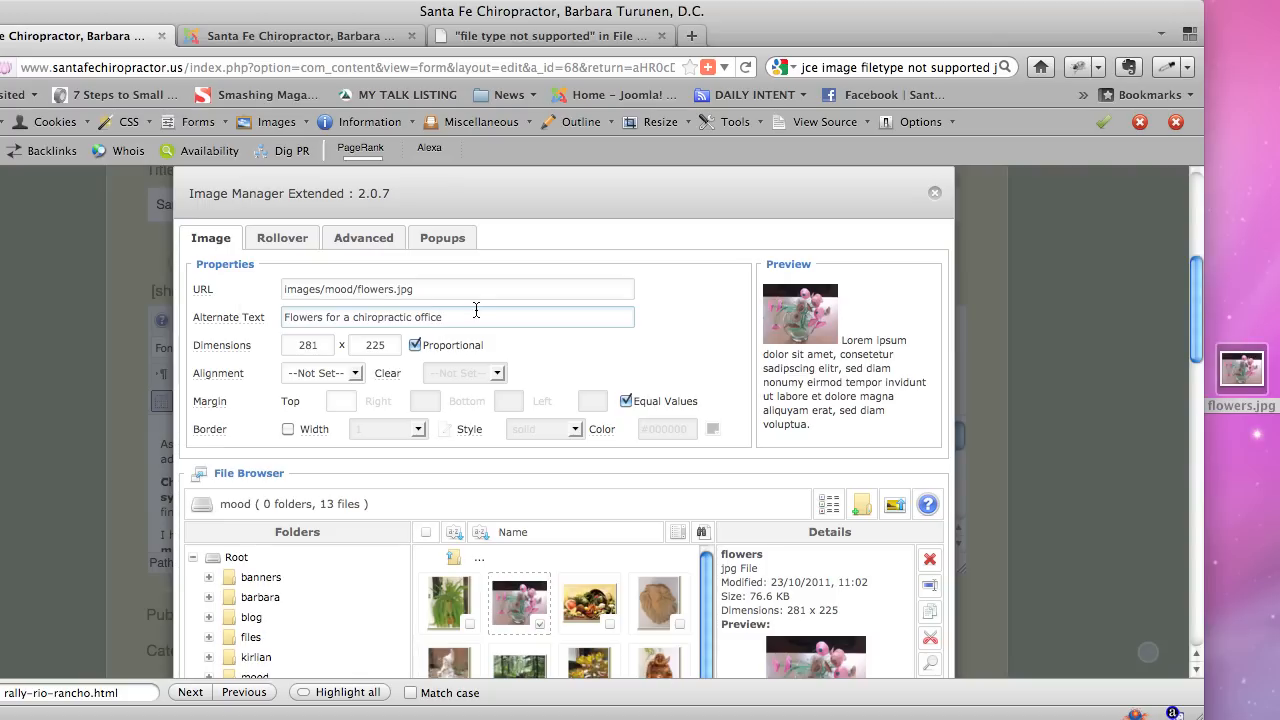
left_click(351, 373)
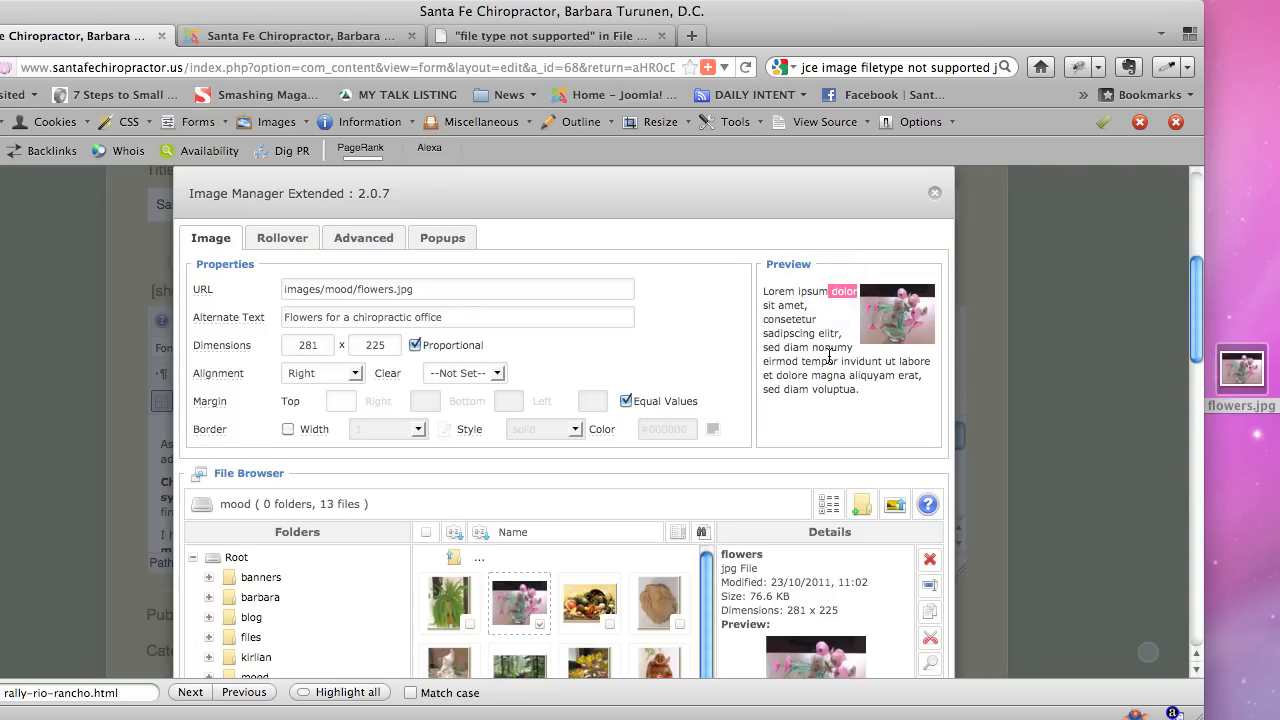
mouse_move(830, 313)
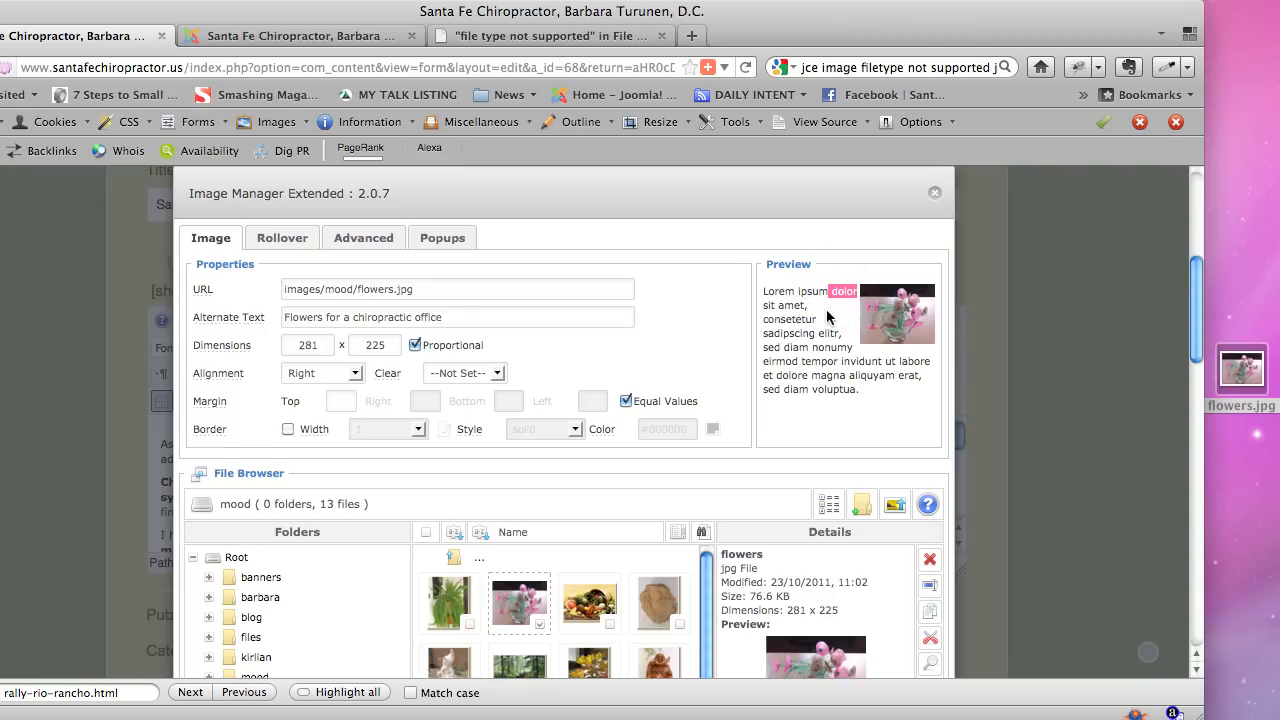
- Turn off Equal Values, set a 15-pixel left margin, and review the alt text
left_click(833, 292)
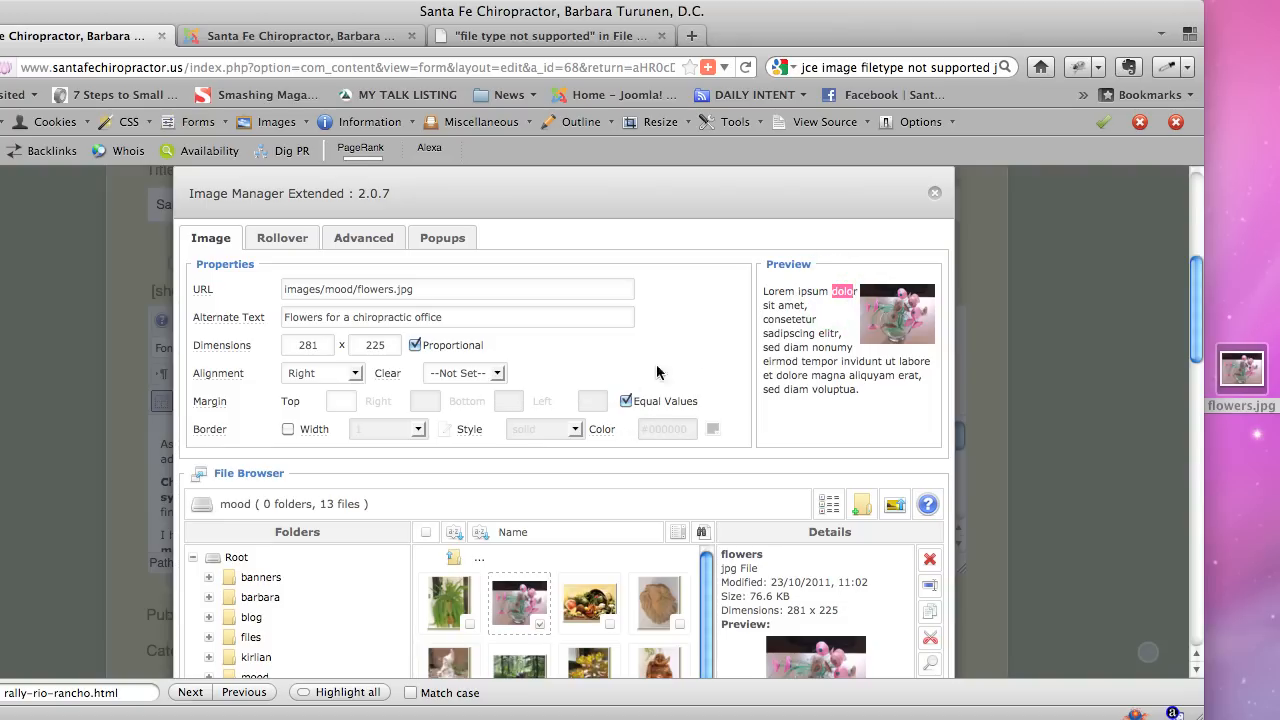
mouse_move(842, 352)
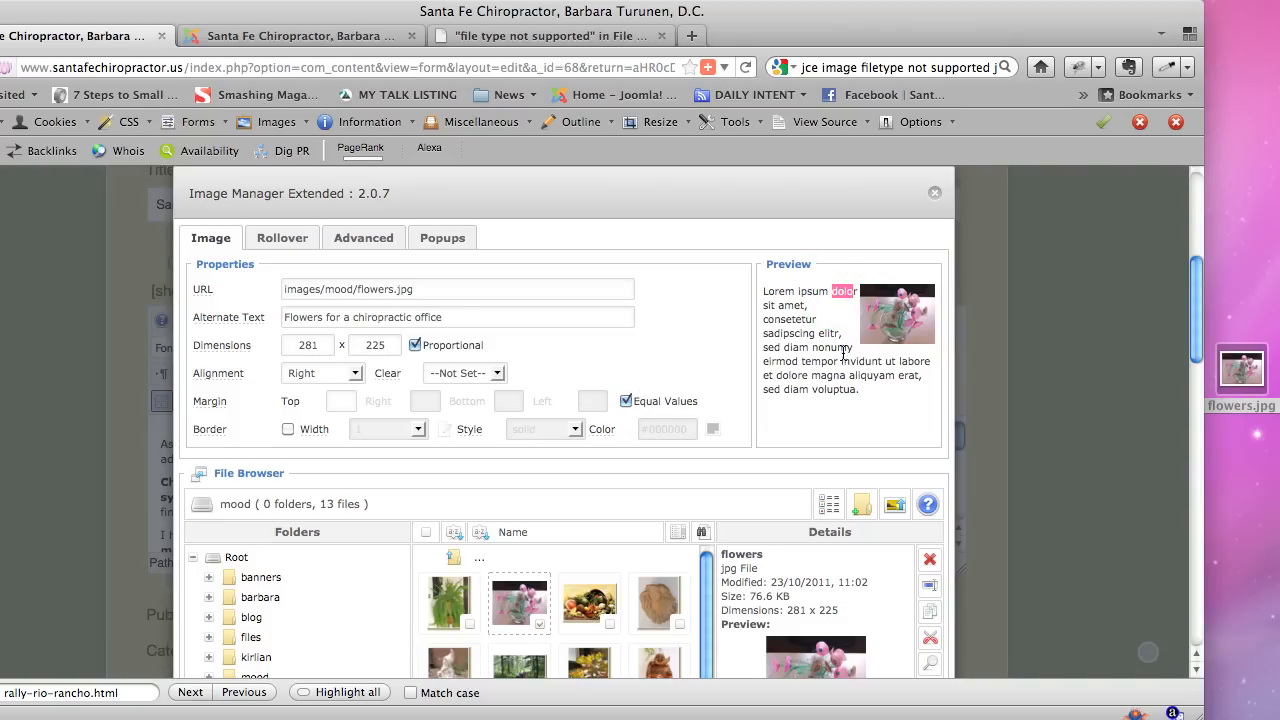
mouse_move(640, 413)
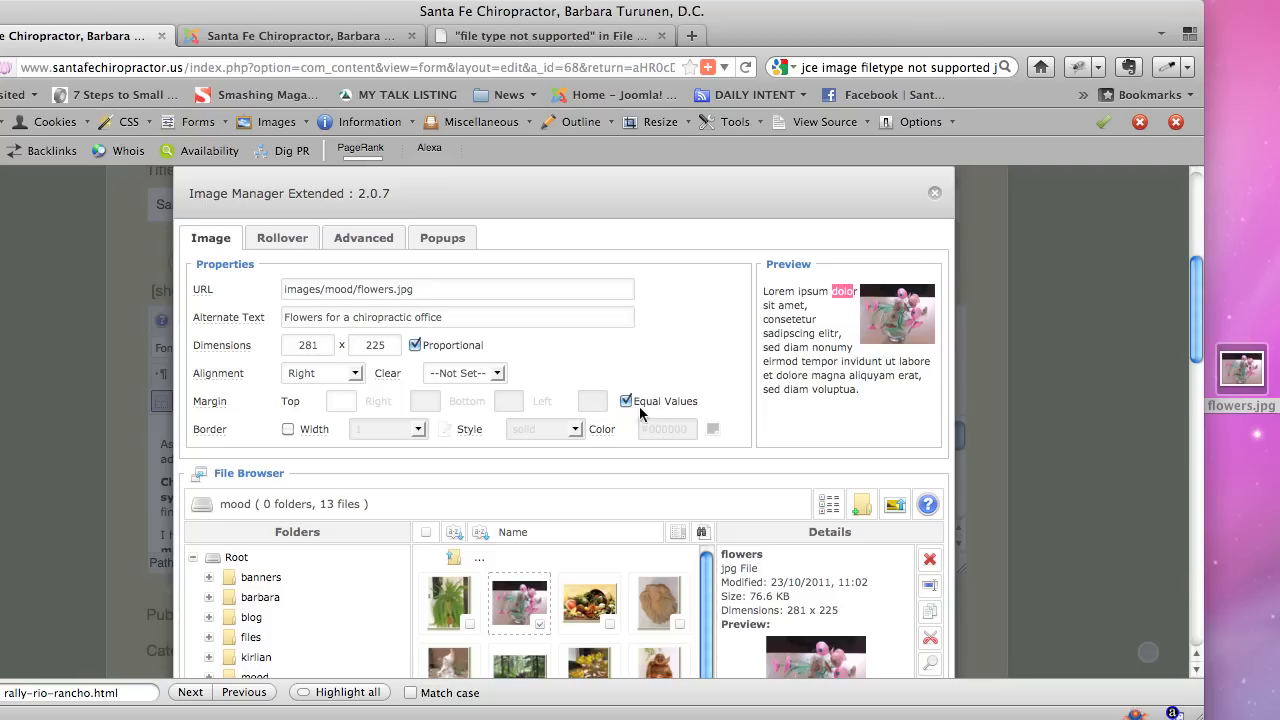
mouse_move(202, 414)
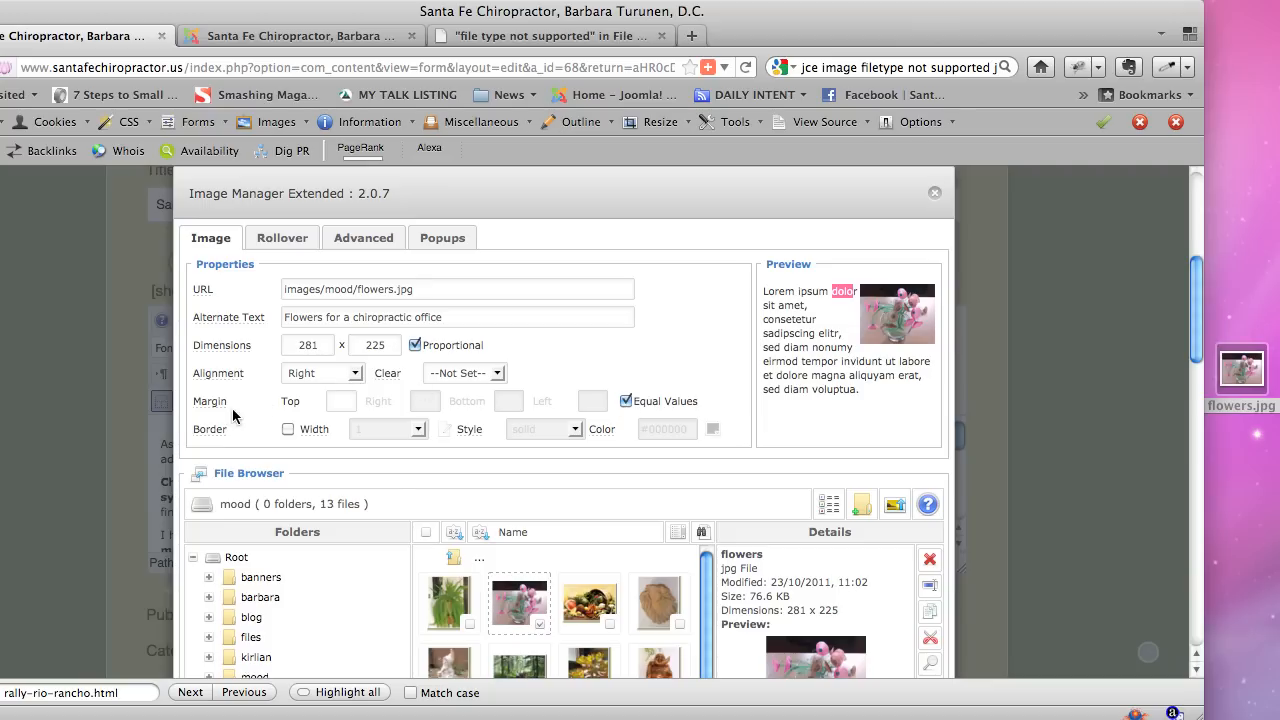
mouse_move(232, 416)
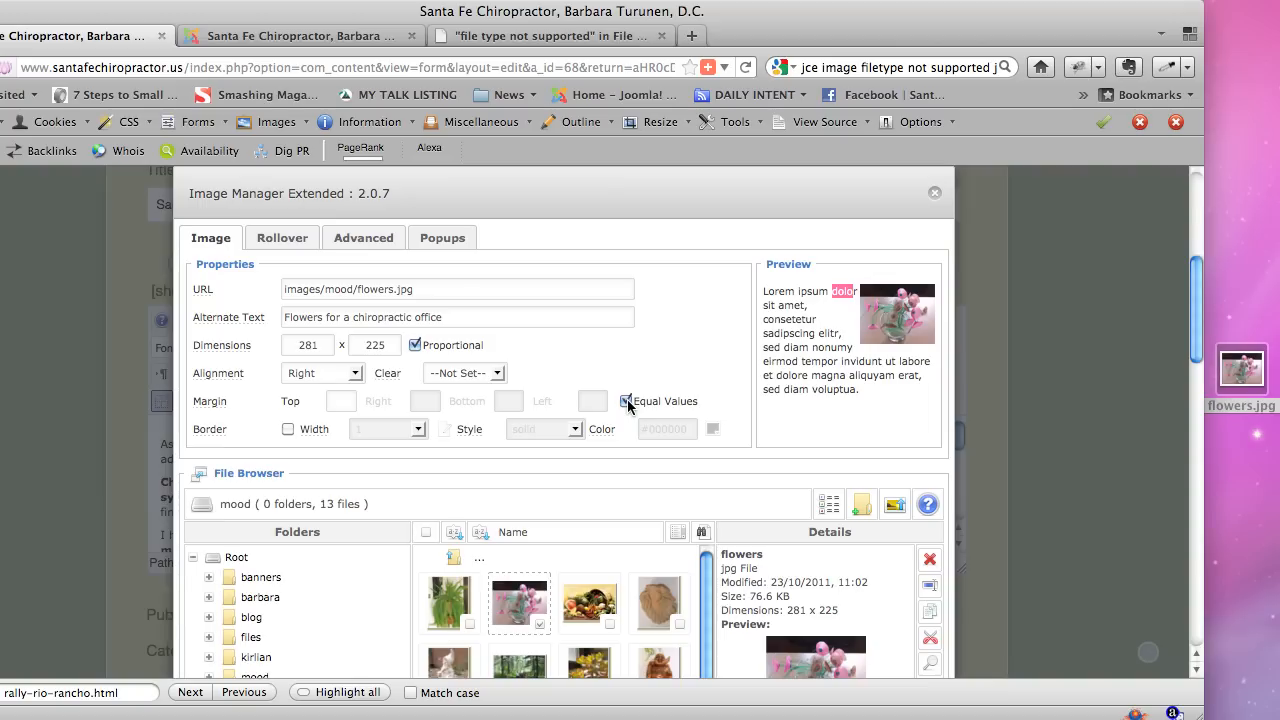
left_click(623, 401)
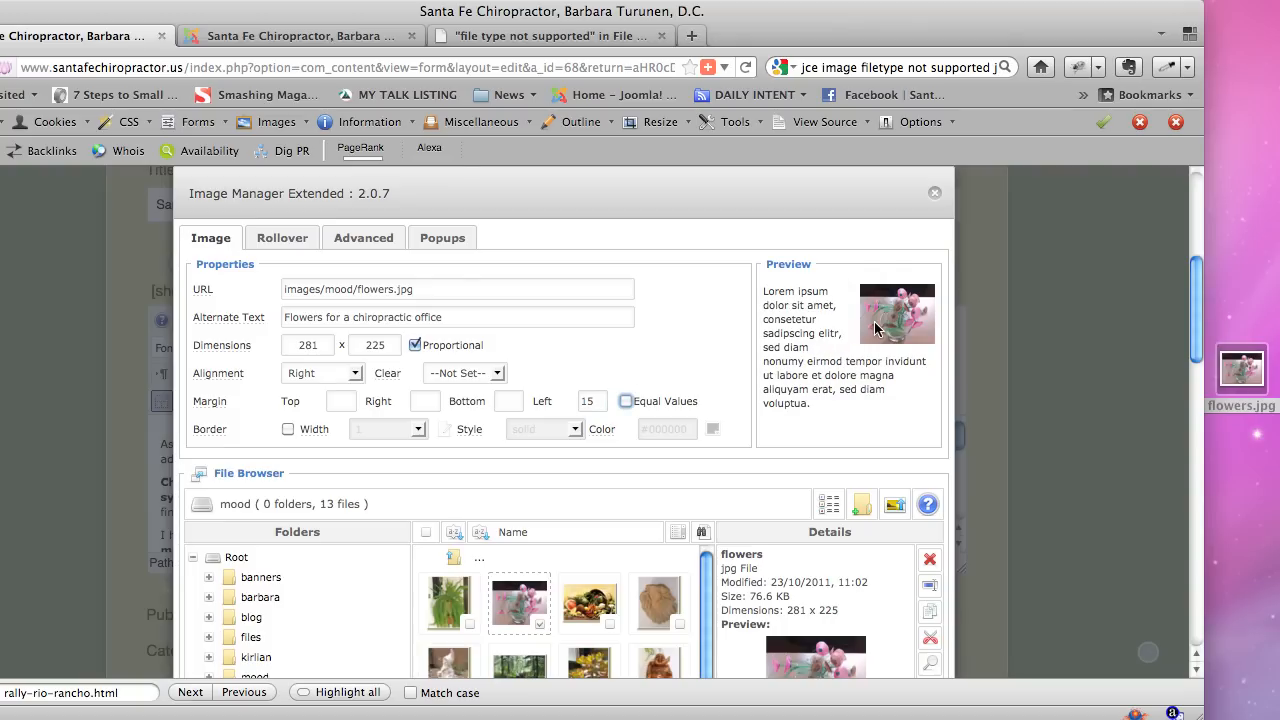
mouse_move(514, 339)
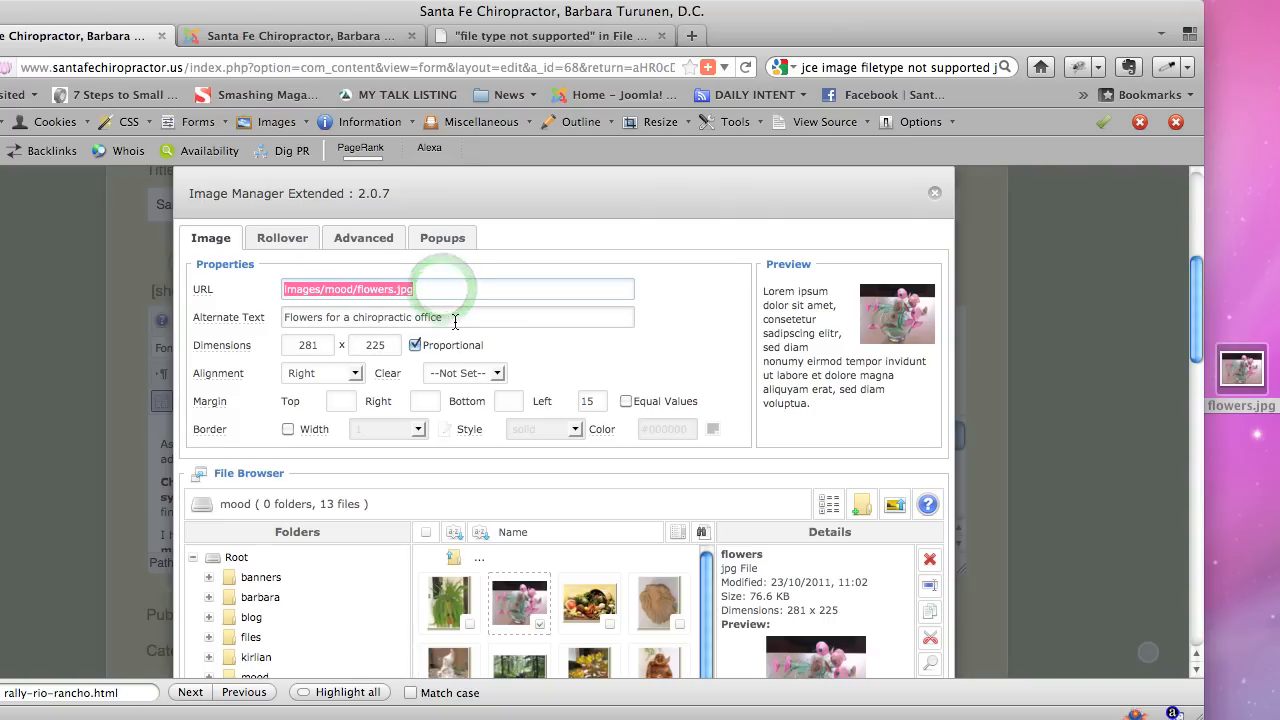
left_click(457, 317)
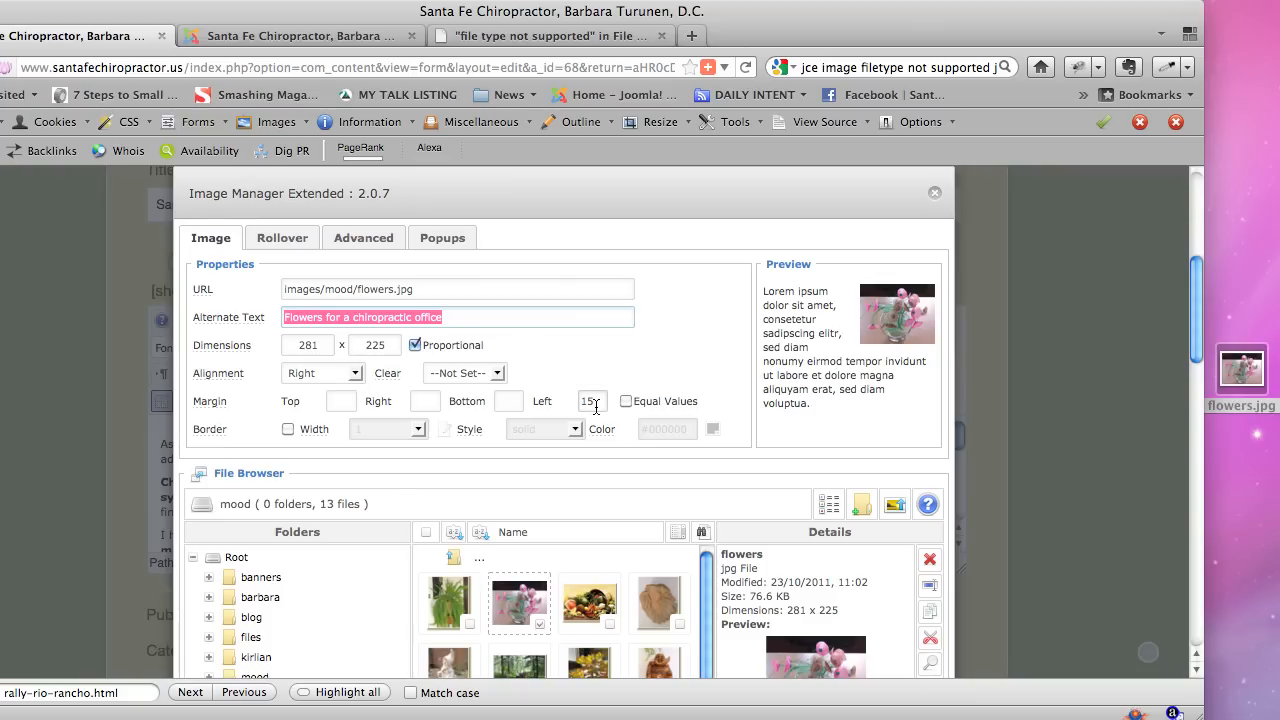
scroll("down", 3)
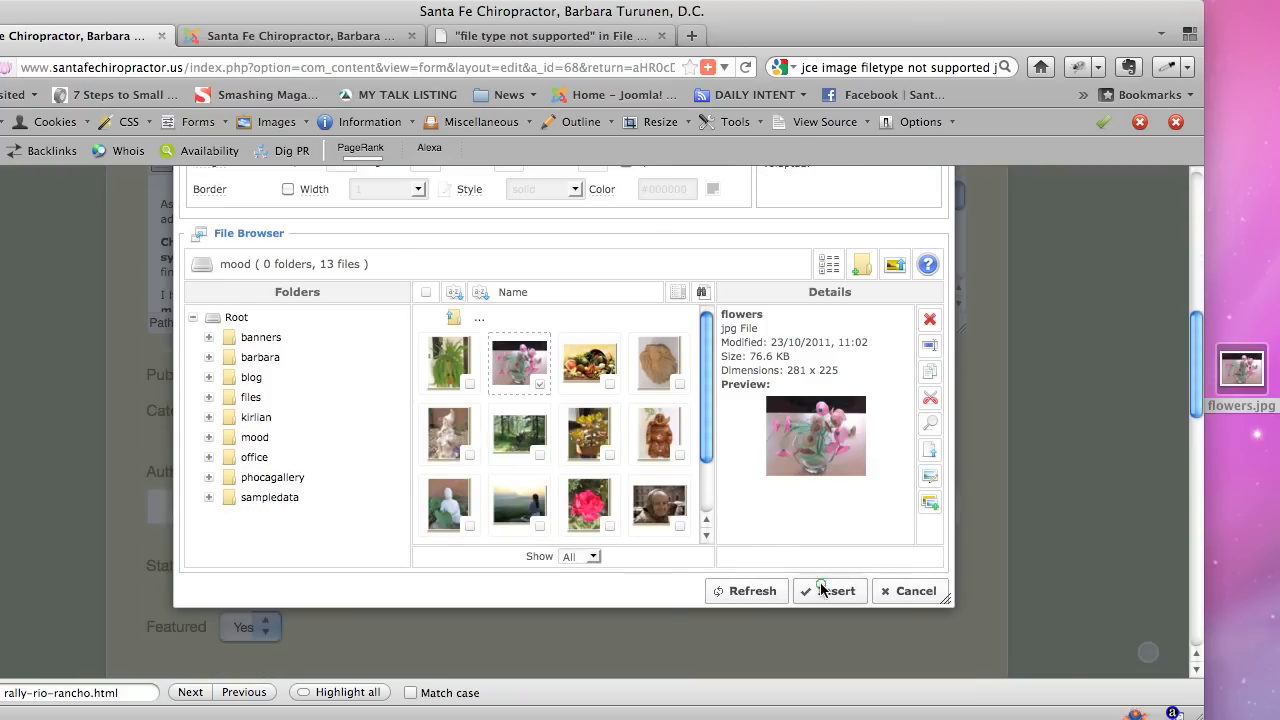
- Insert the flowers image and scroll the article to see it floating right of the opening paragraphs
left_click(829, 591)
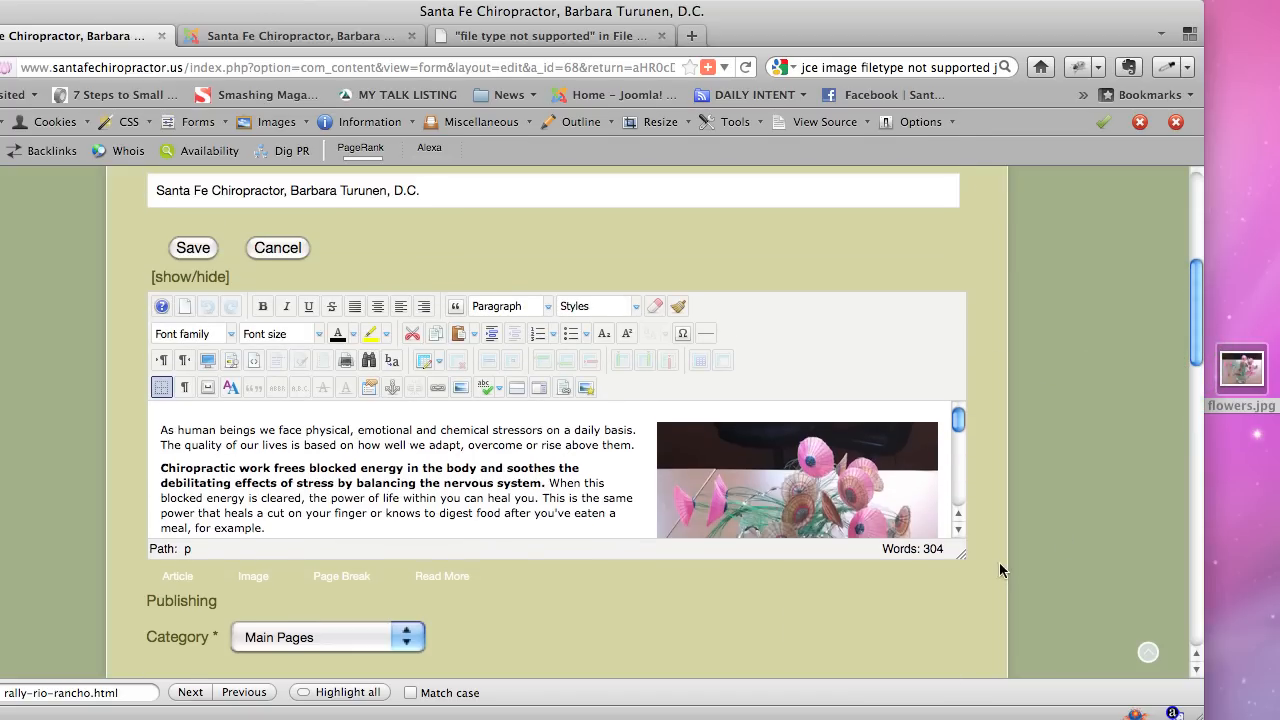
scroll("down", 3)
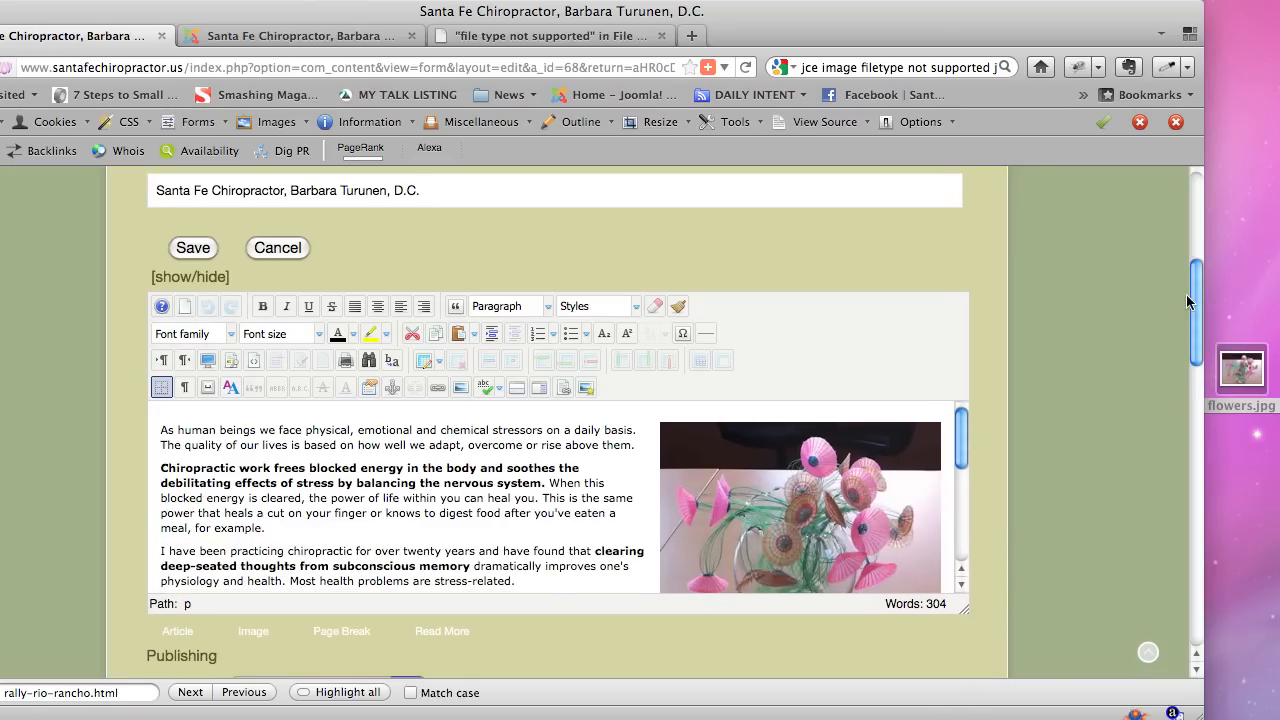
scroll("down", 3)
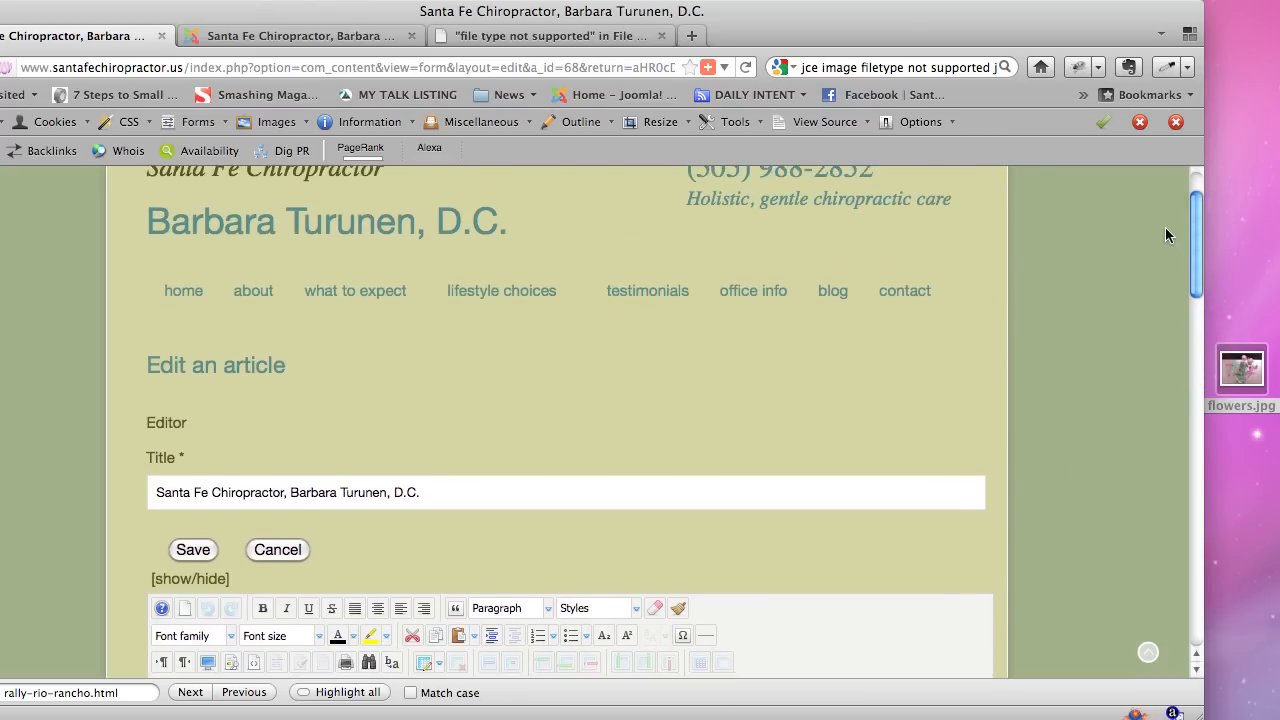
scroll("down", 3)
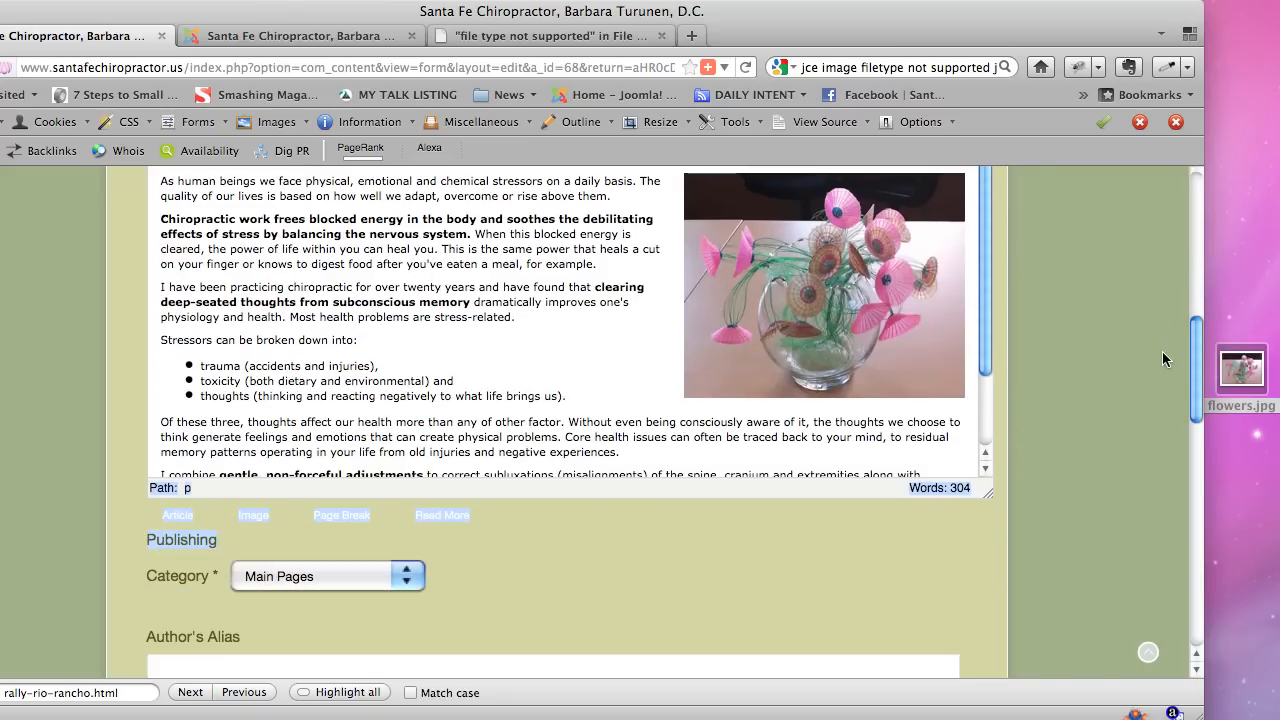
scroll("down", 3)
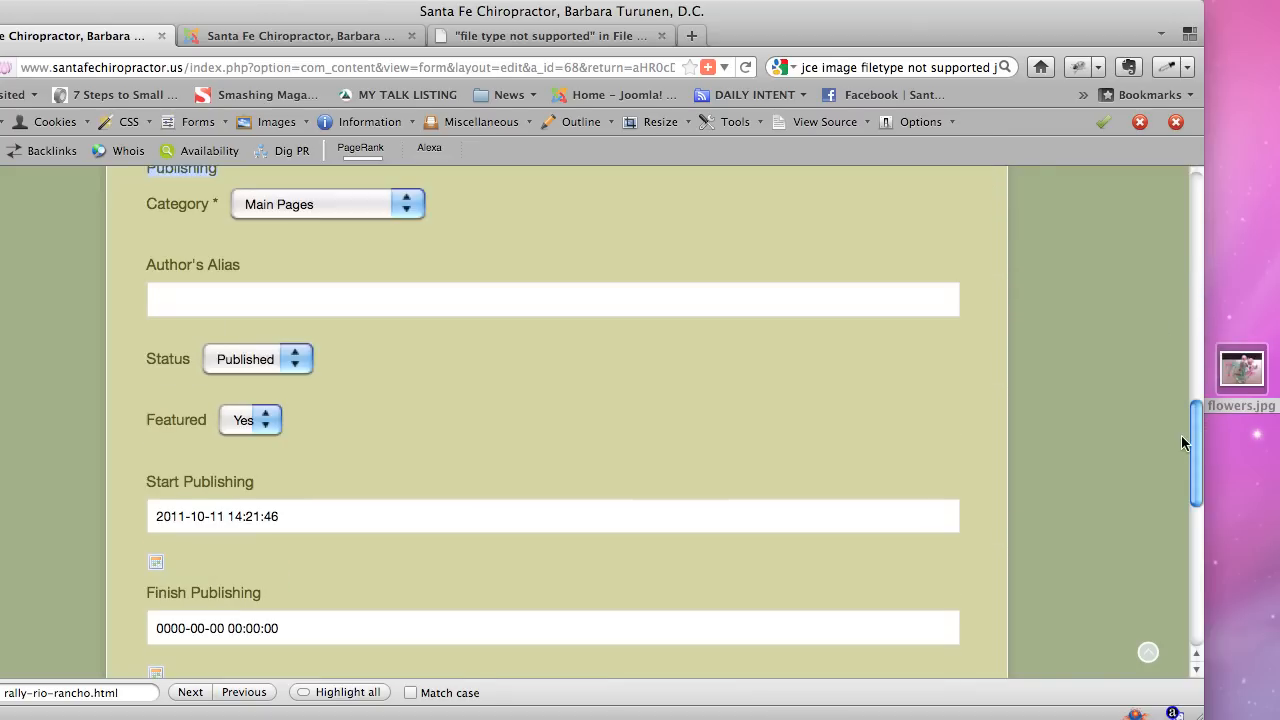
scroll("down", 3)
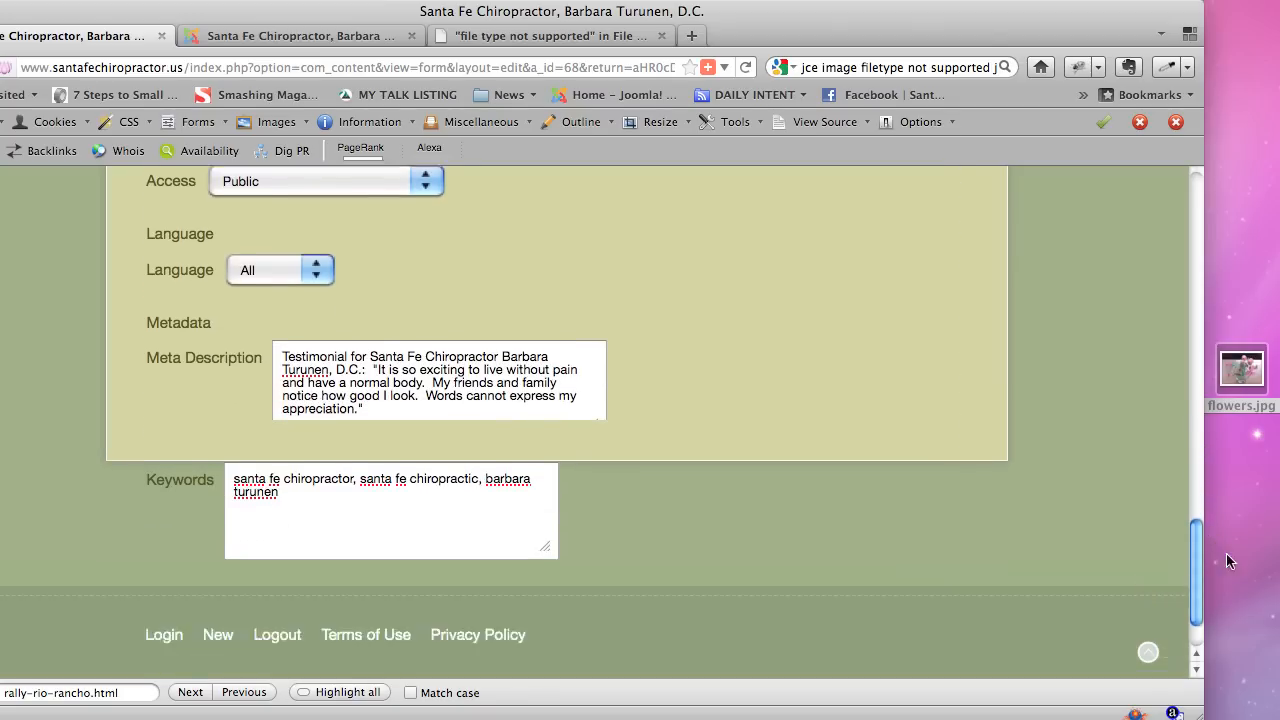
scroll("up", 3)
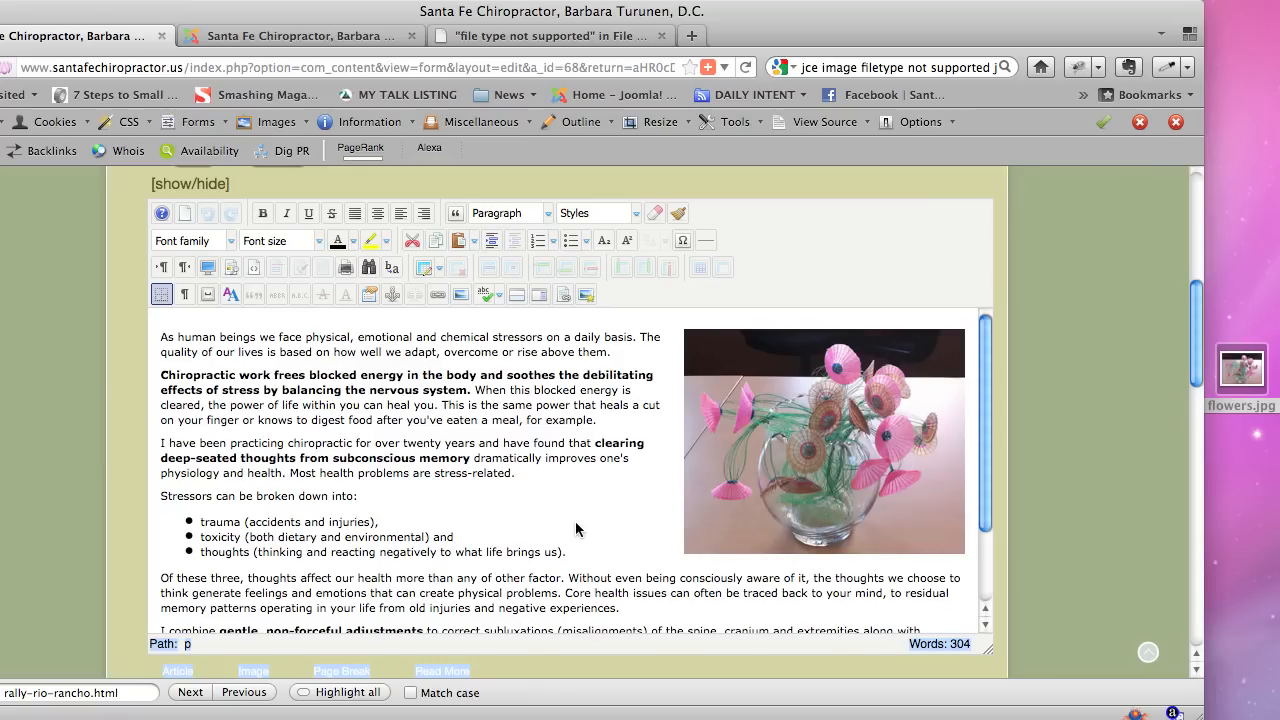
mouse_move(759, 464)
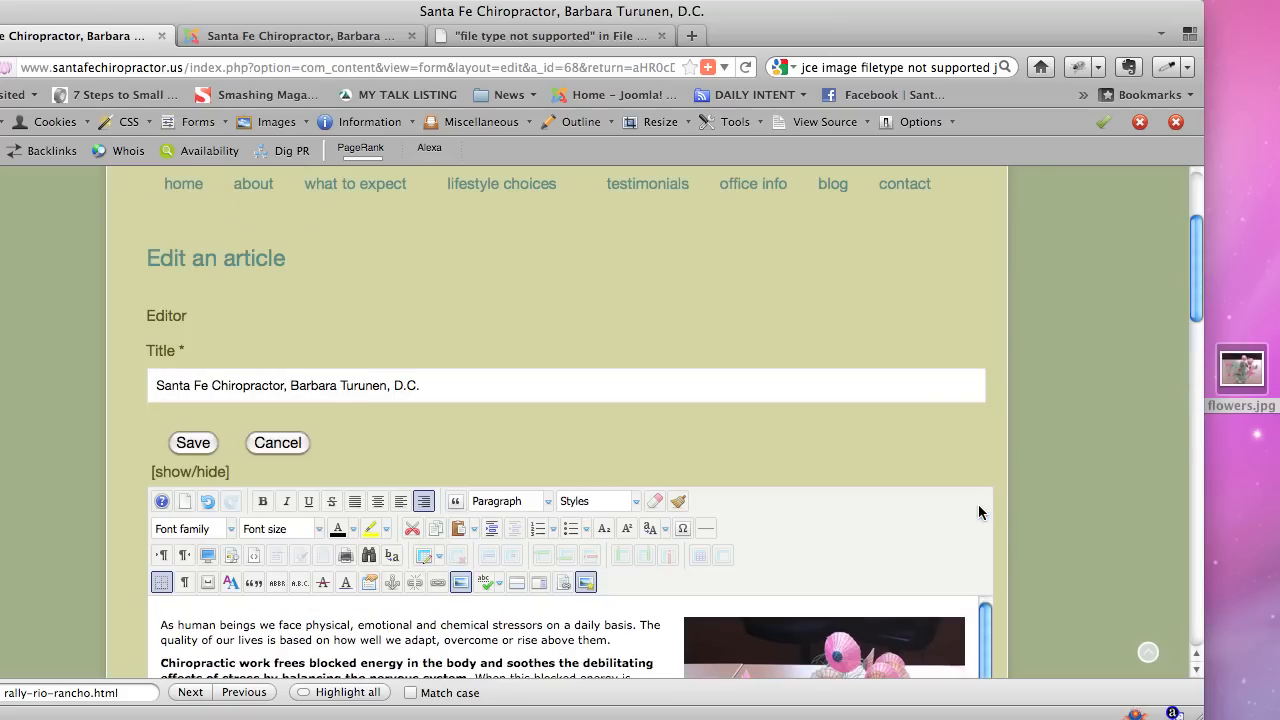
mouse_move(193, 443)
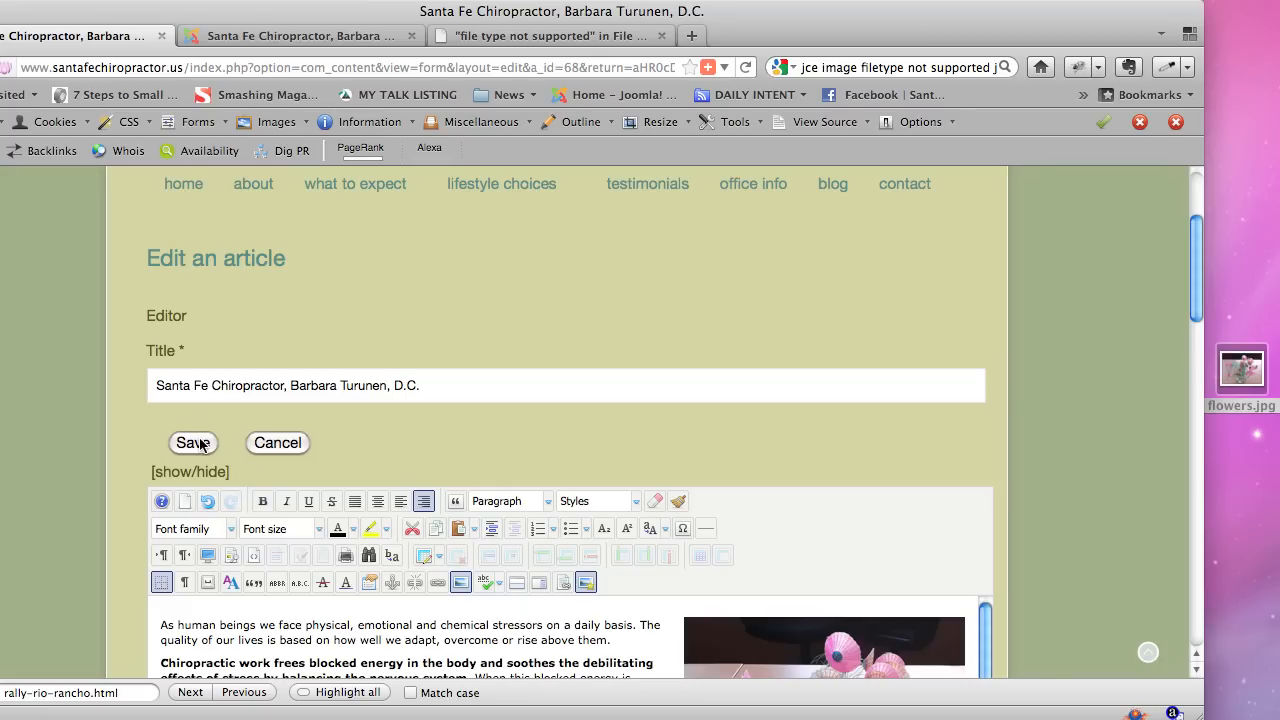
mouse_move(1191, 294)
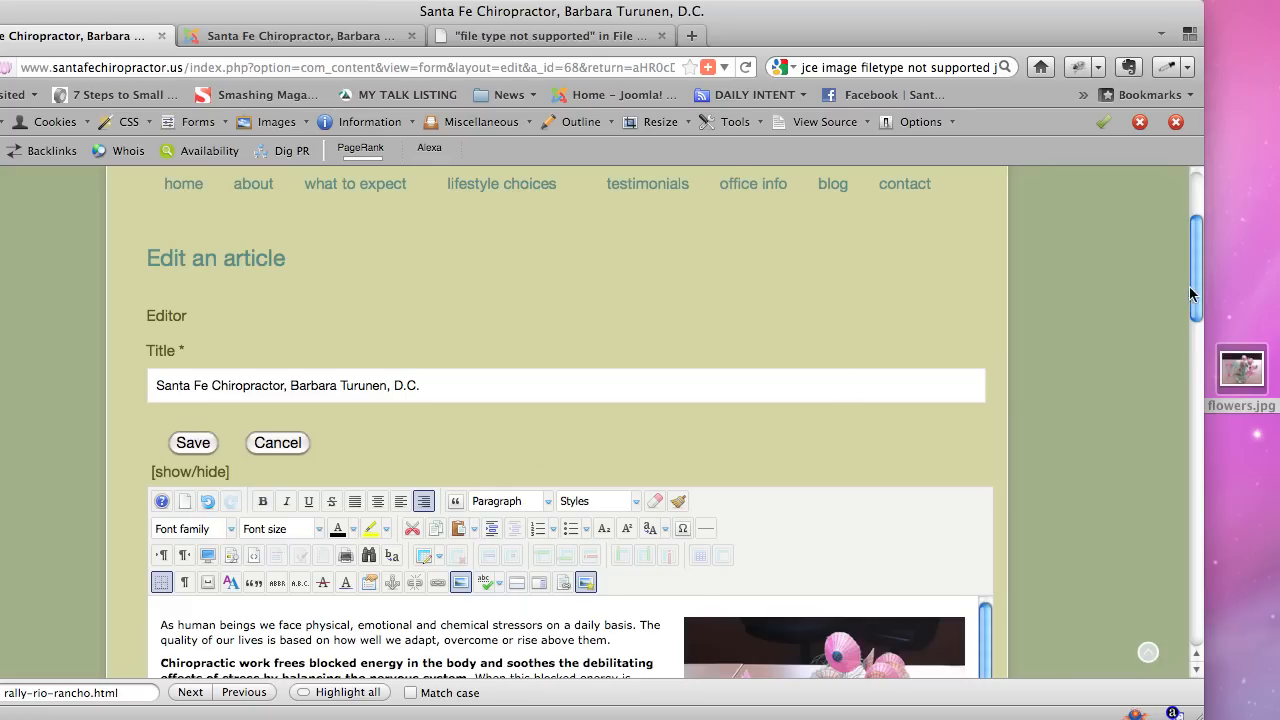
scroll("down", 3)
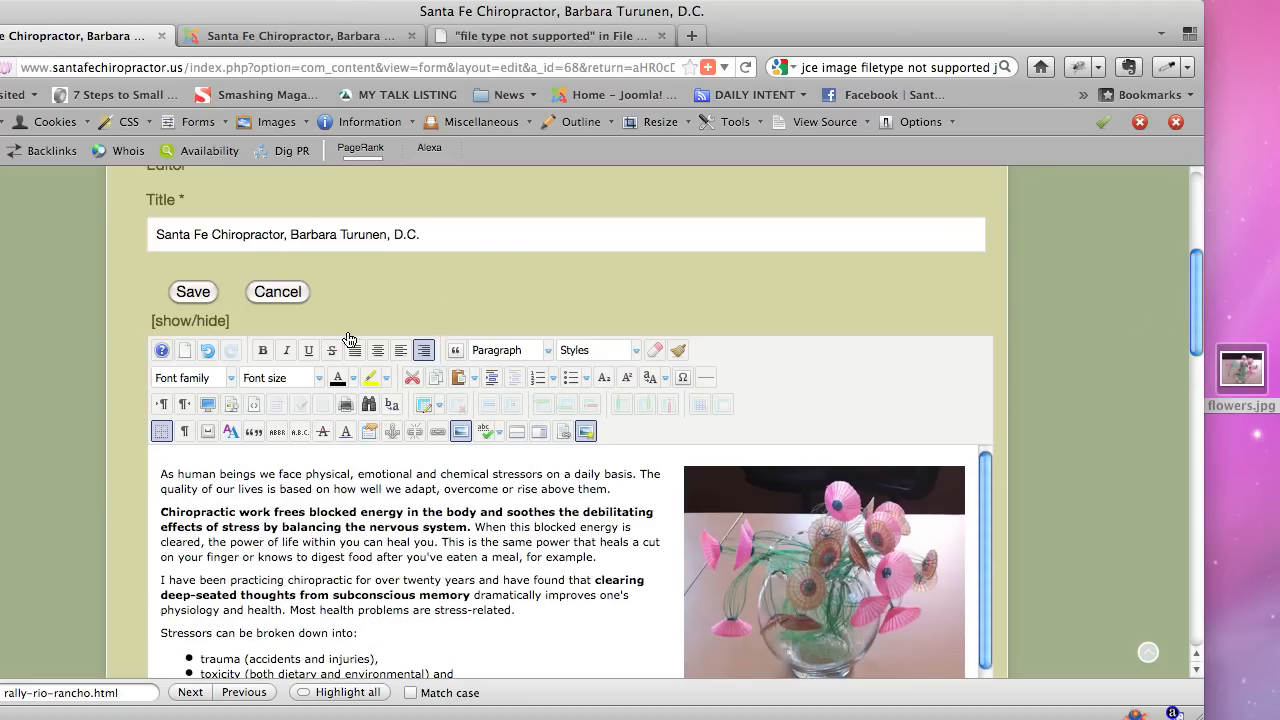
- Cancel the article edit and scroll through the live Santa Fe Chiropractor home page
left_click(277, 291)
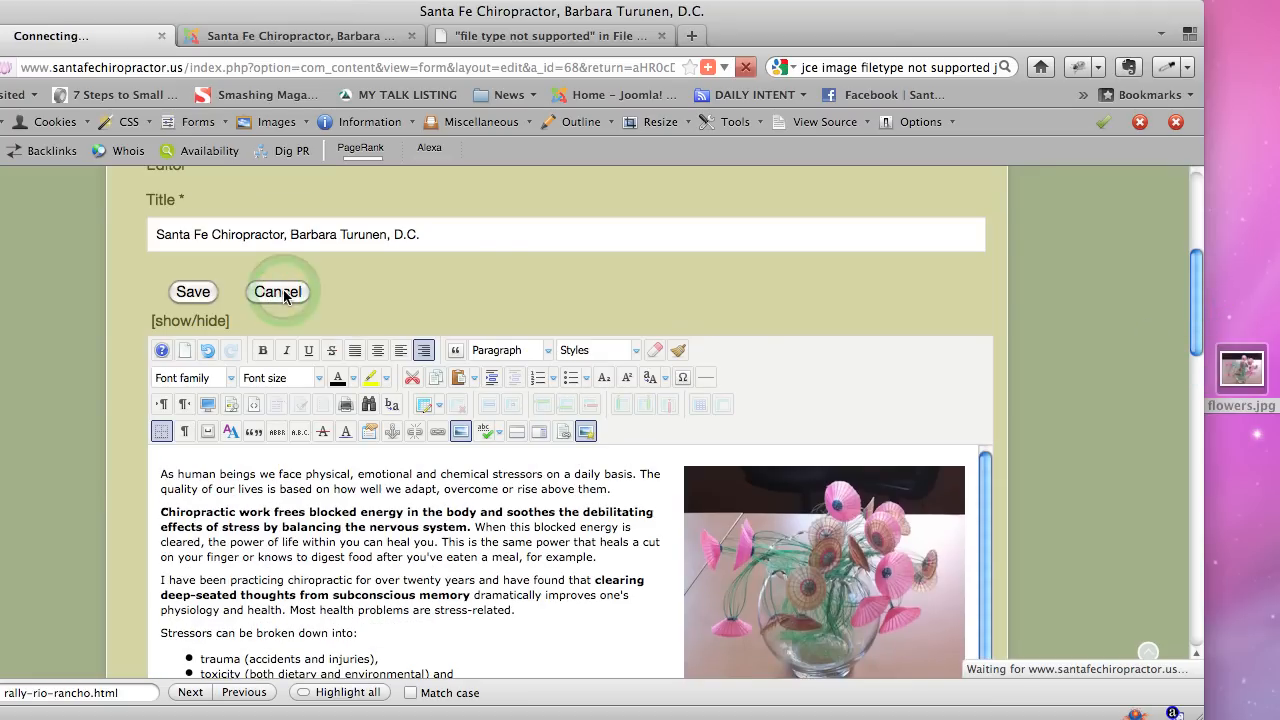
left_click(278, 291)
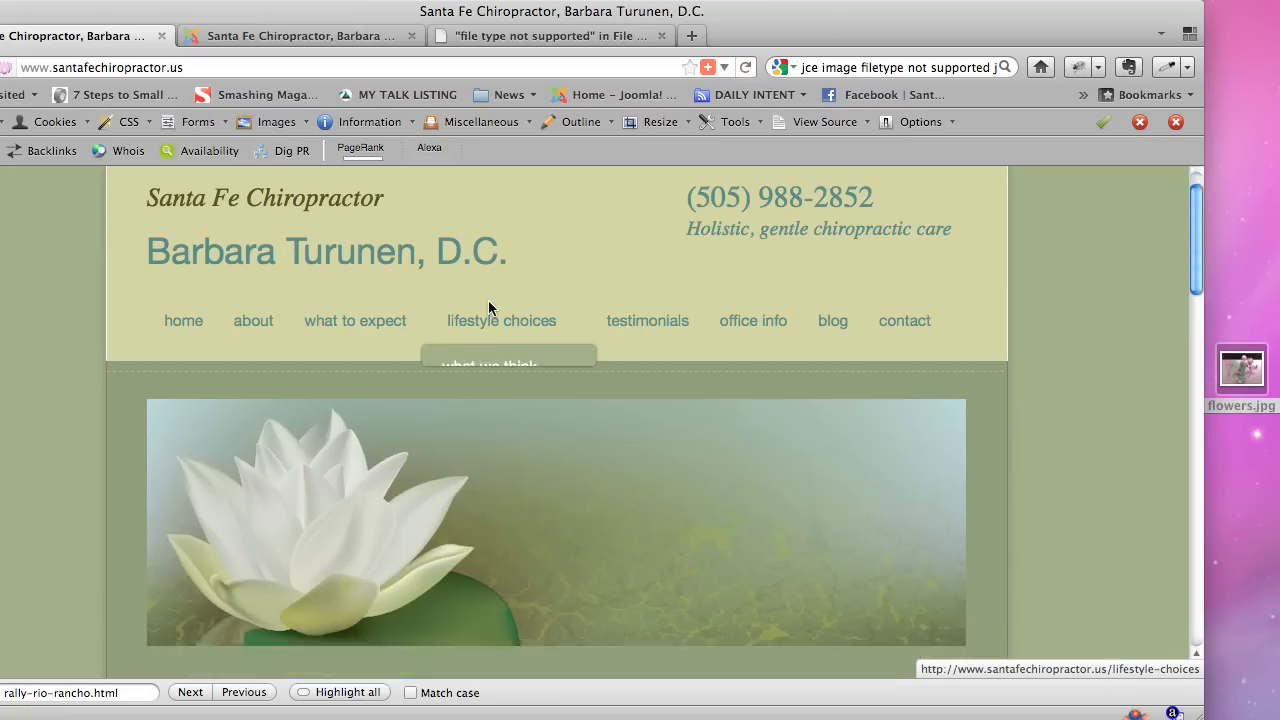
scroll("down", 3)
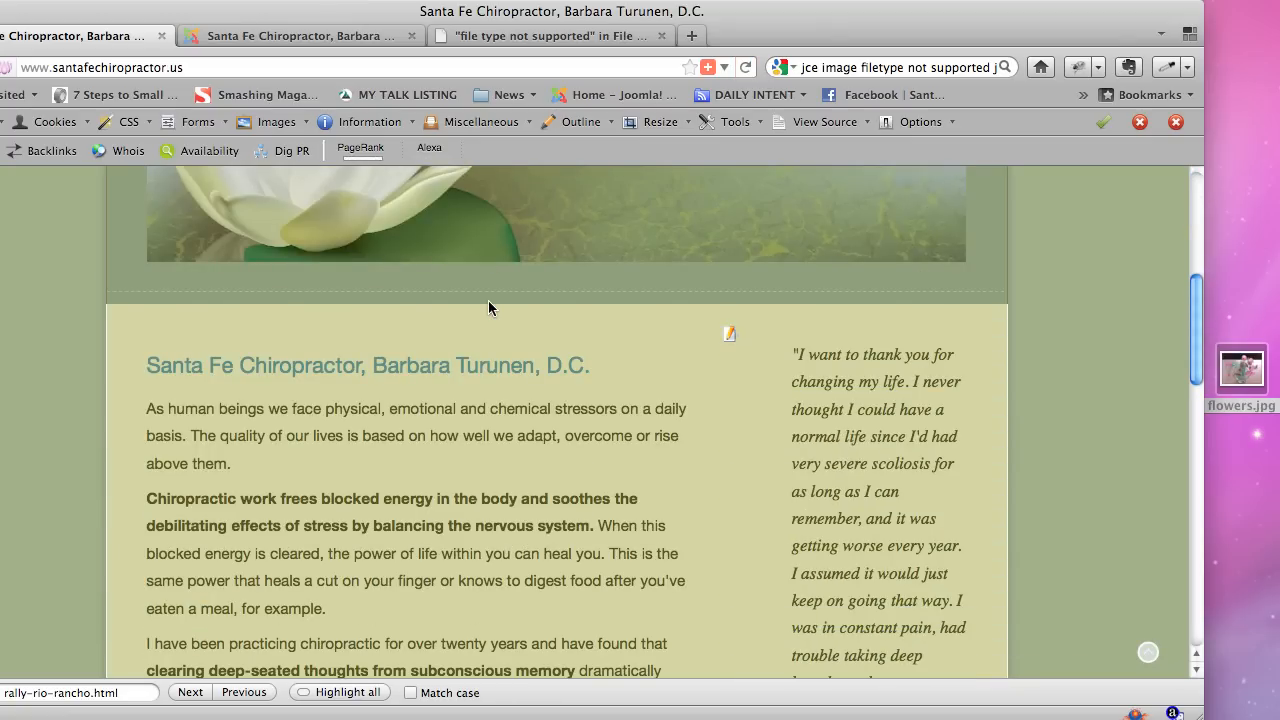
scroll("up", 3)
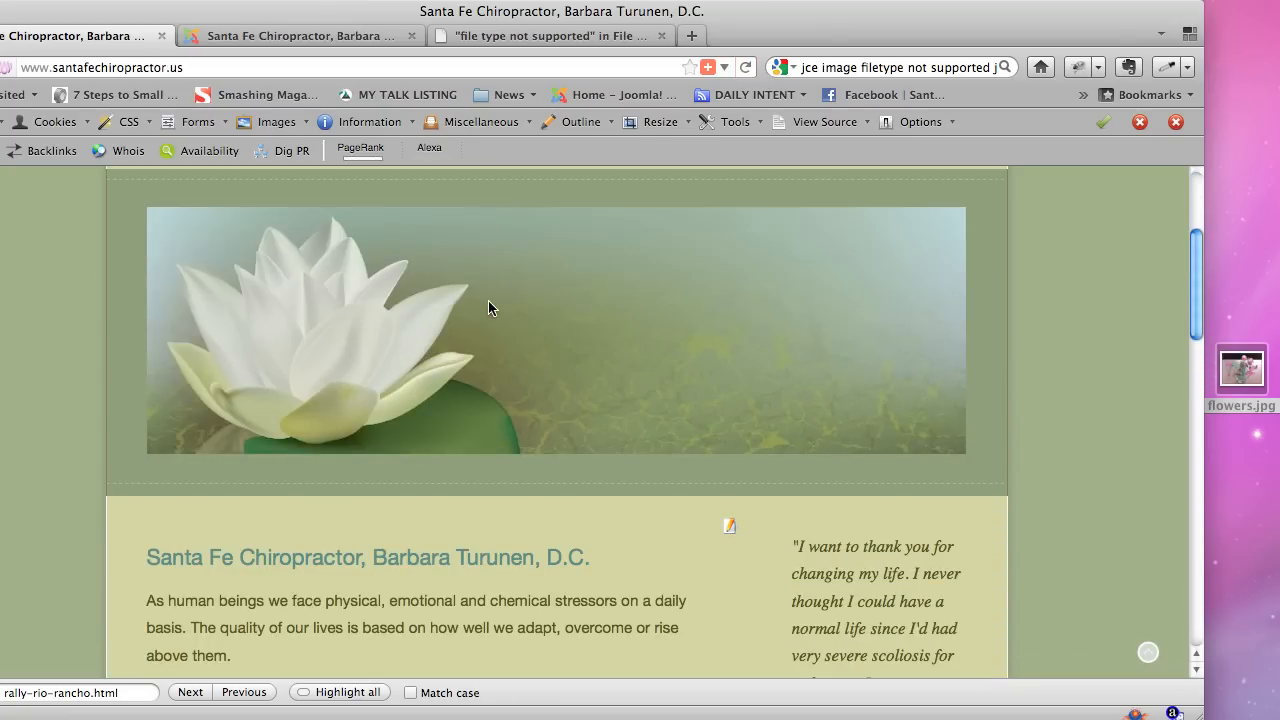
scroll("down", 3)
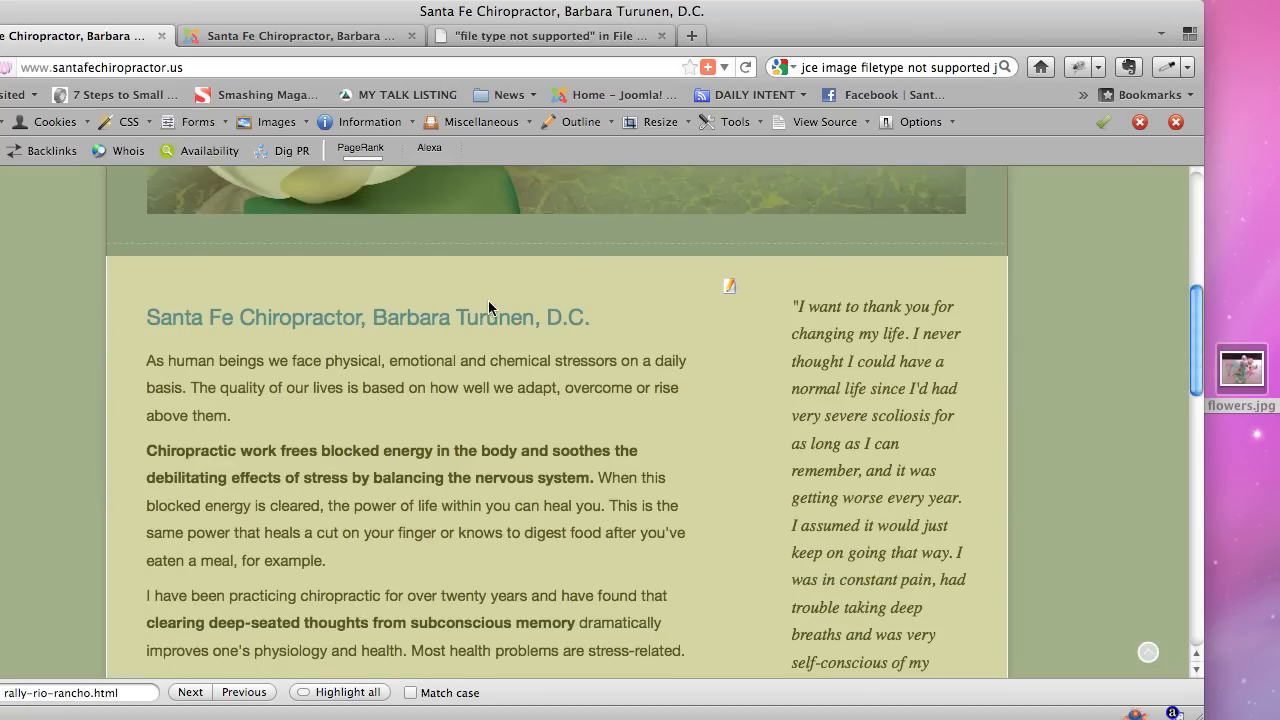
scroll("down", 3)
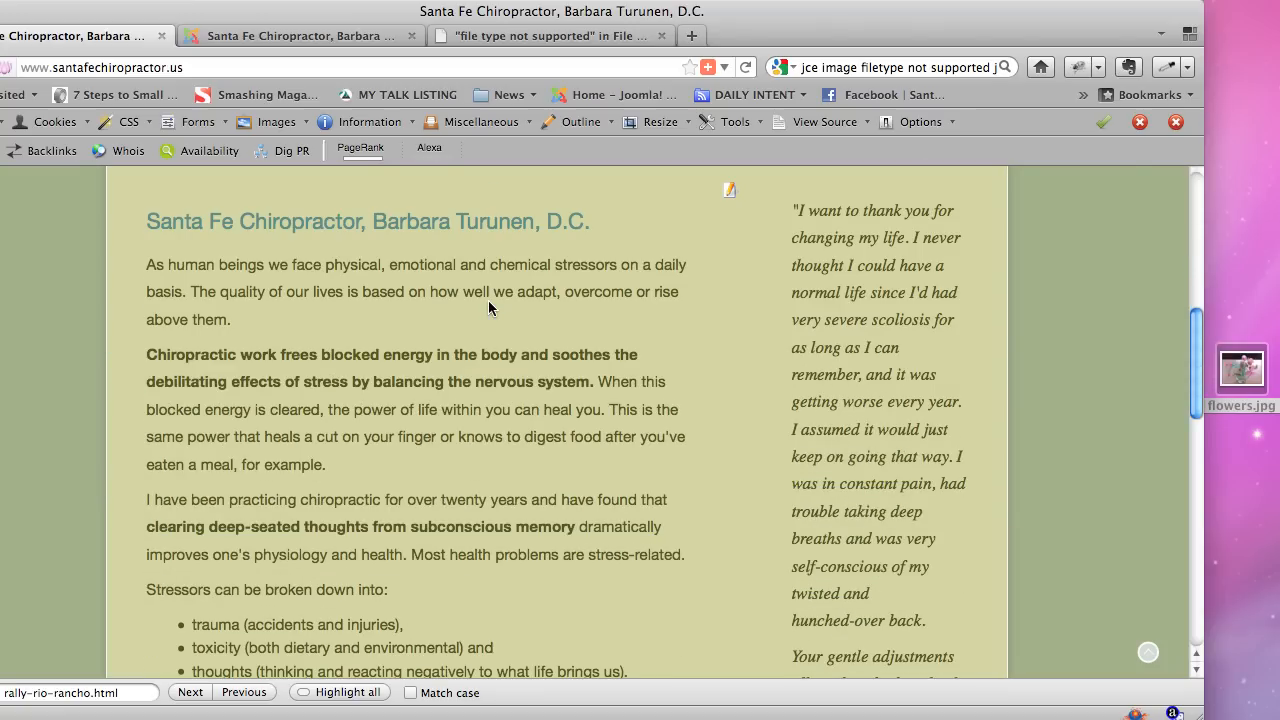
scroll("down", 3)
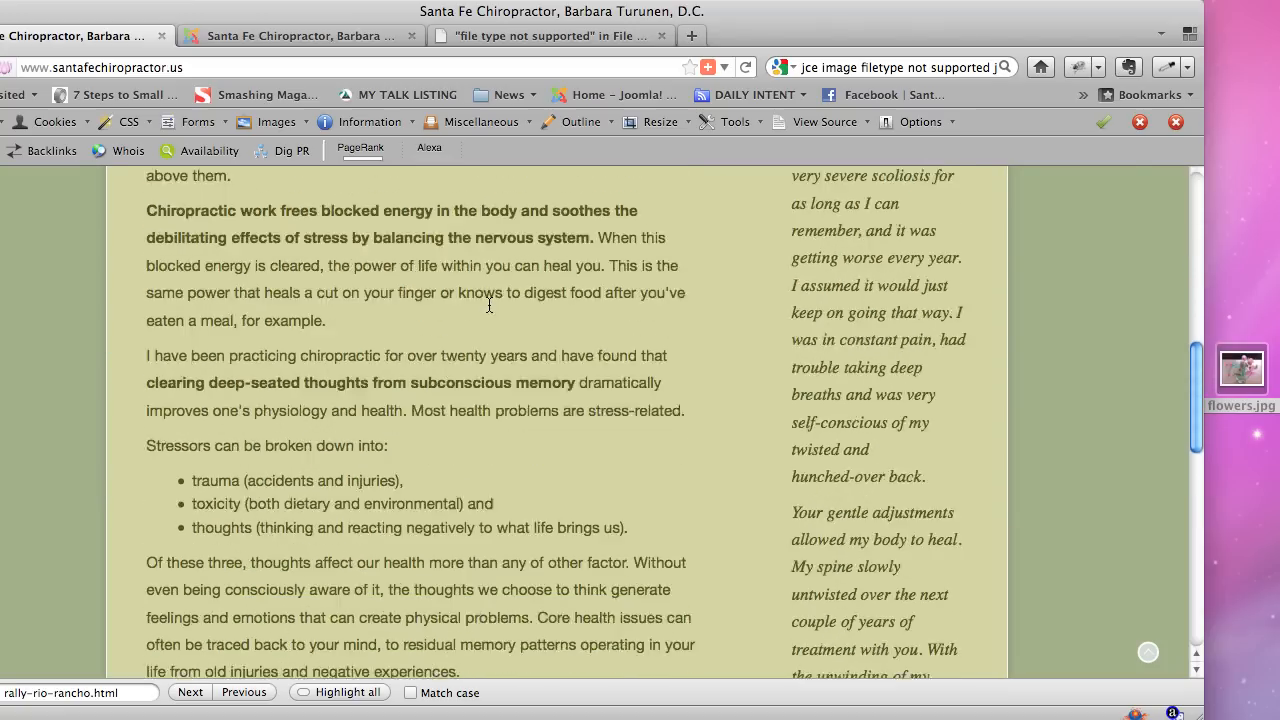
scroll("down", 3)
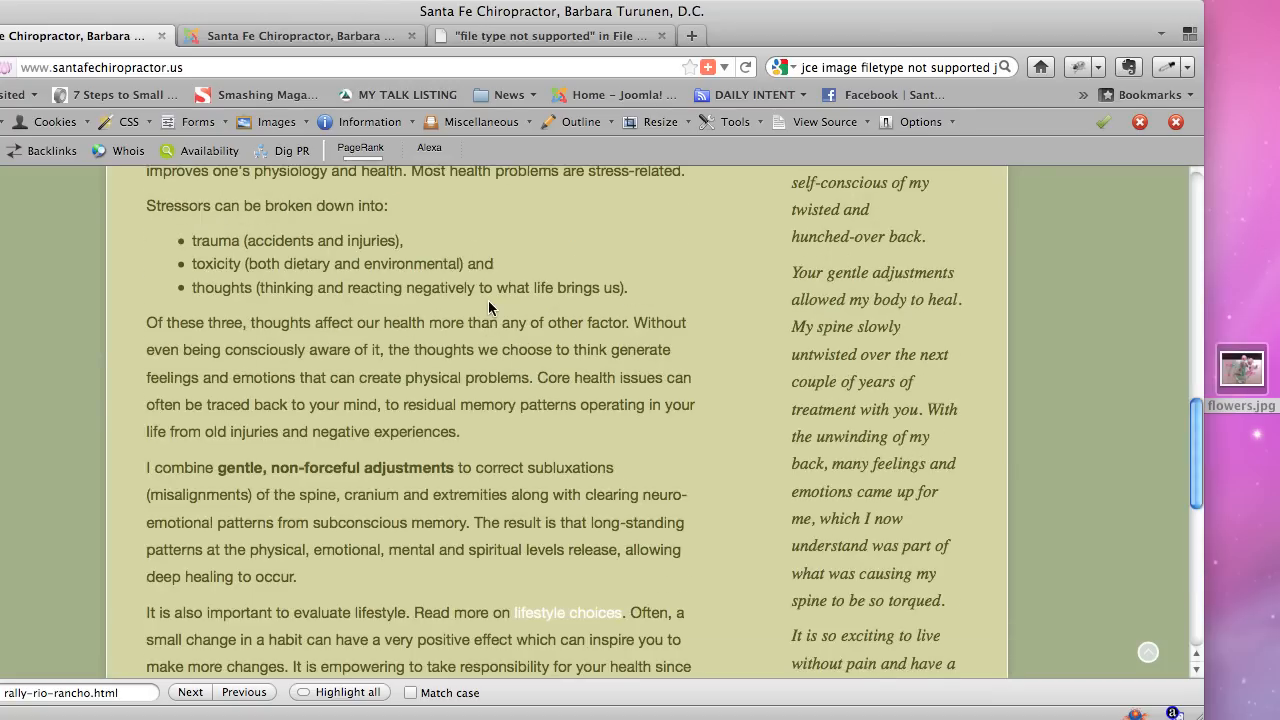
scroll("up", 3)
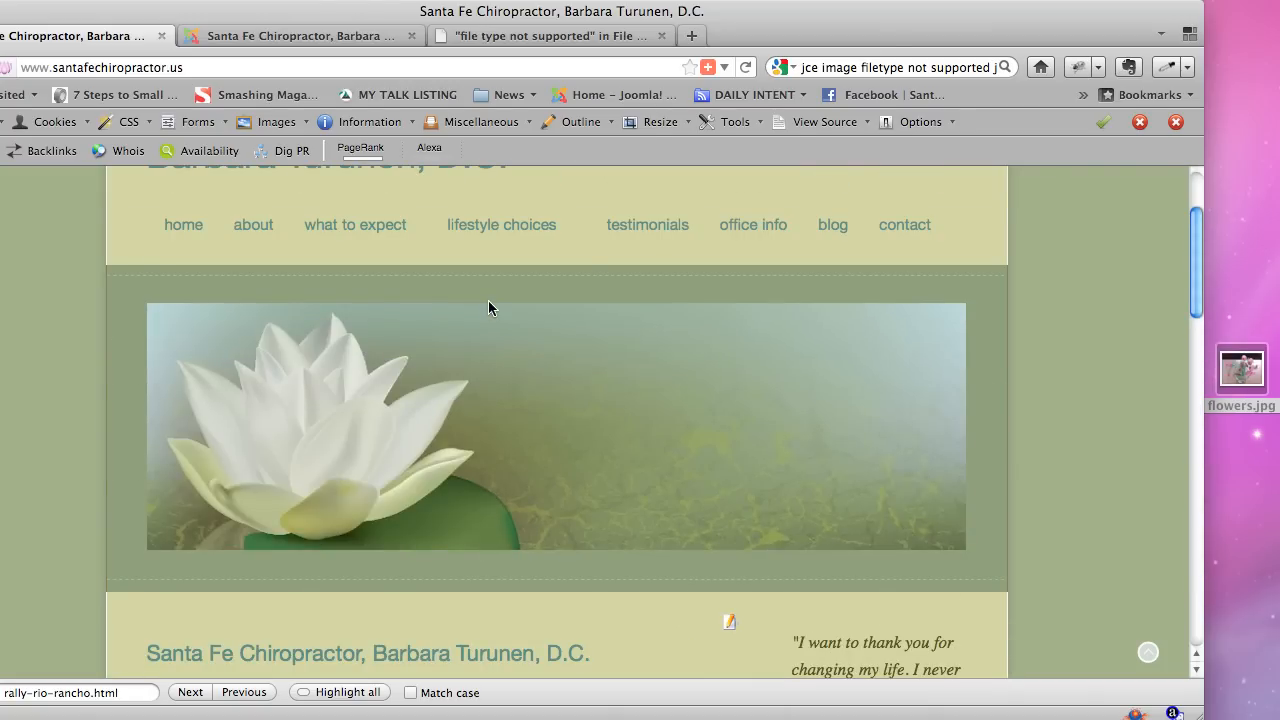
scroll("up", 3)
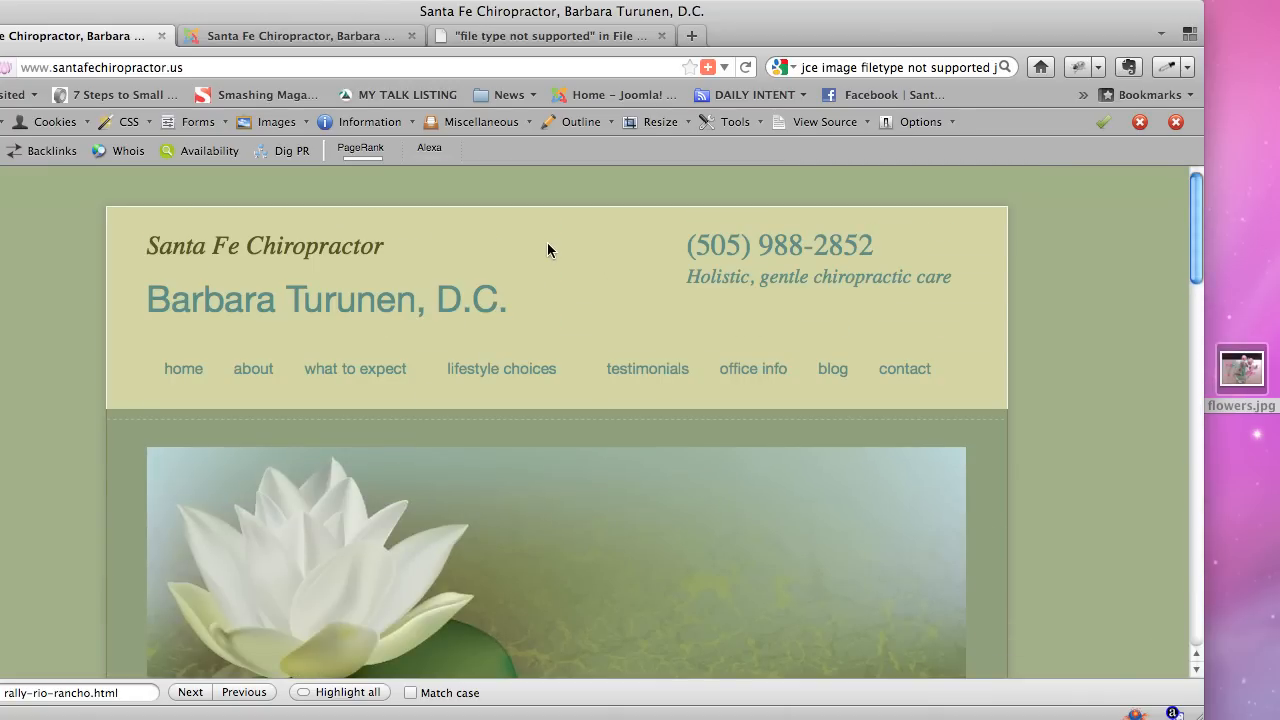